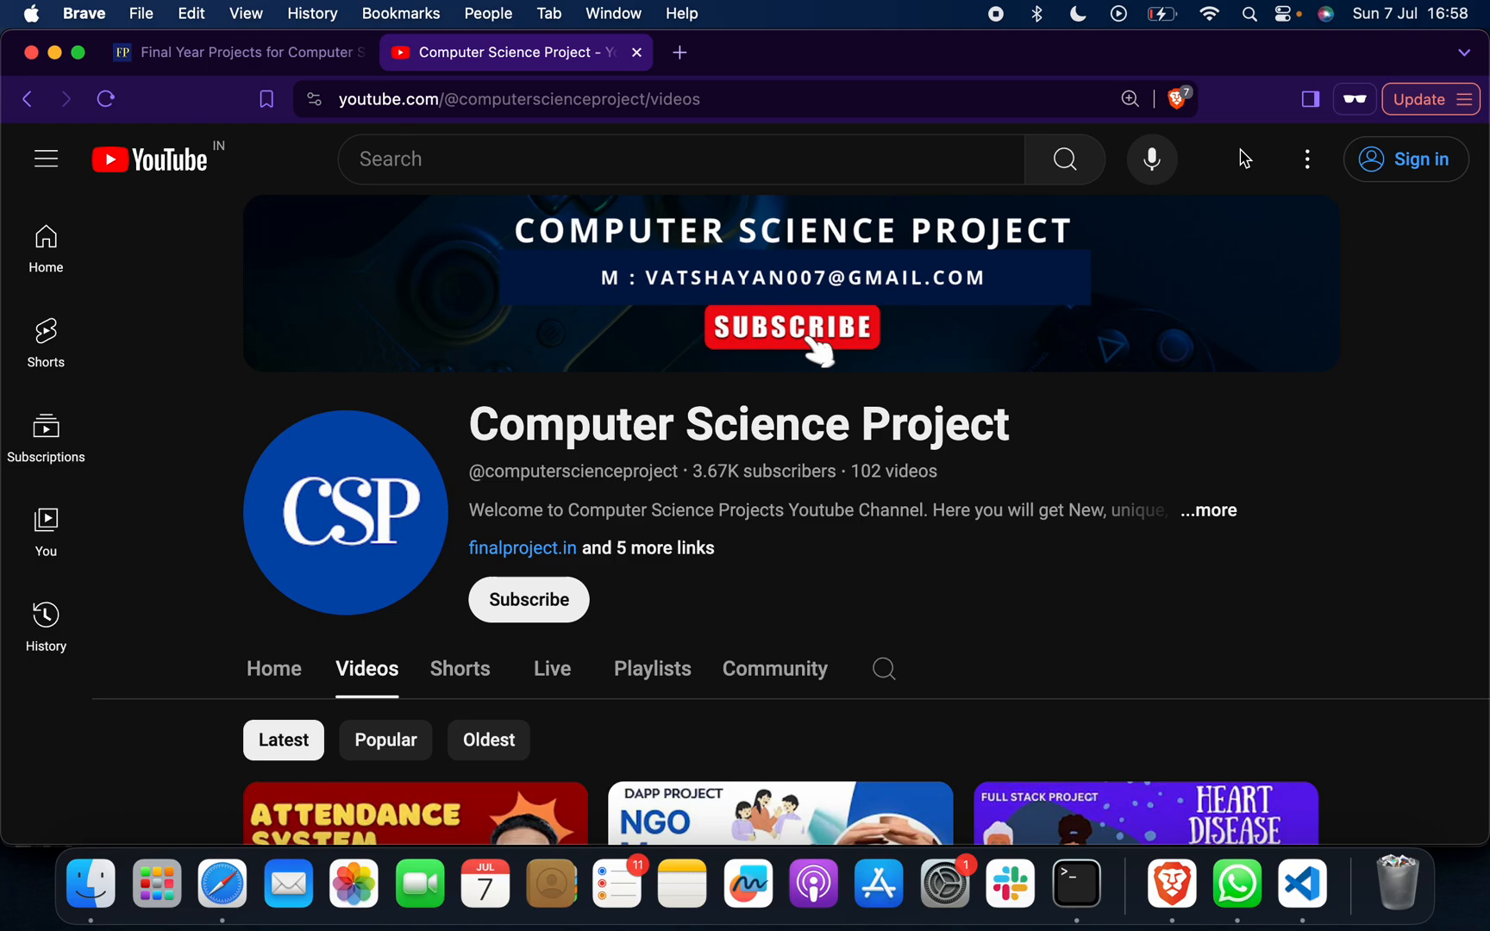
mouse_move(915, 284)
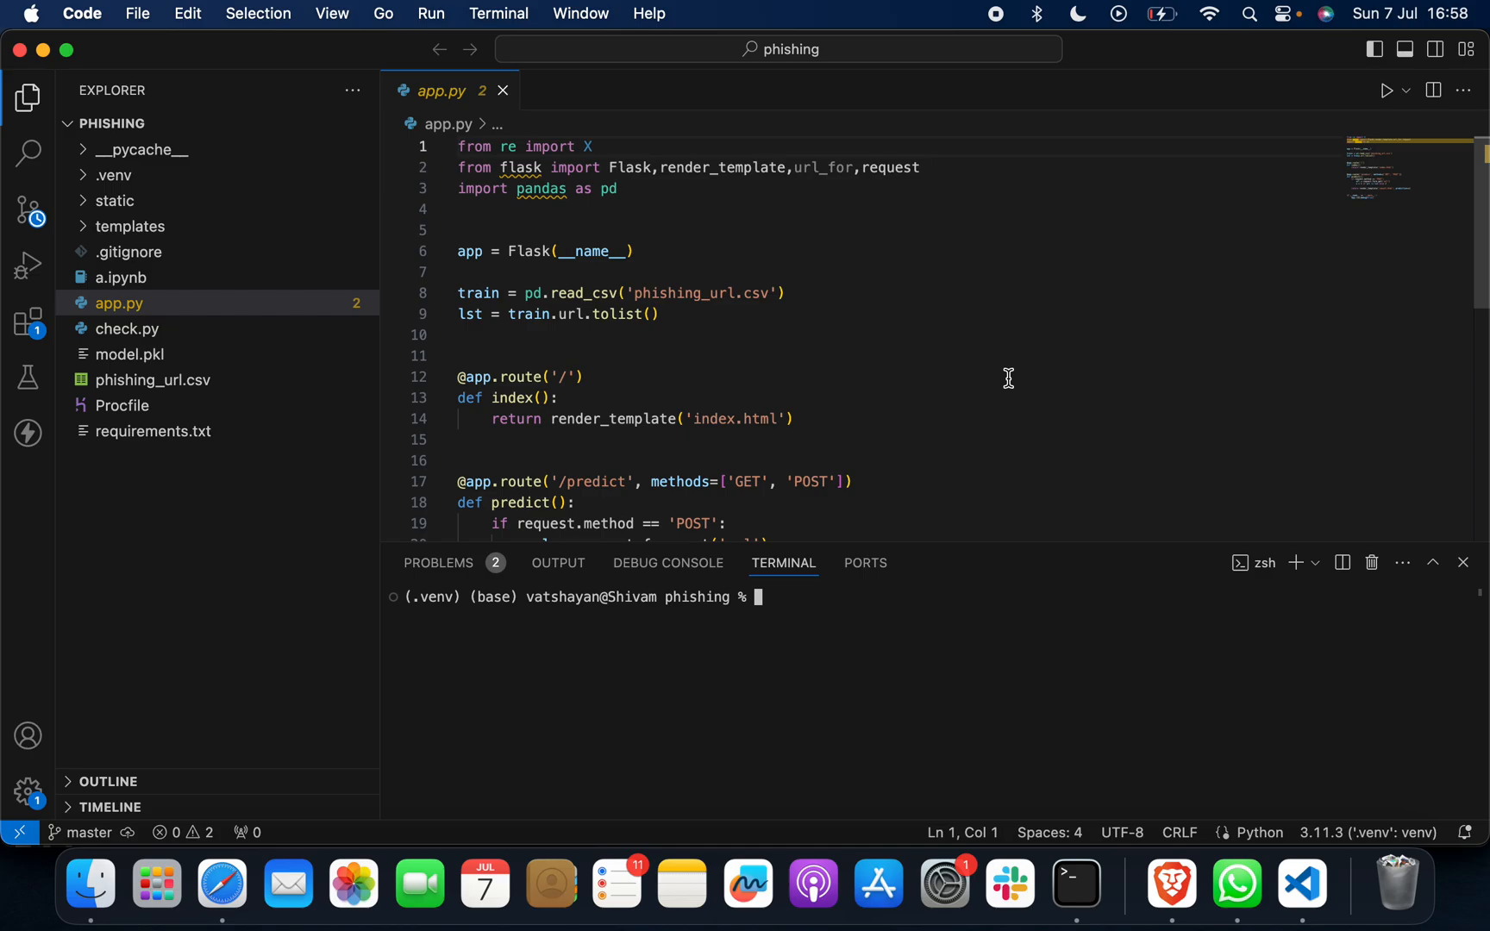
mouse_move(1108, 467)
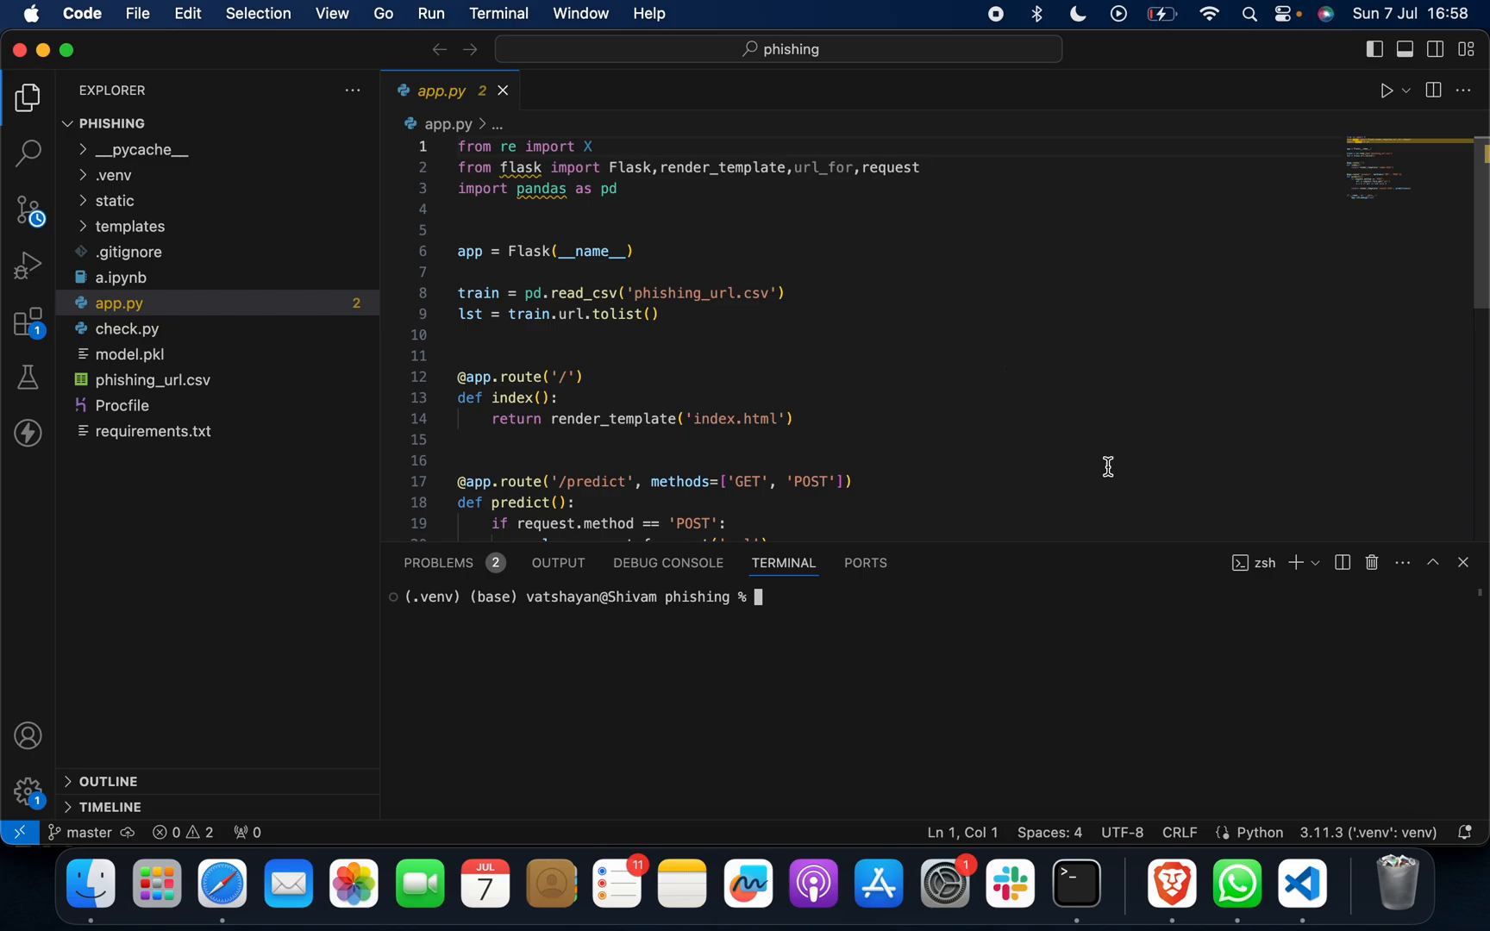
mouse_move(556, 719)
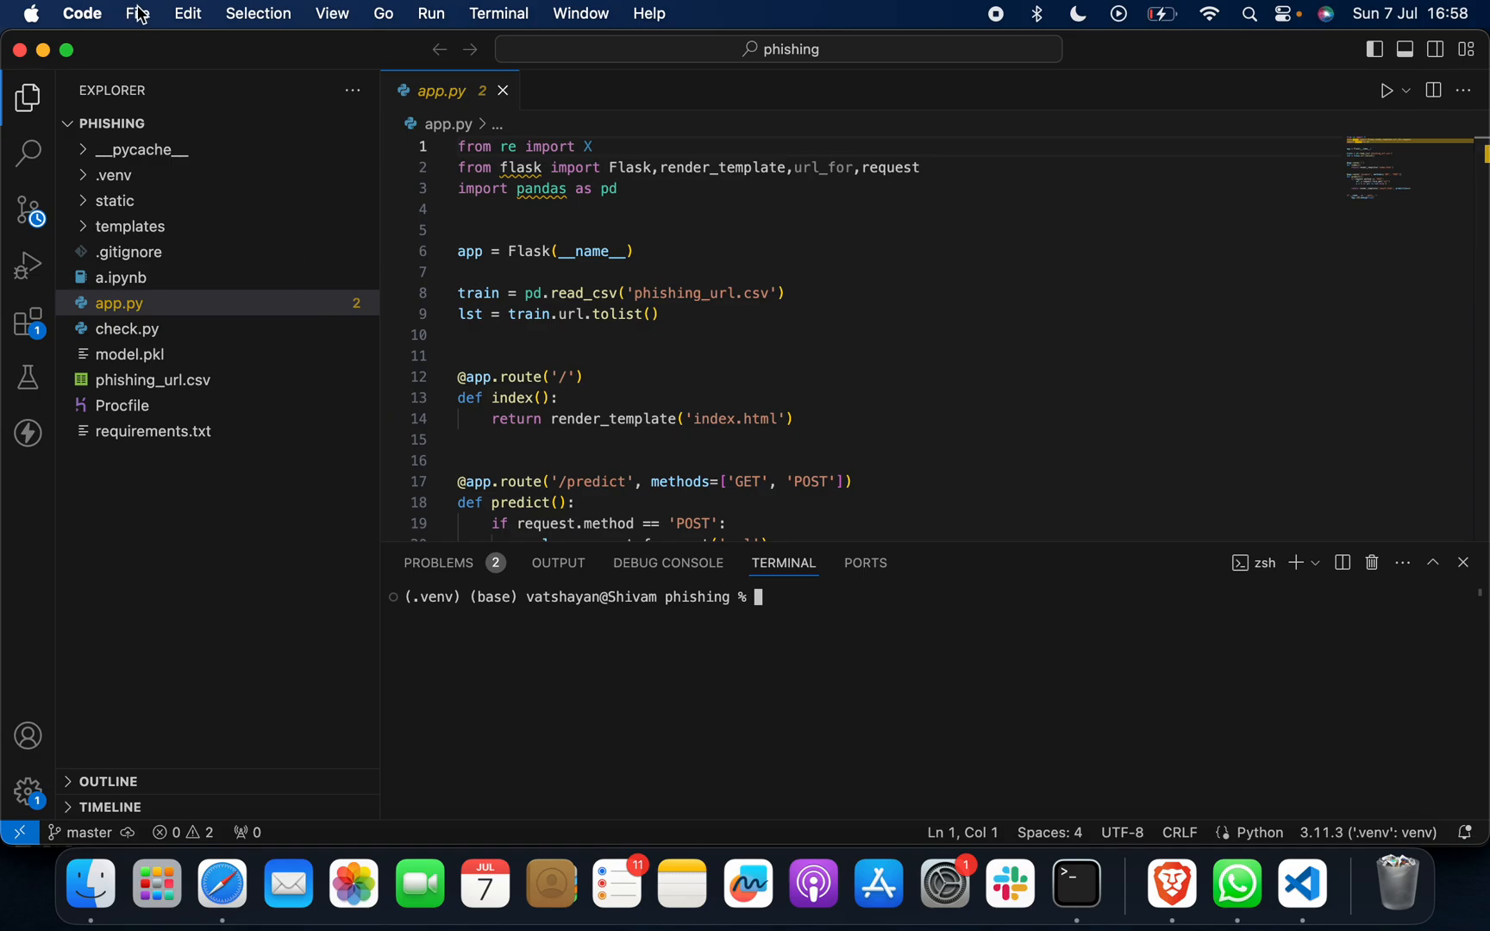
Step: Start the Flask app with python3 app.py so it serves on 127.0.0.1:5000 in debug mode
click(137, 14)
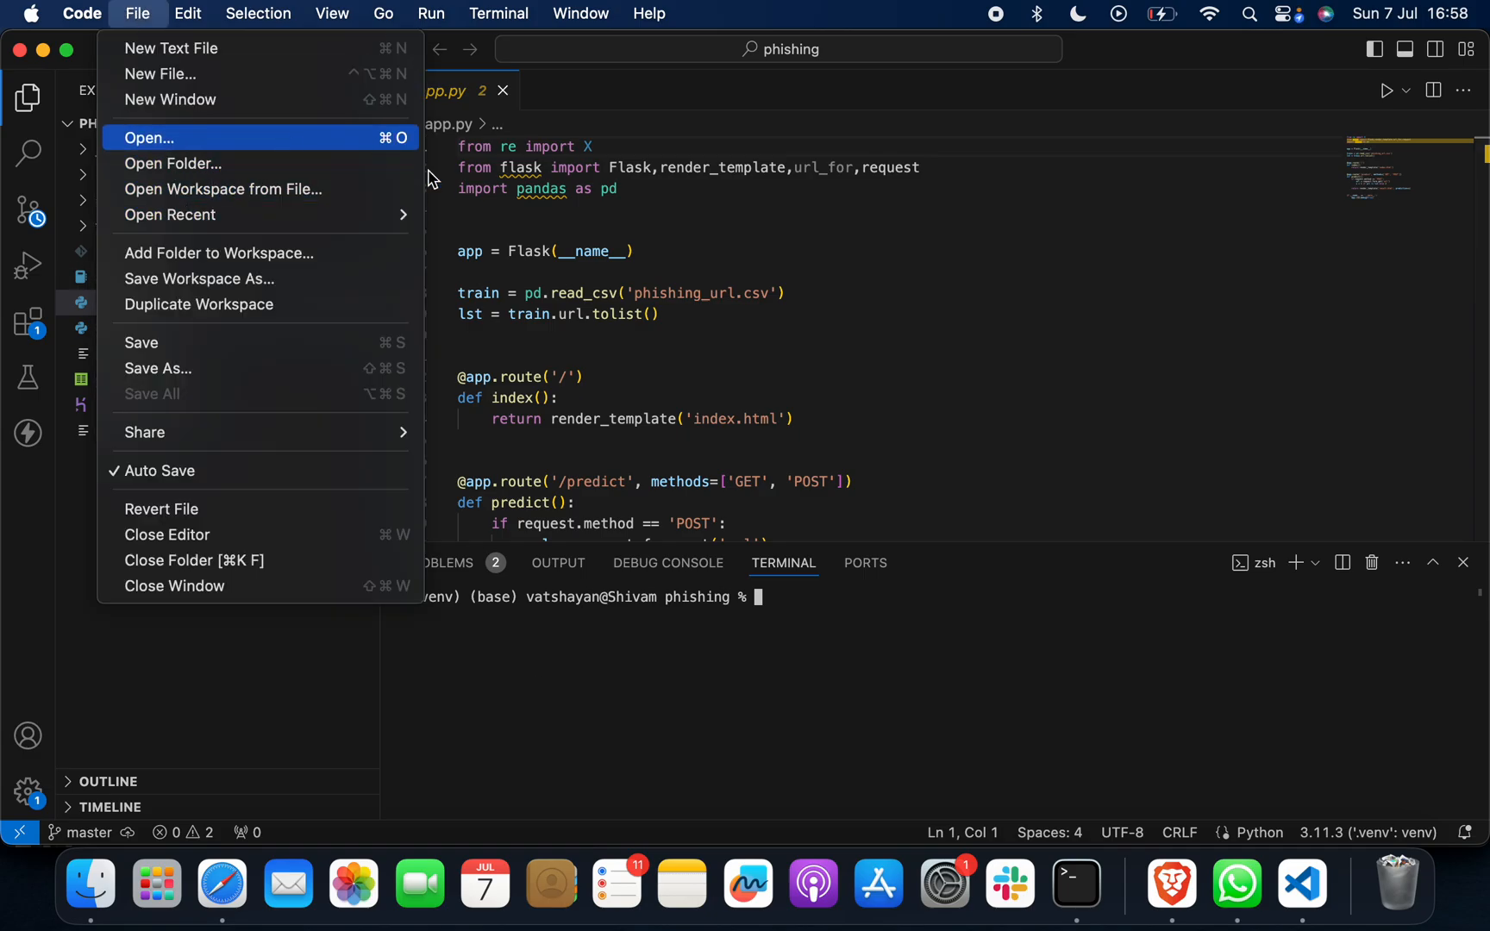
key(Escape)
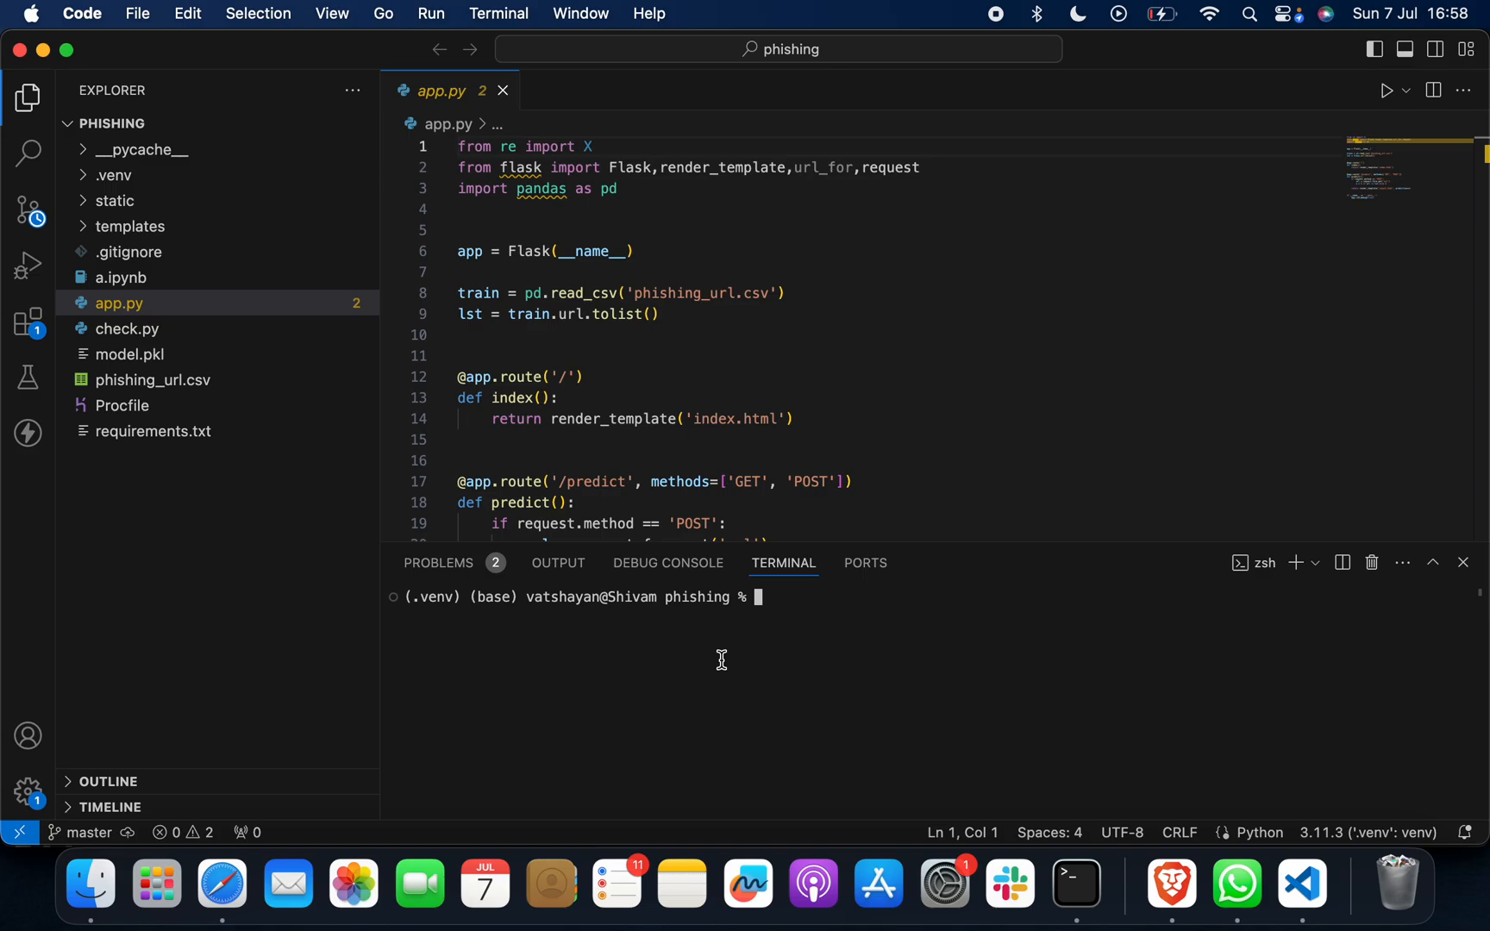
mouse_move(723, 659)
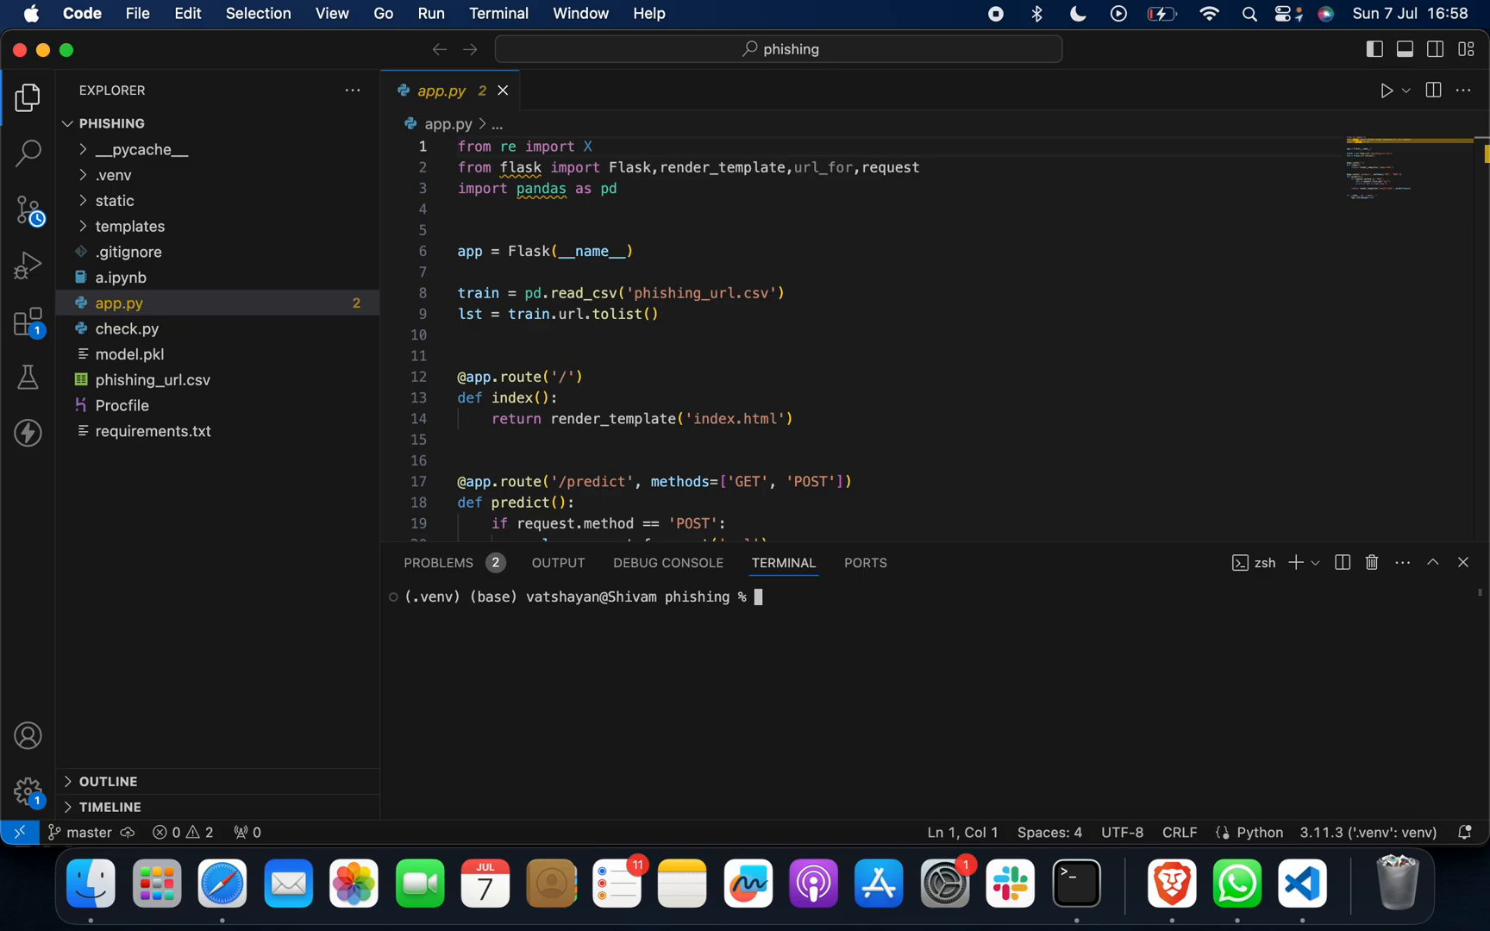
text(python3 app.py)
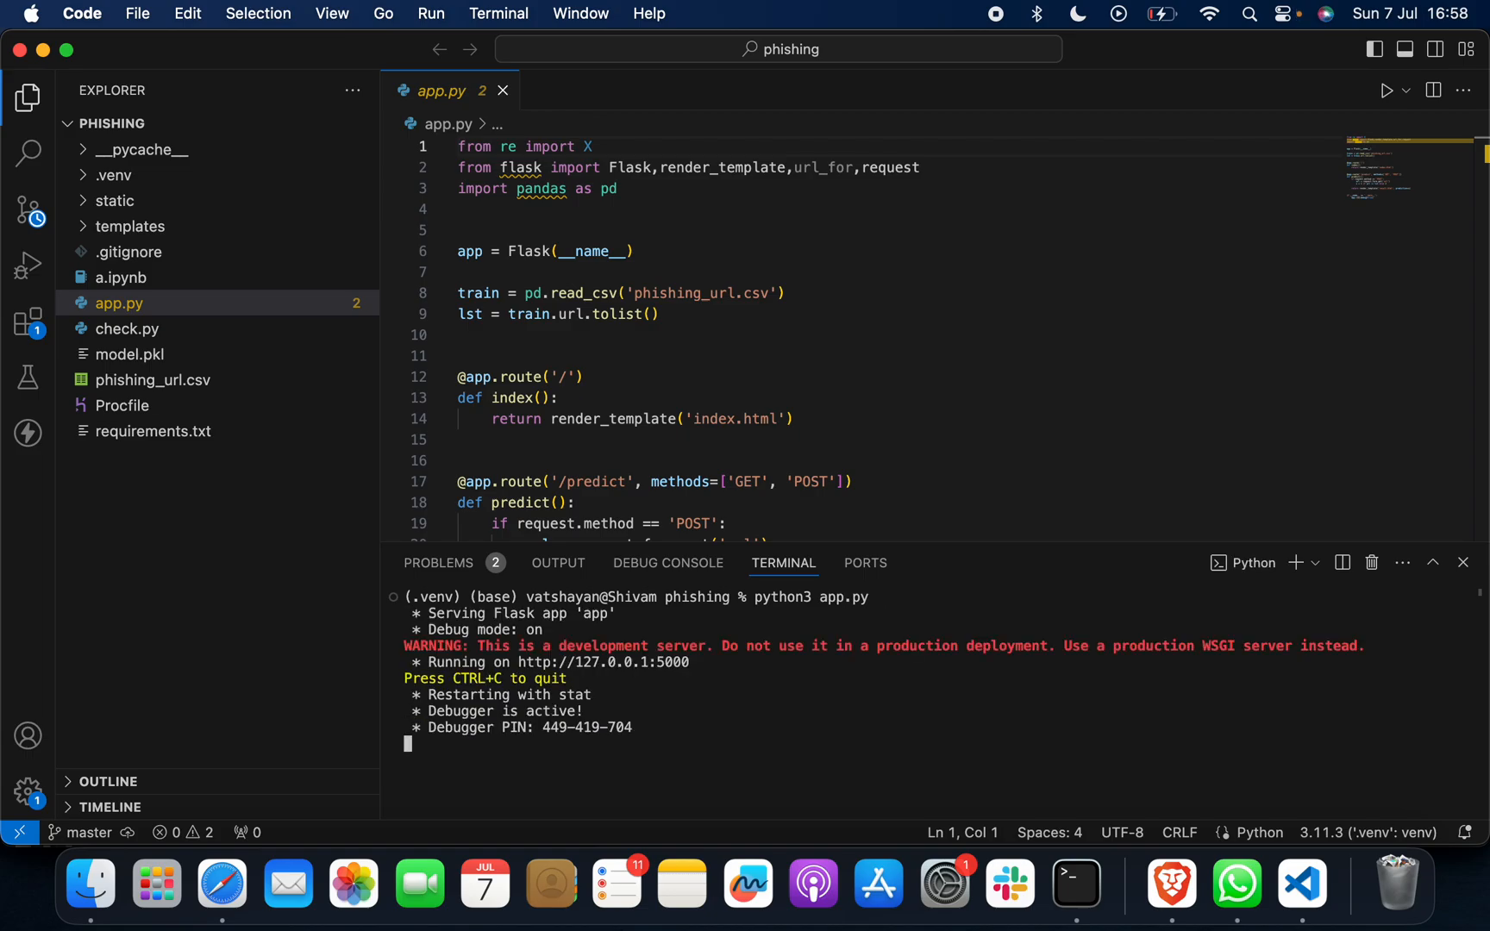
mouse_move(633, 674)
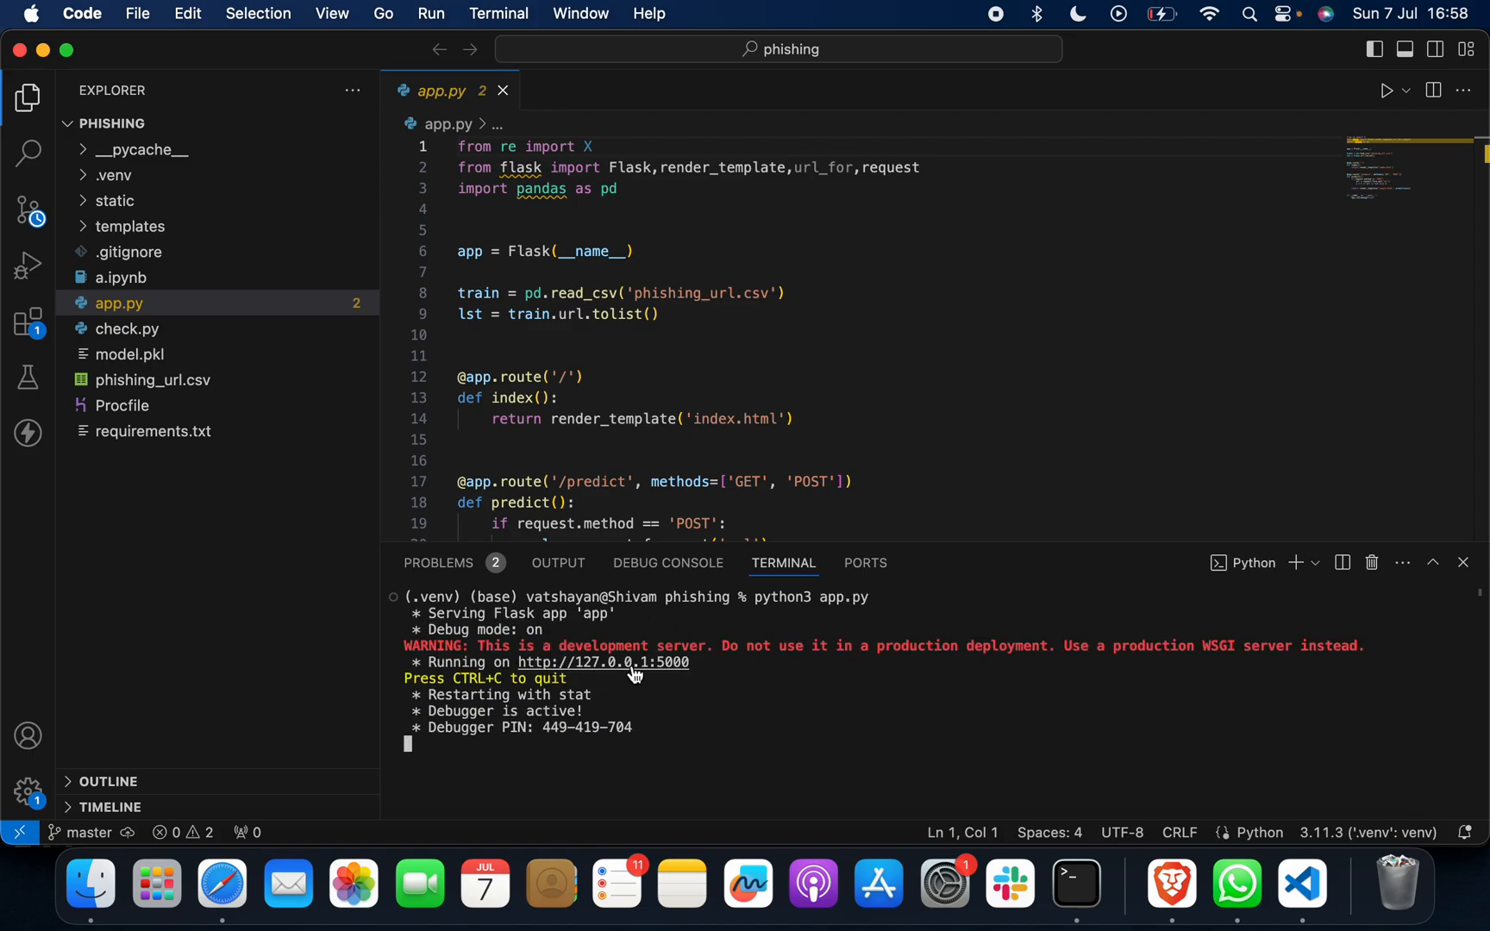
mouse_move(631, 671)
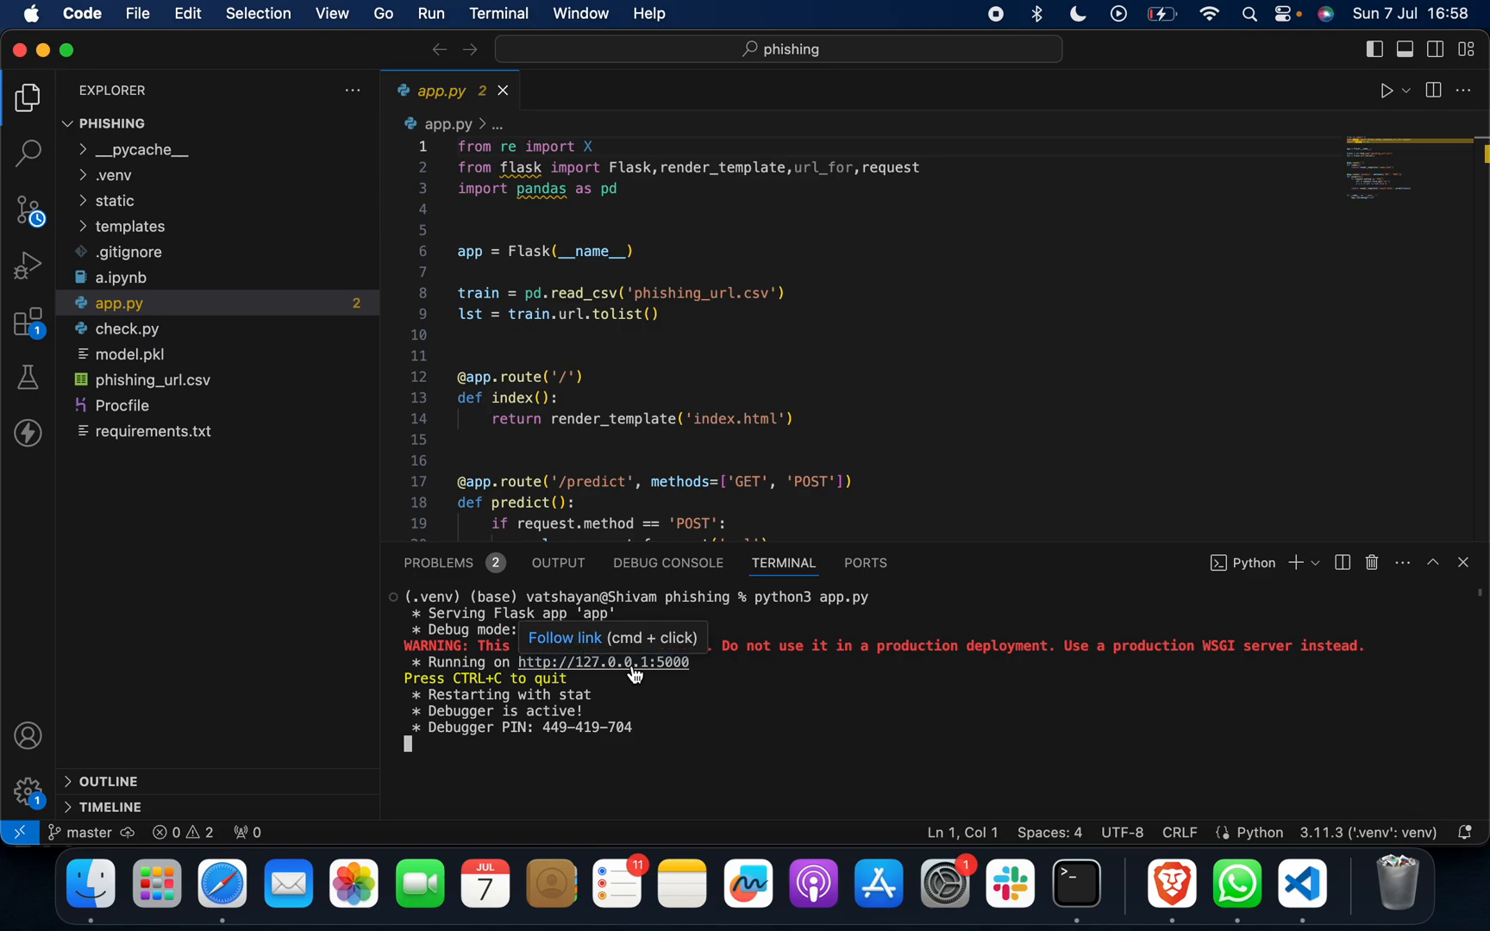
Step: Load the Cyber Security Solutions home page at 127.0.0.1:5000 and look through its hero slides
click(604, 662)
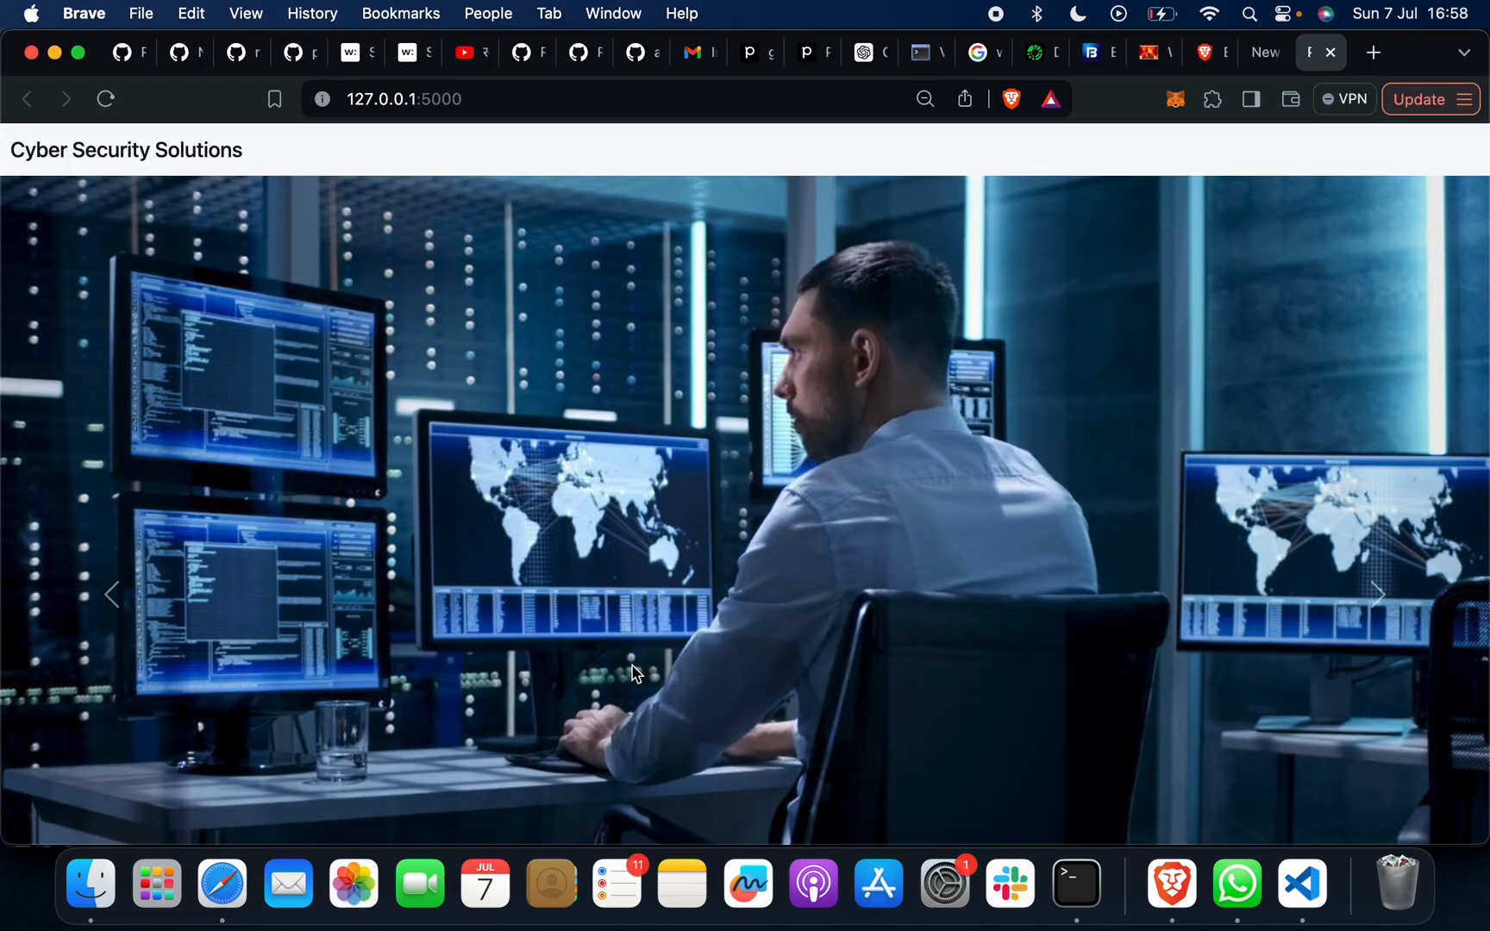
mouse_move(359, 493)
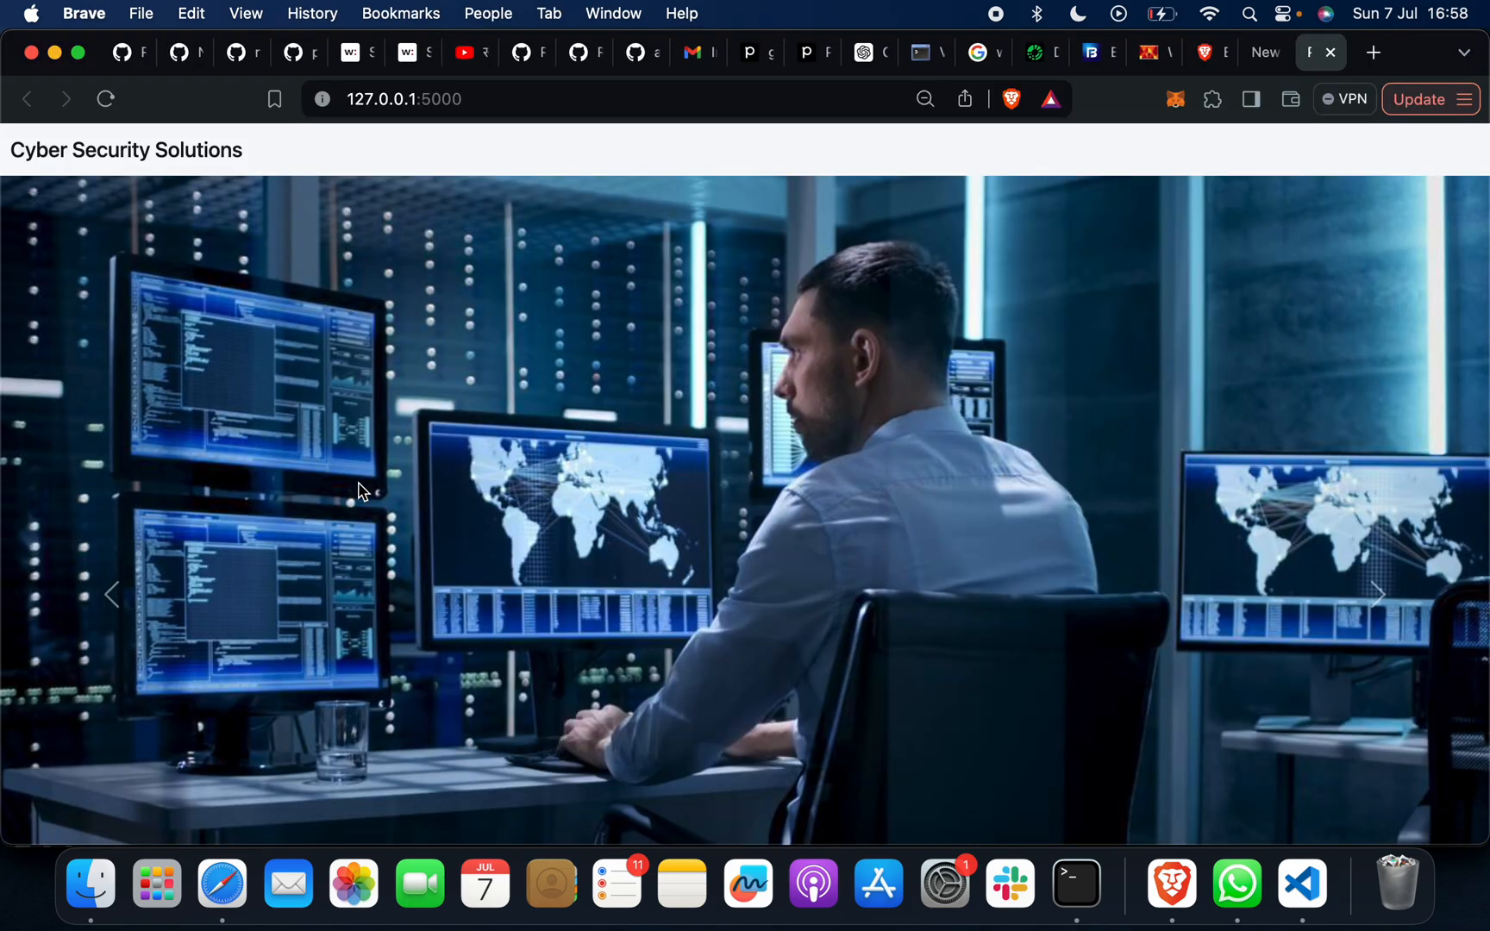
scroll(down, 3)
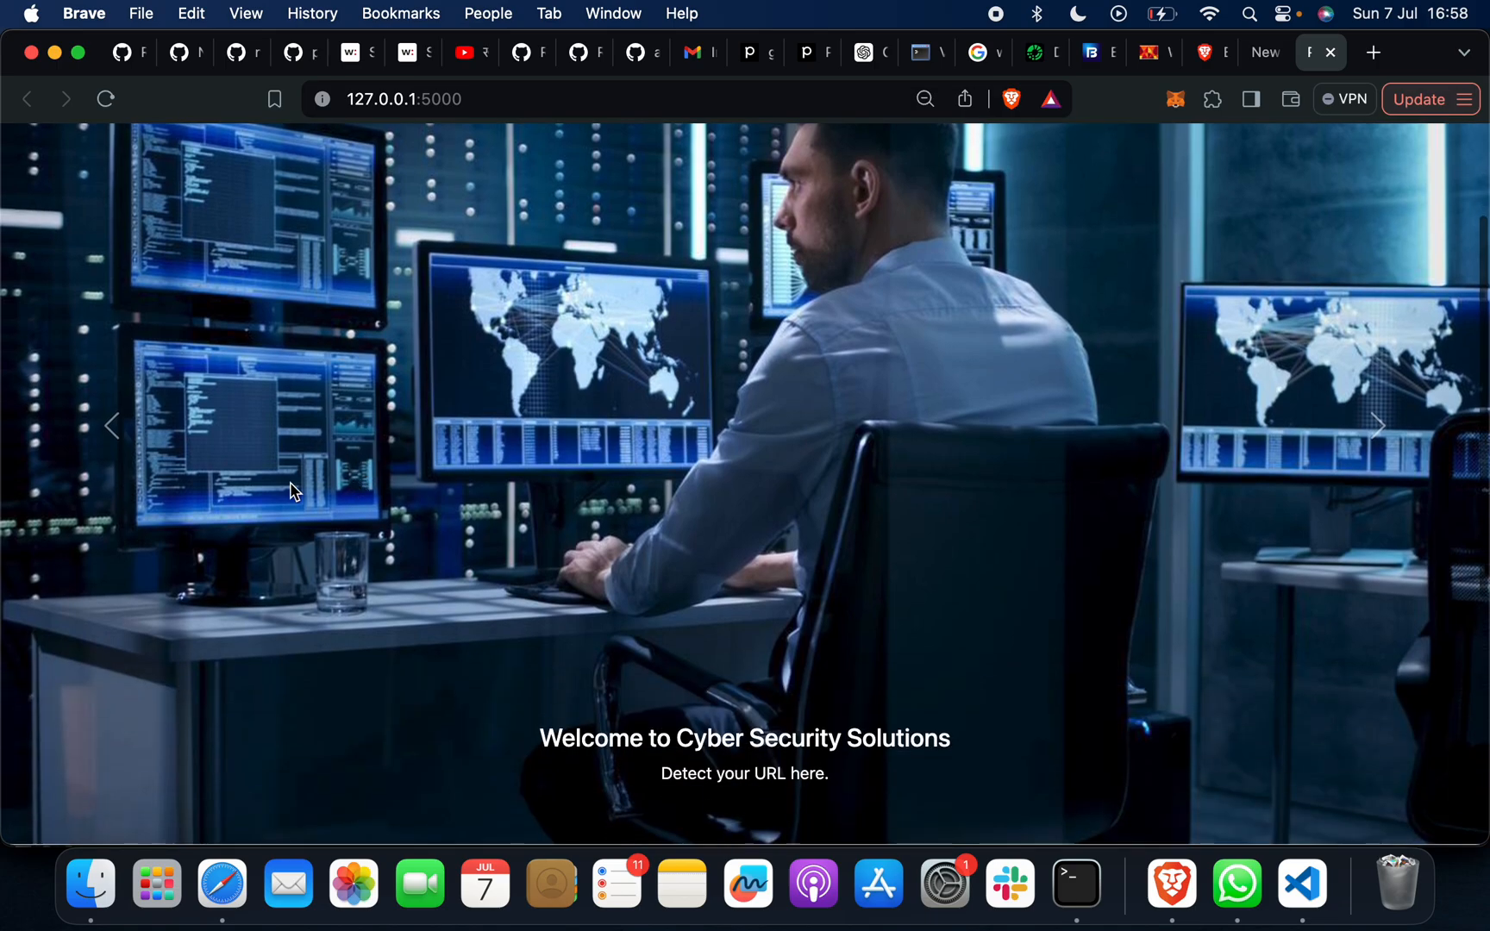
scroll(down, 3)
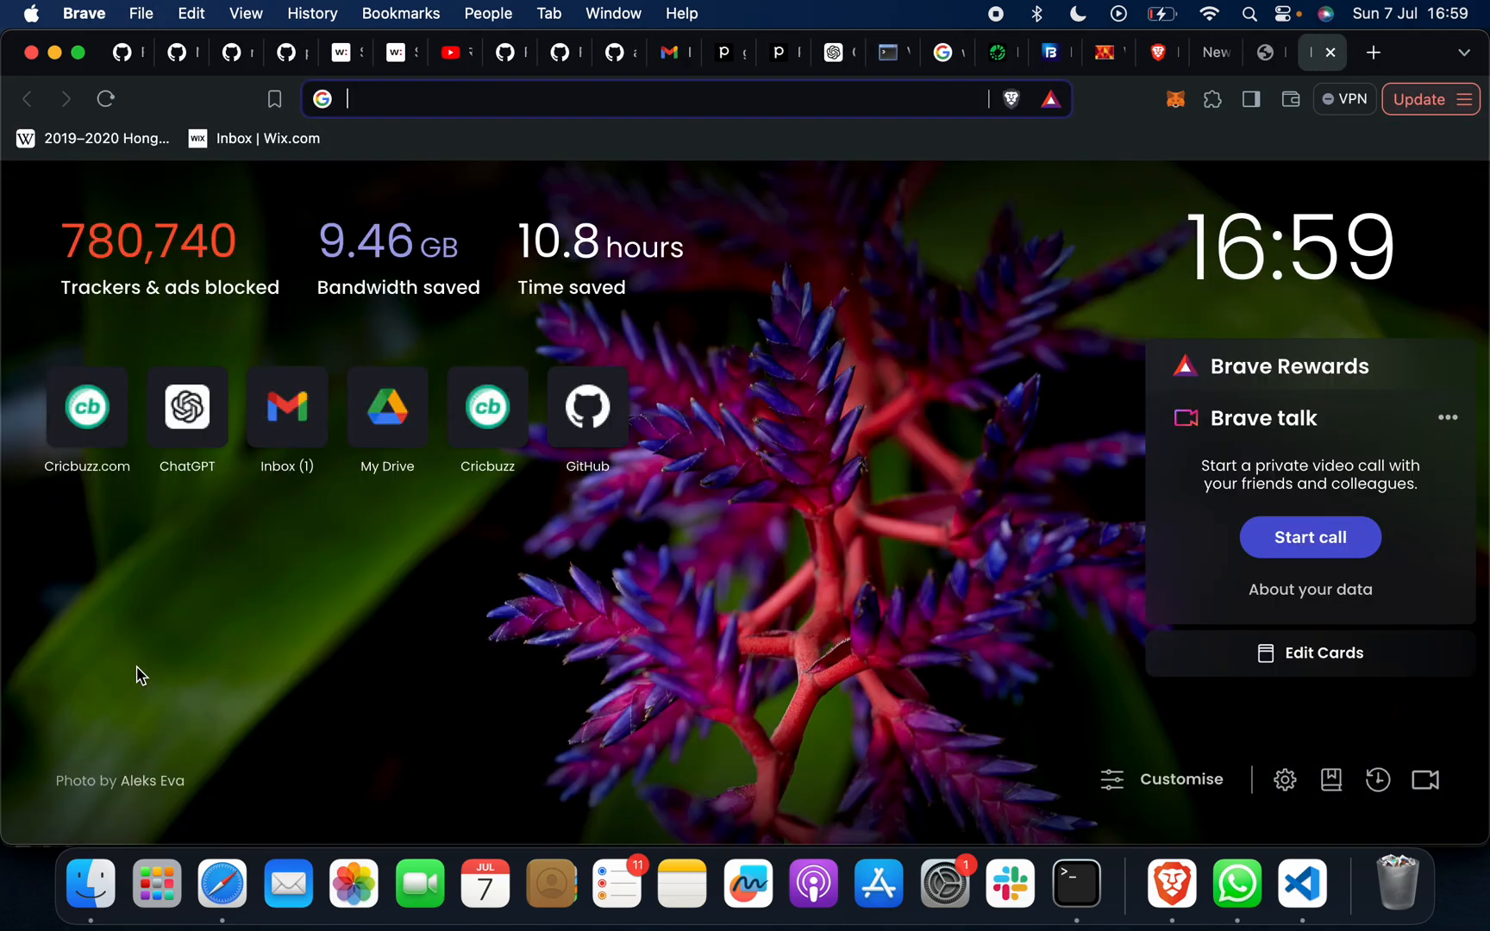
text(facebook)
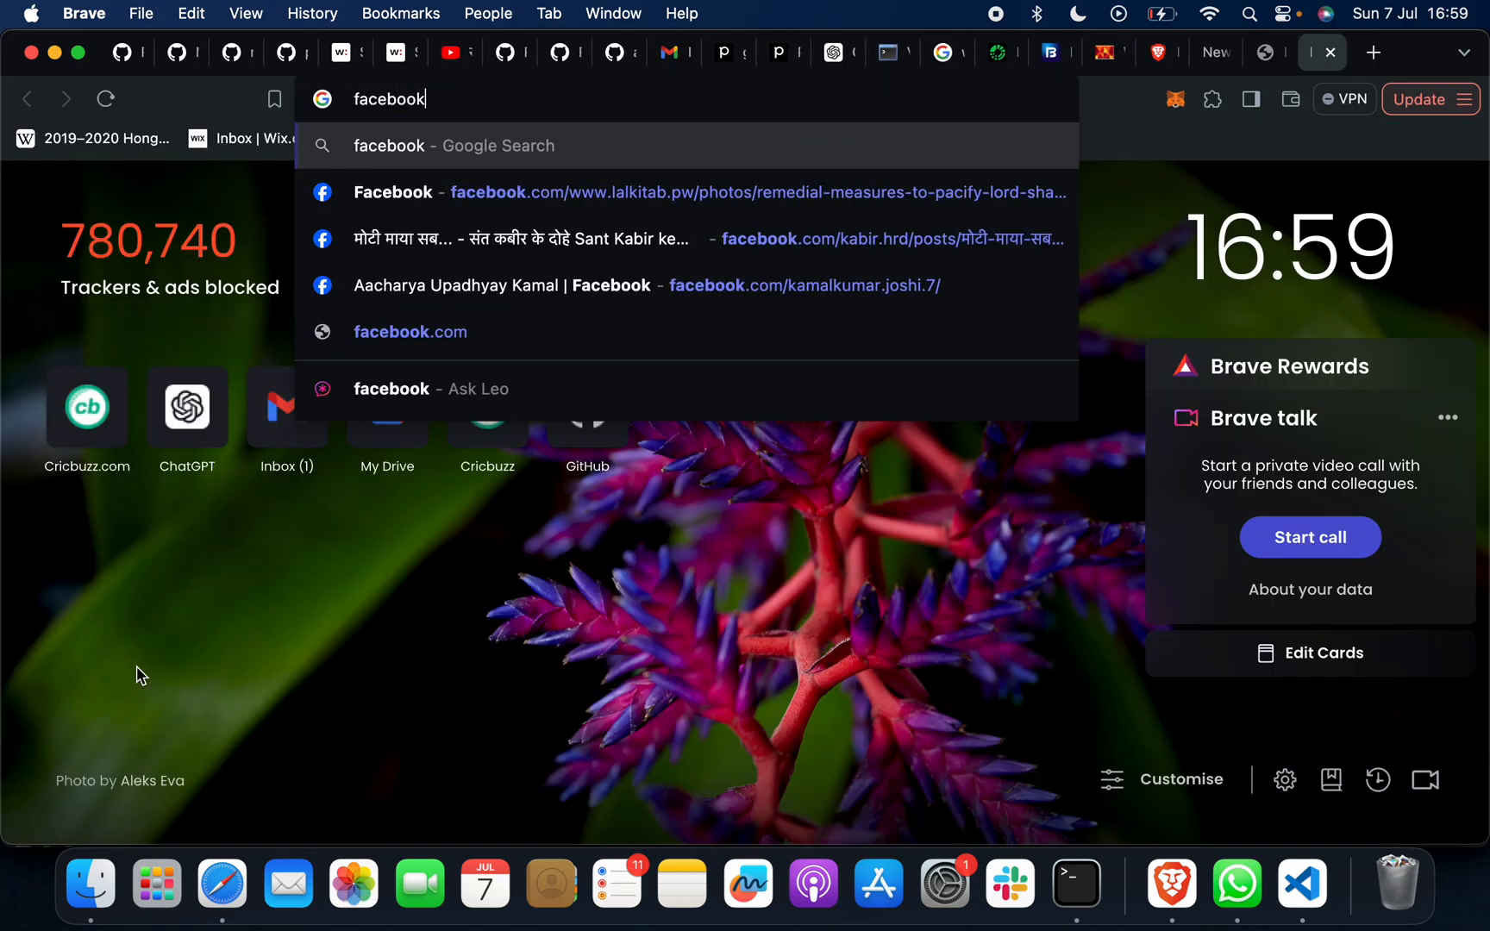
click(410, 333)
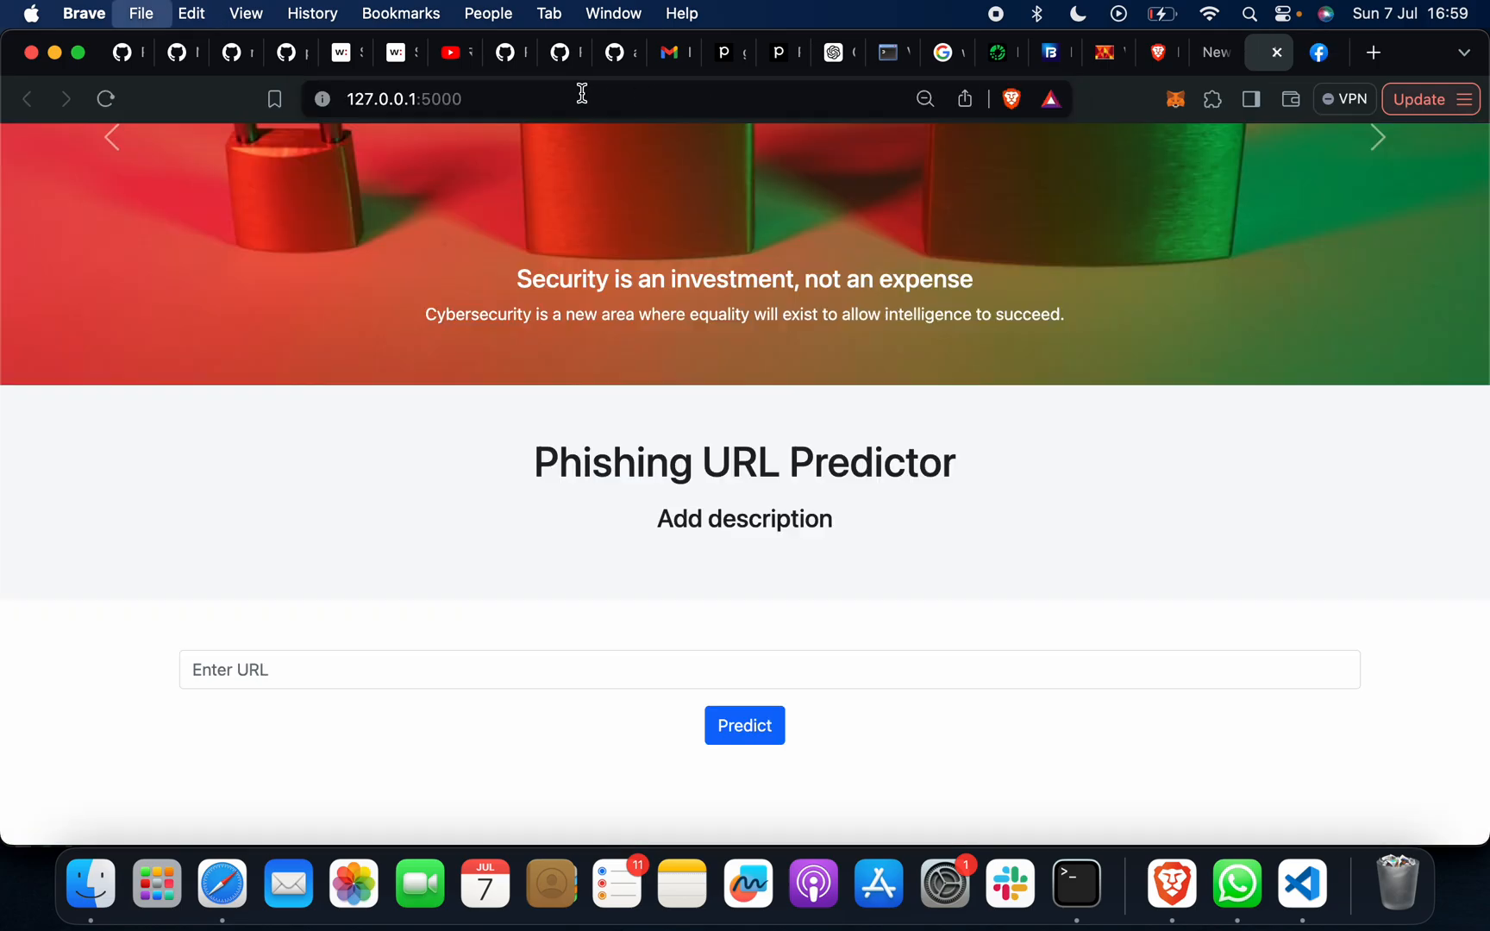
text(https://www.facebook.com/)
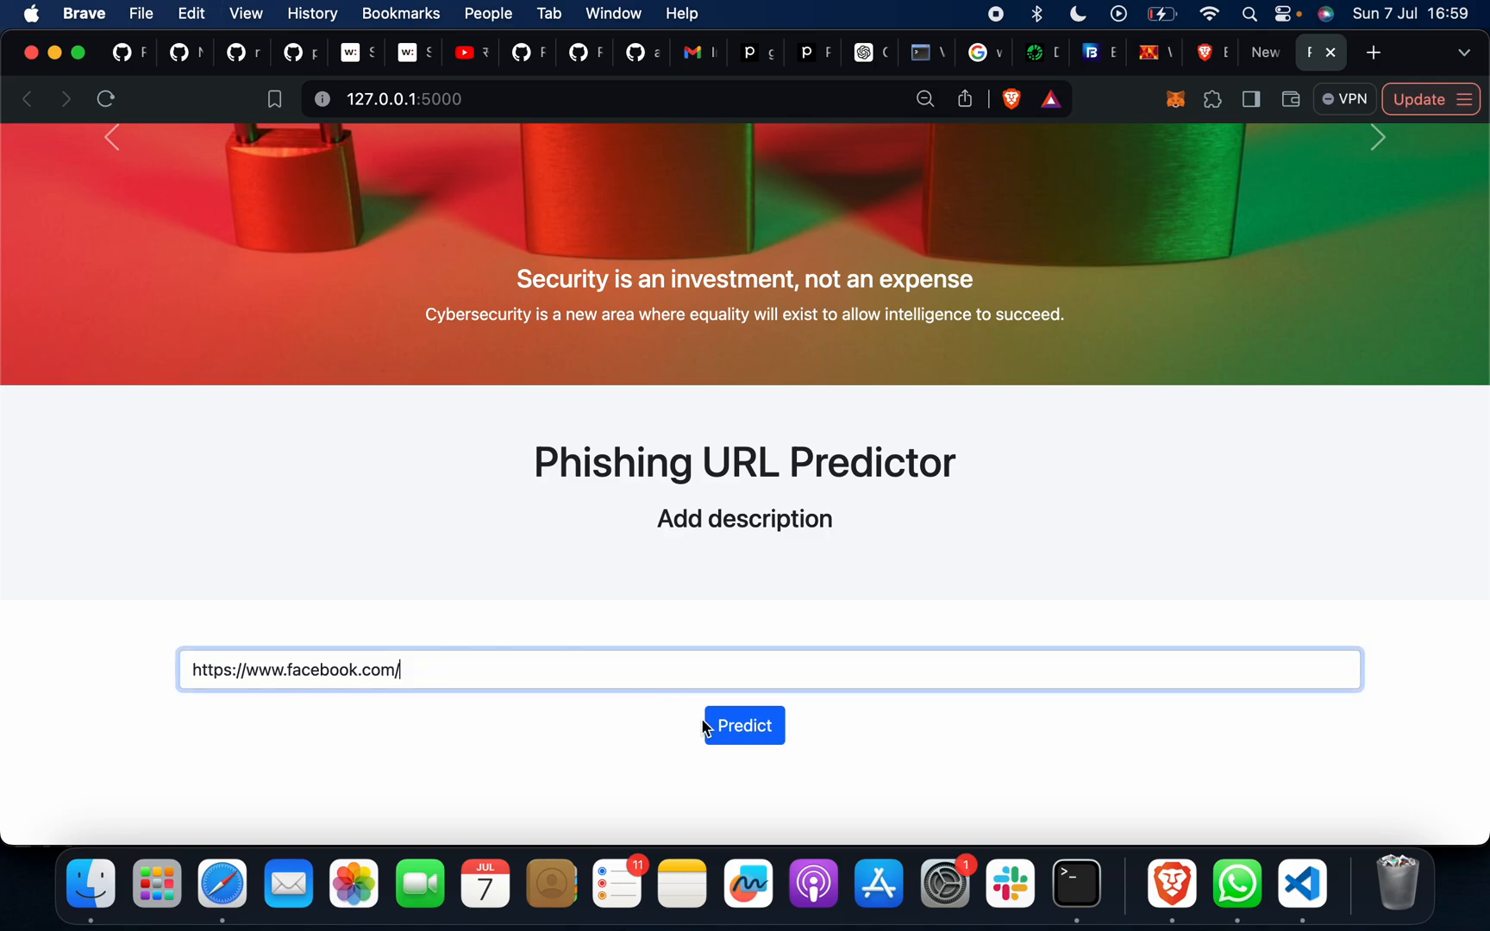
click(745, 726)
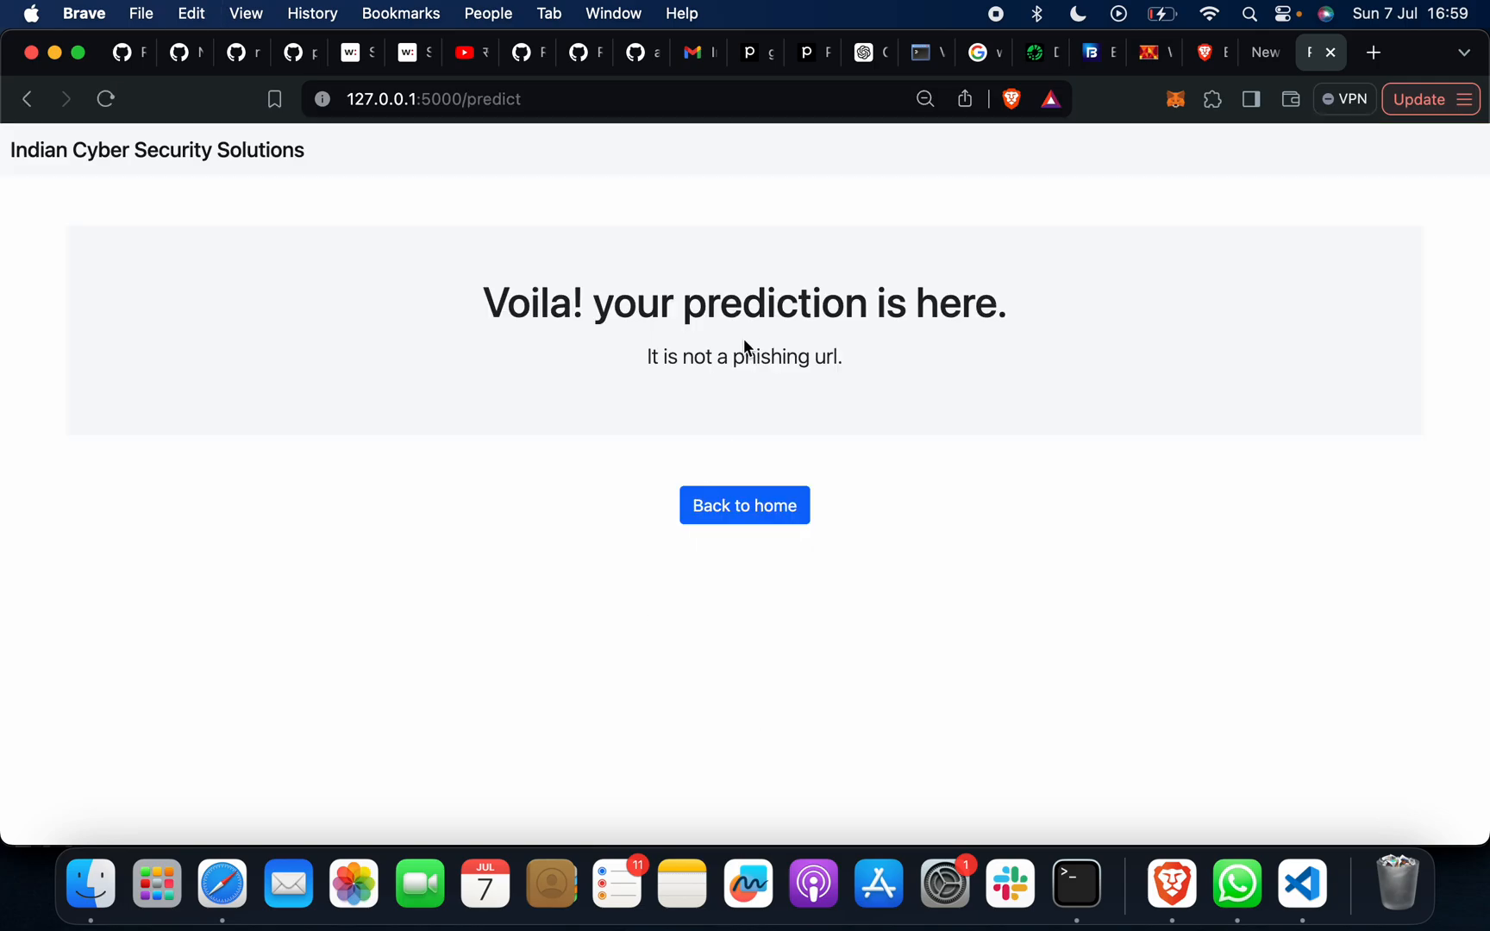
mouse_move(836, 398)
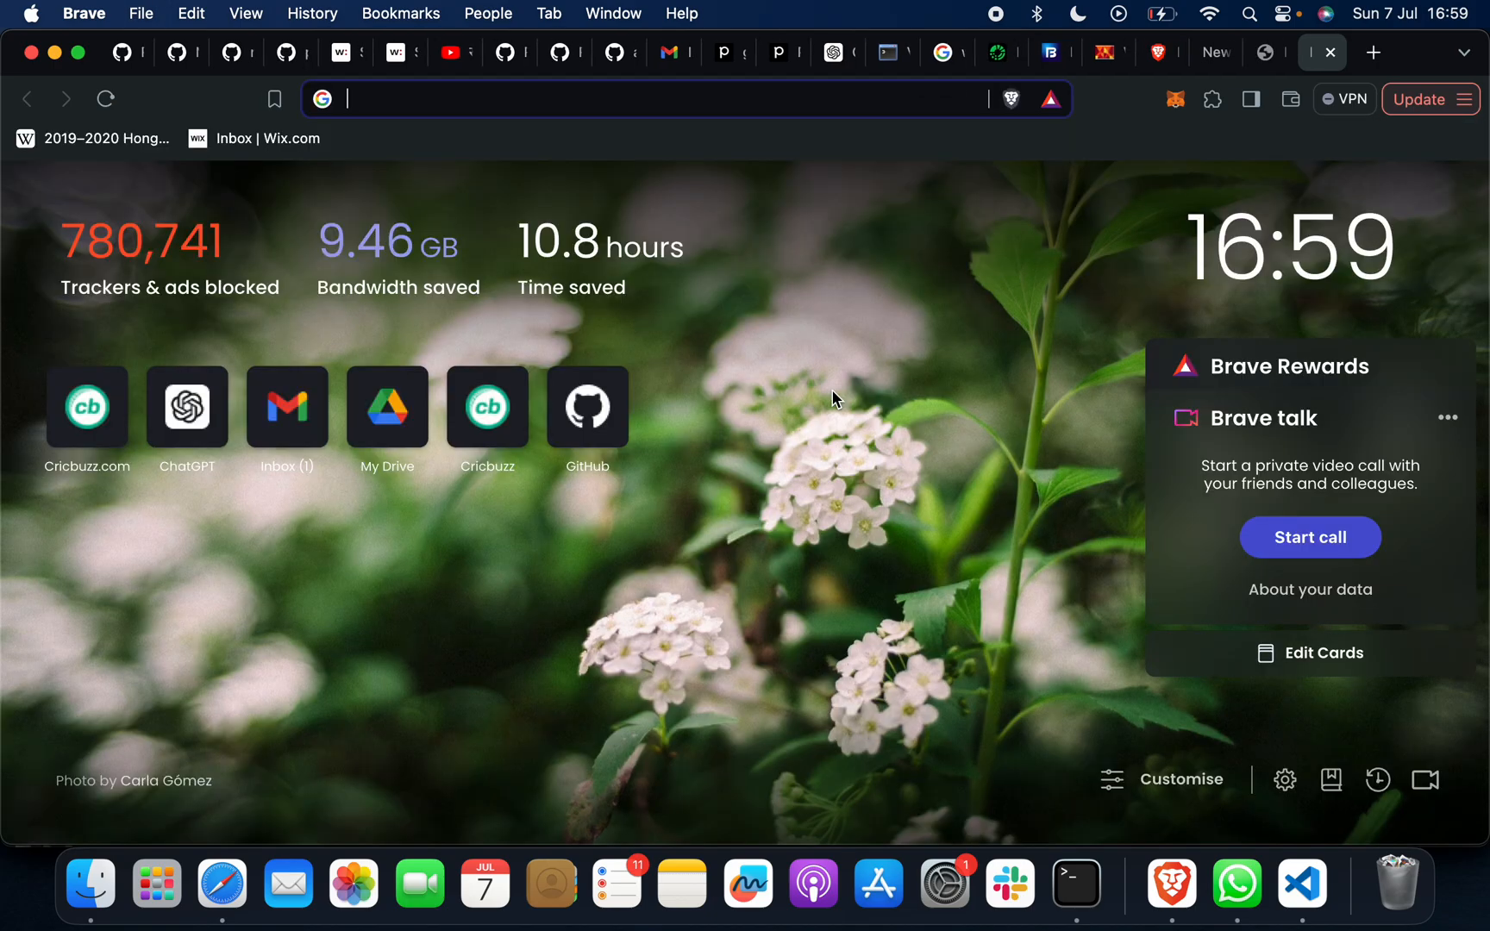
text(india.gov.in/)
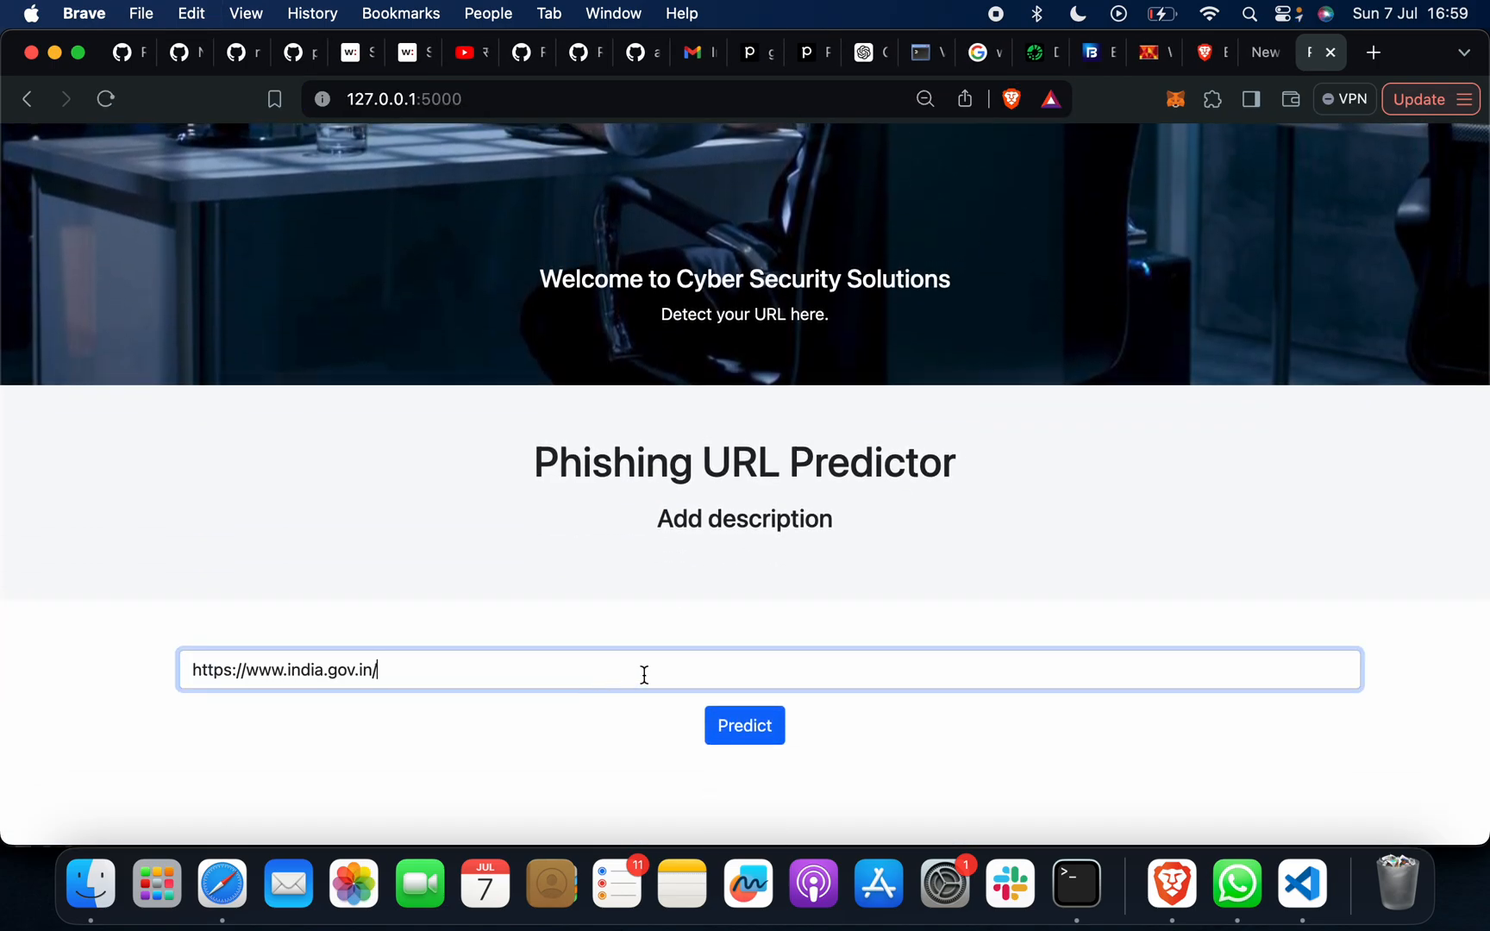
click(745, 726)
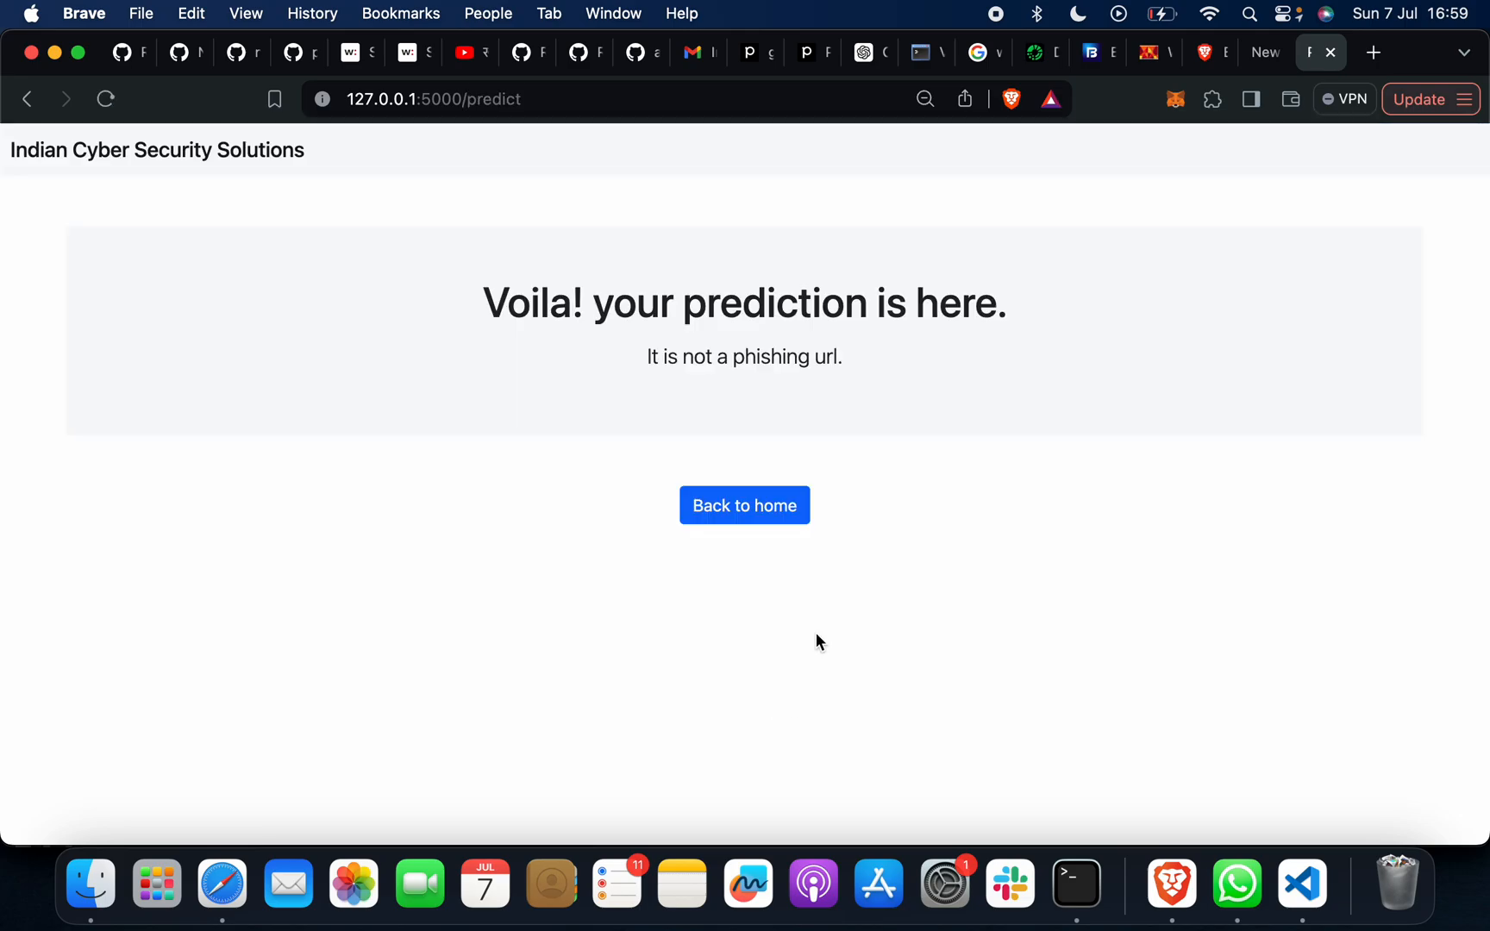
mouse_move(826, 605)
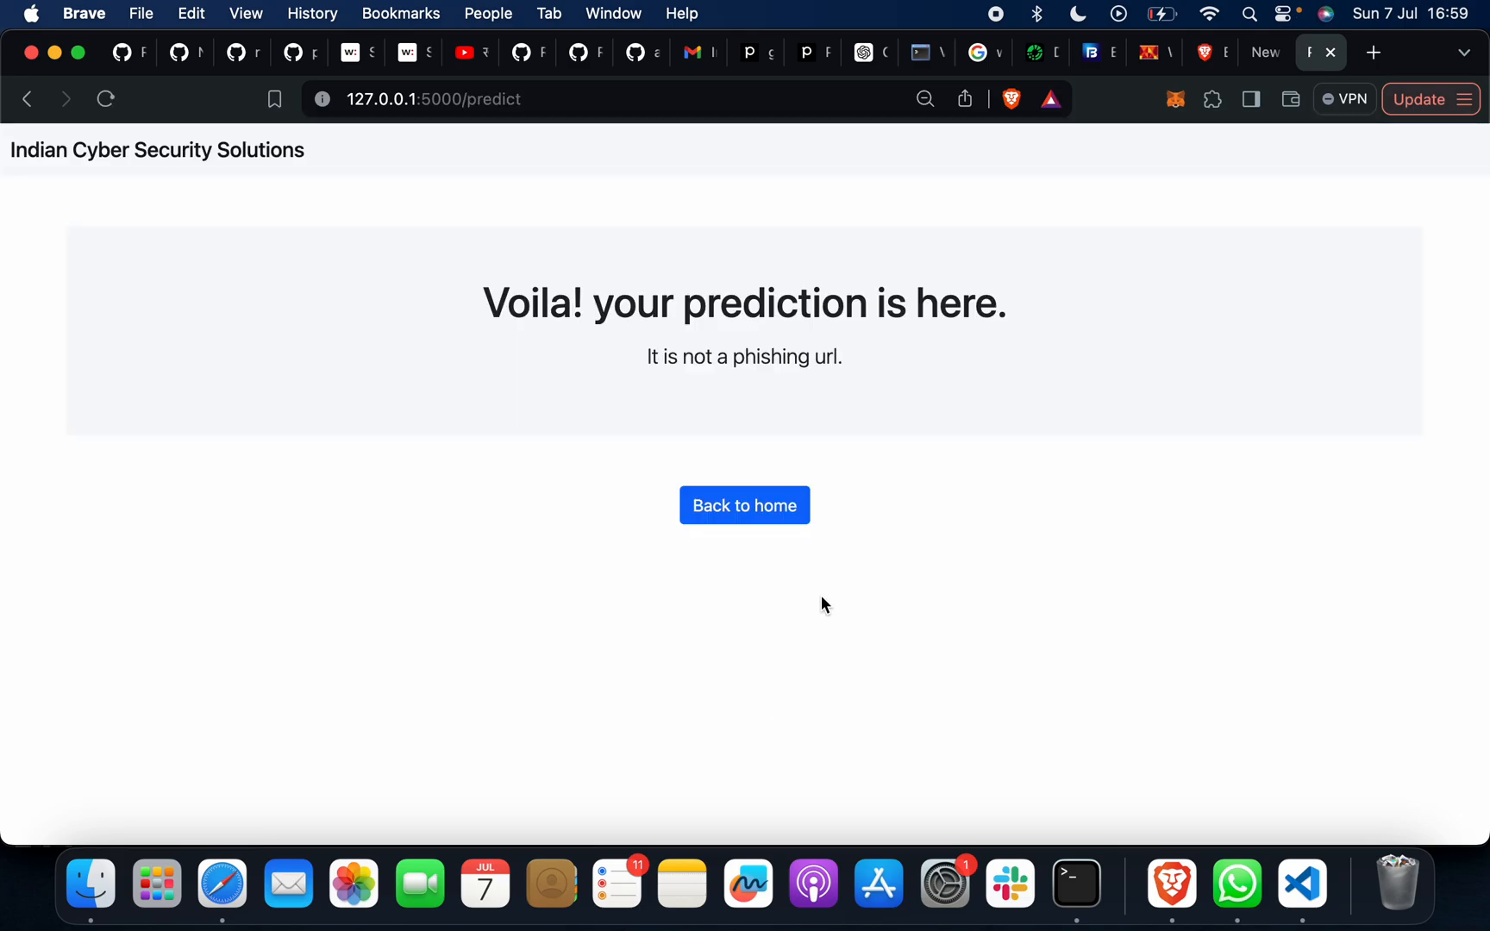
click(745, 505)
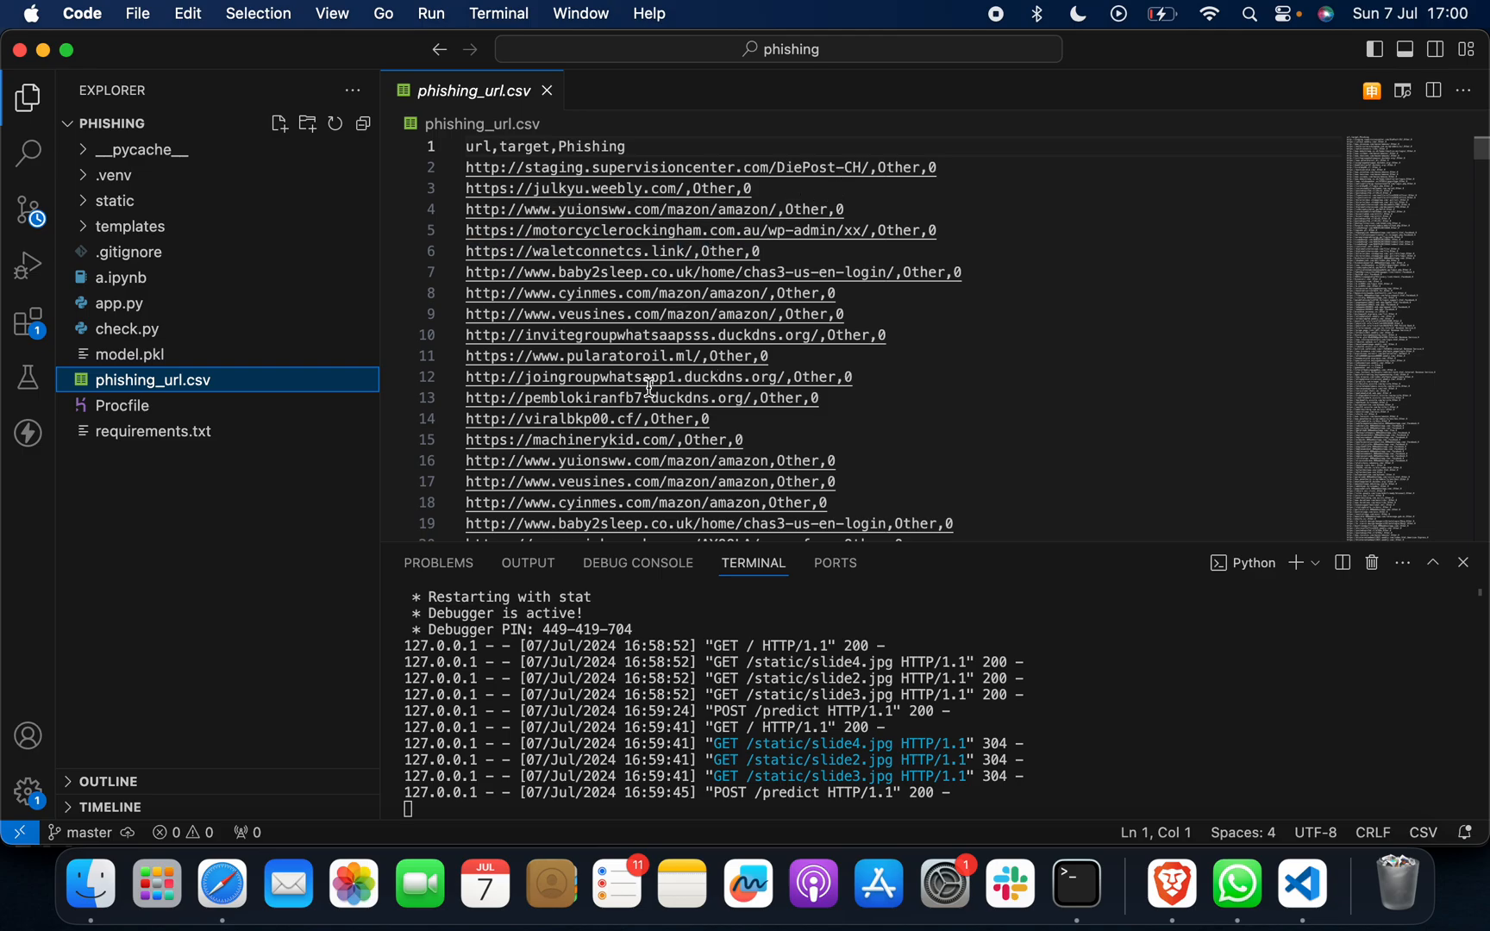
mouse_move(638, 319)
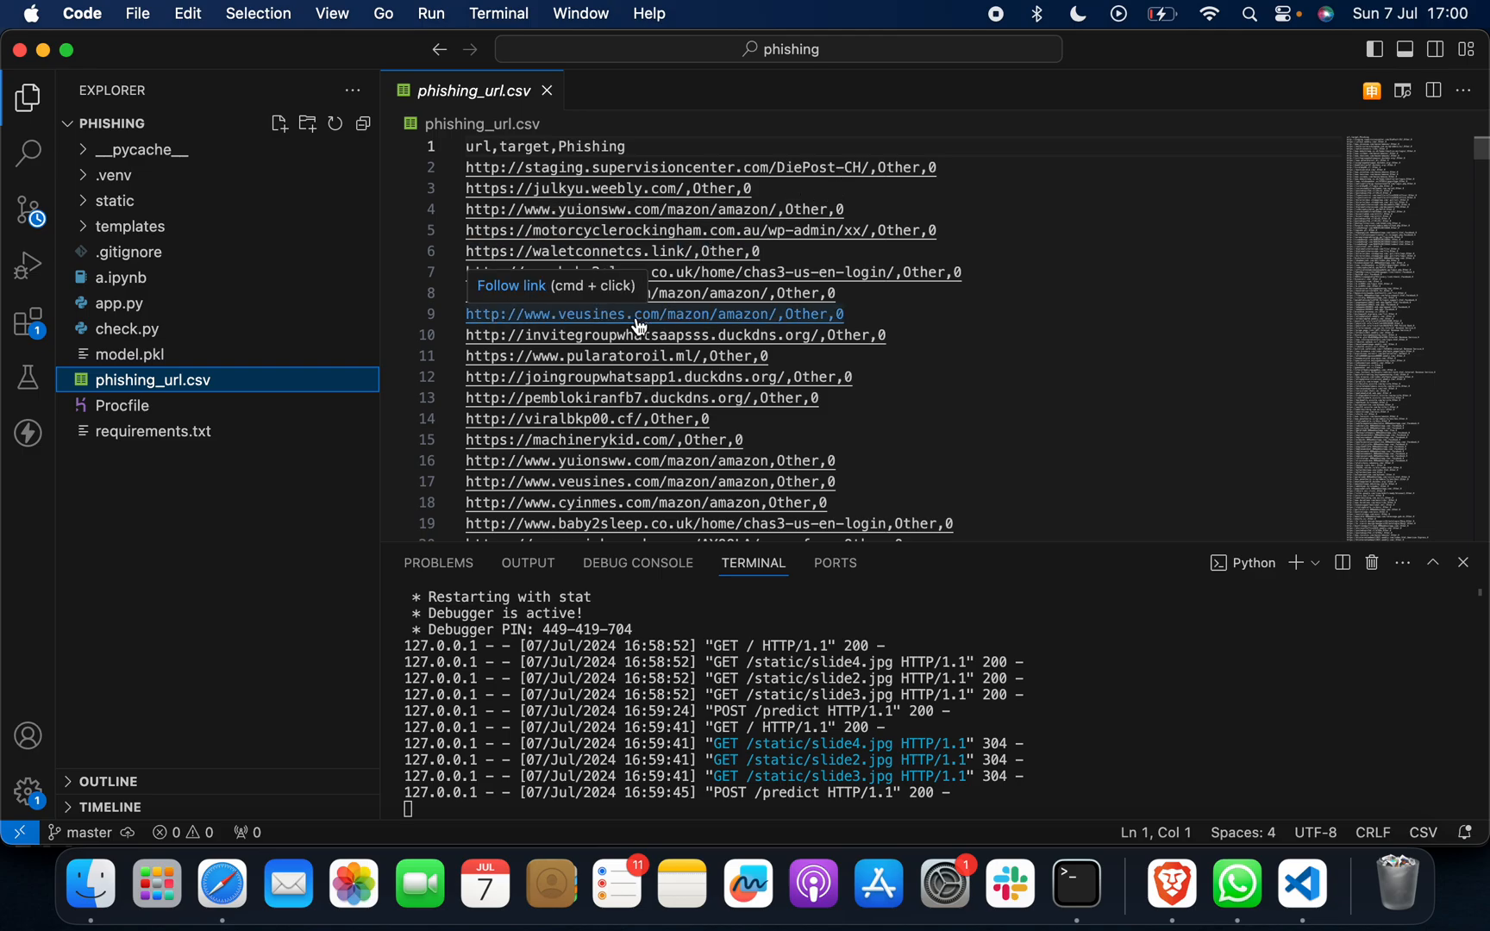
click(638, 314)
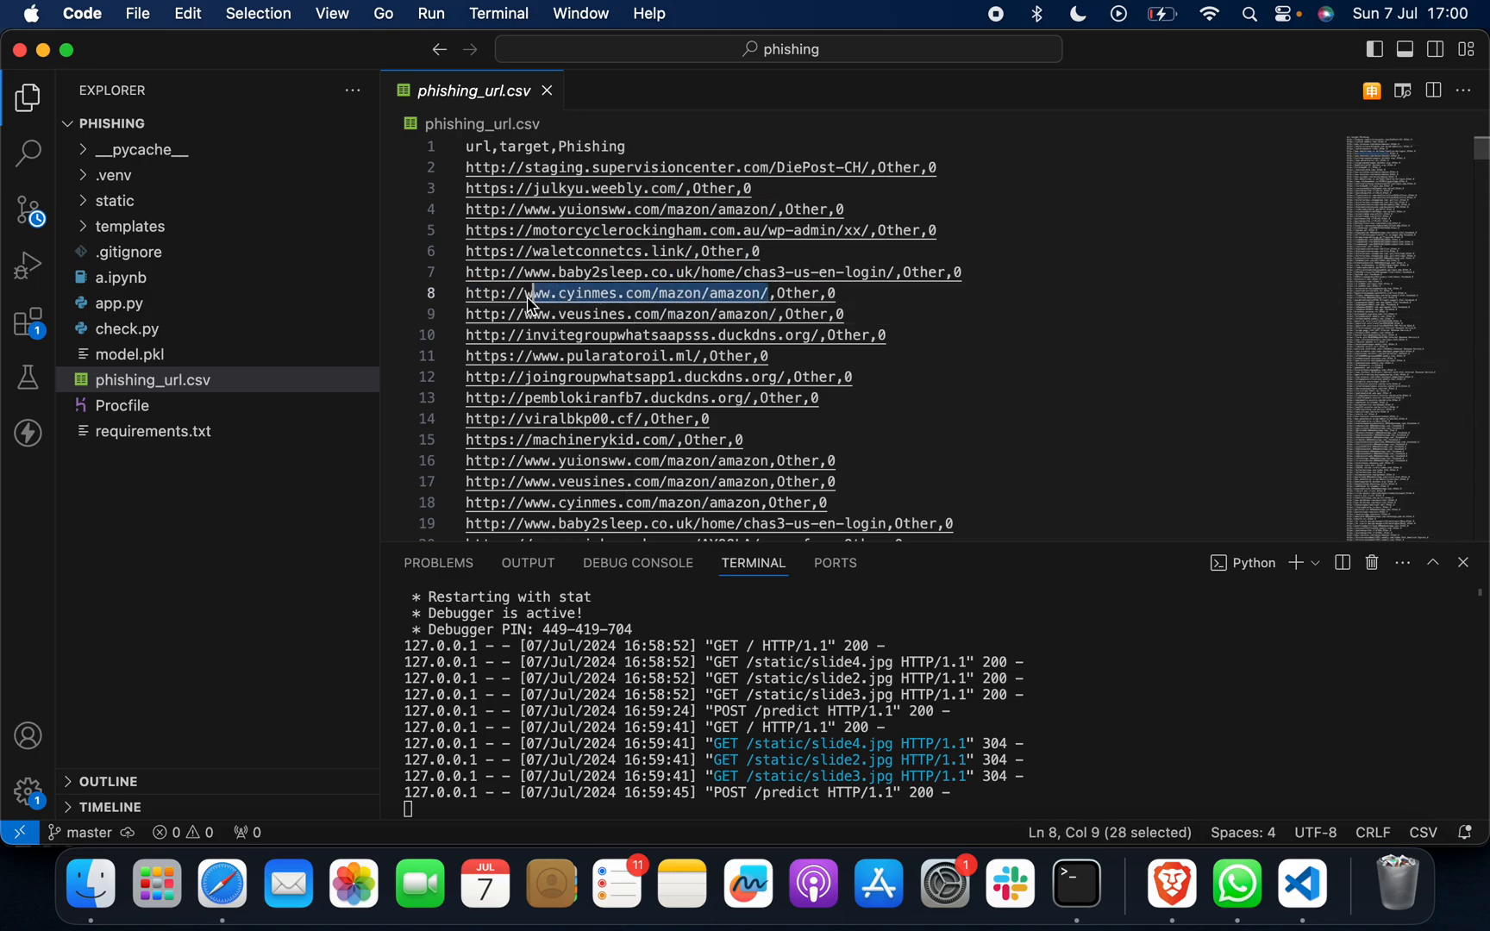
key(Cmd+Tab)
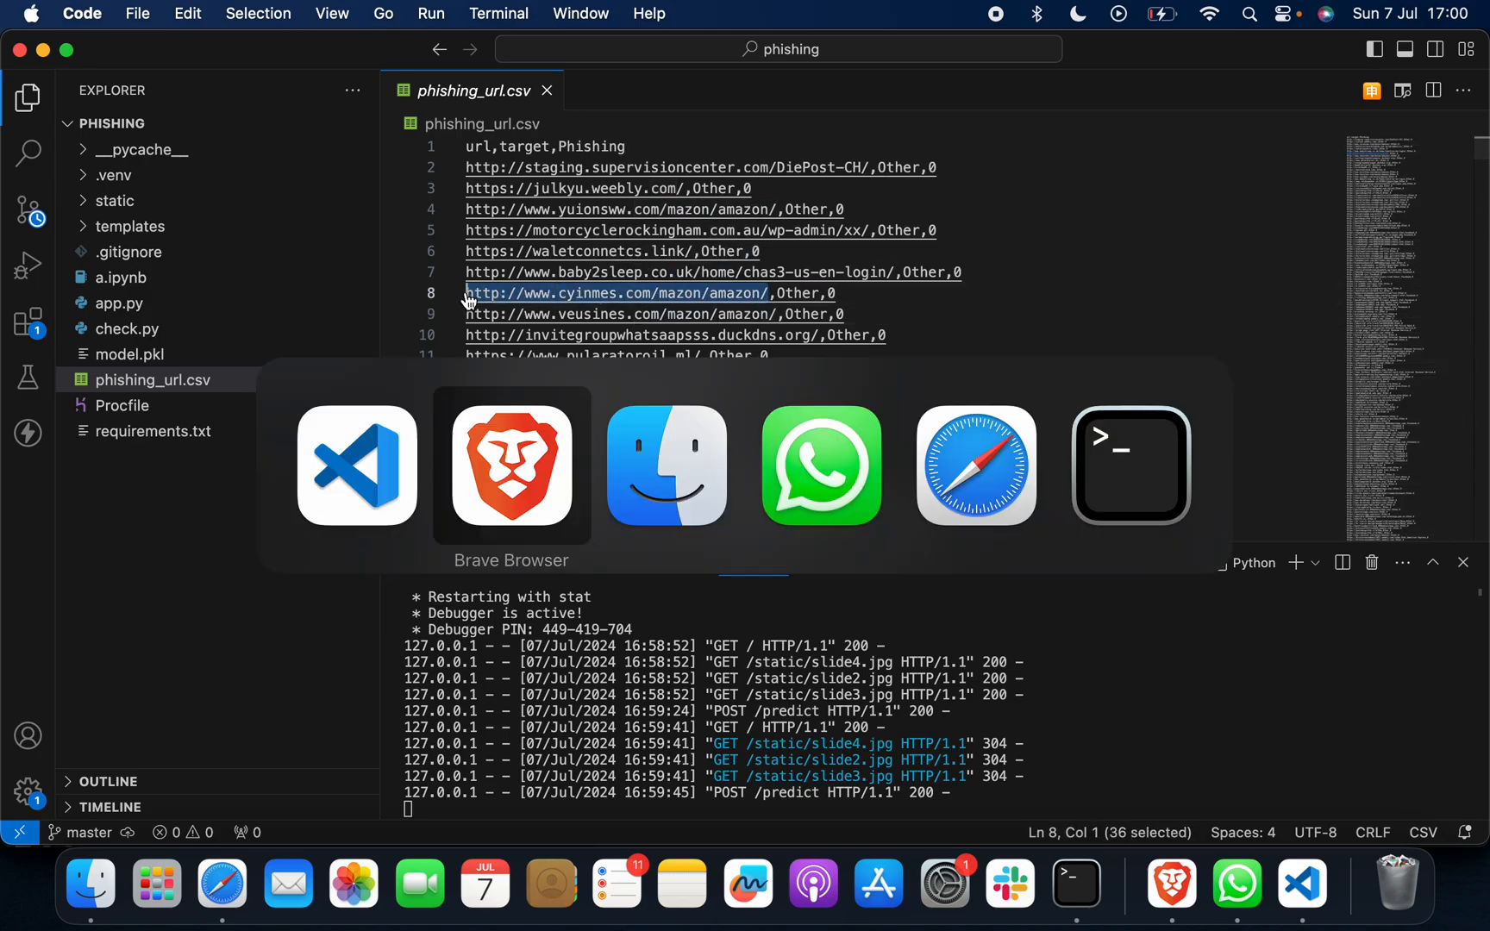
click(510, 467)
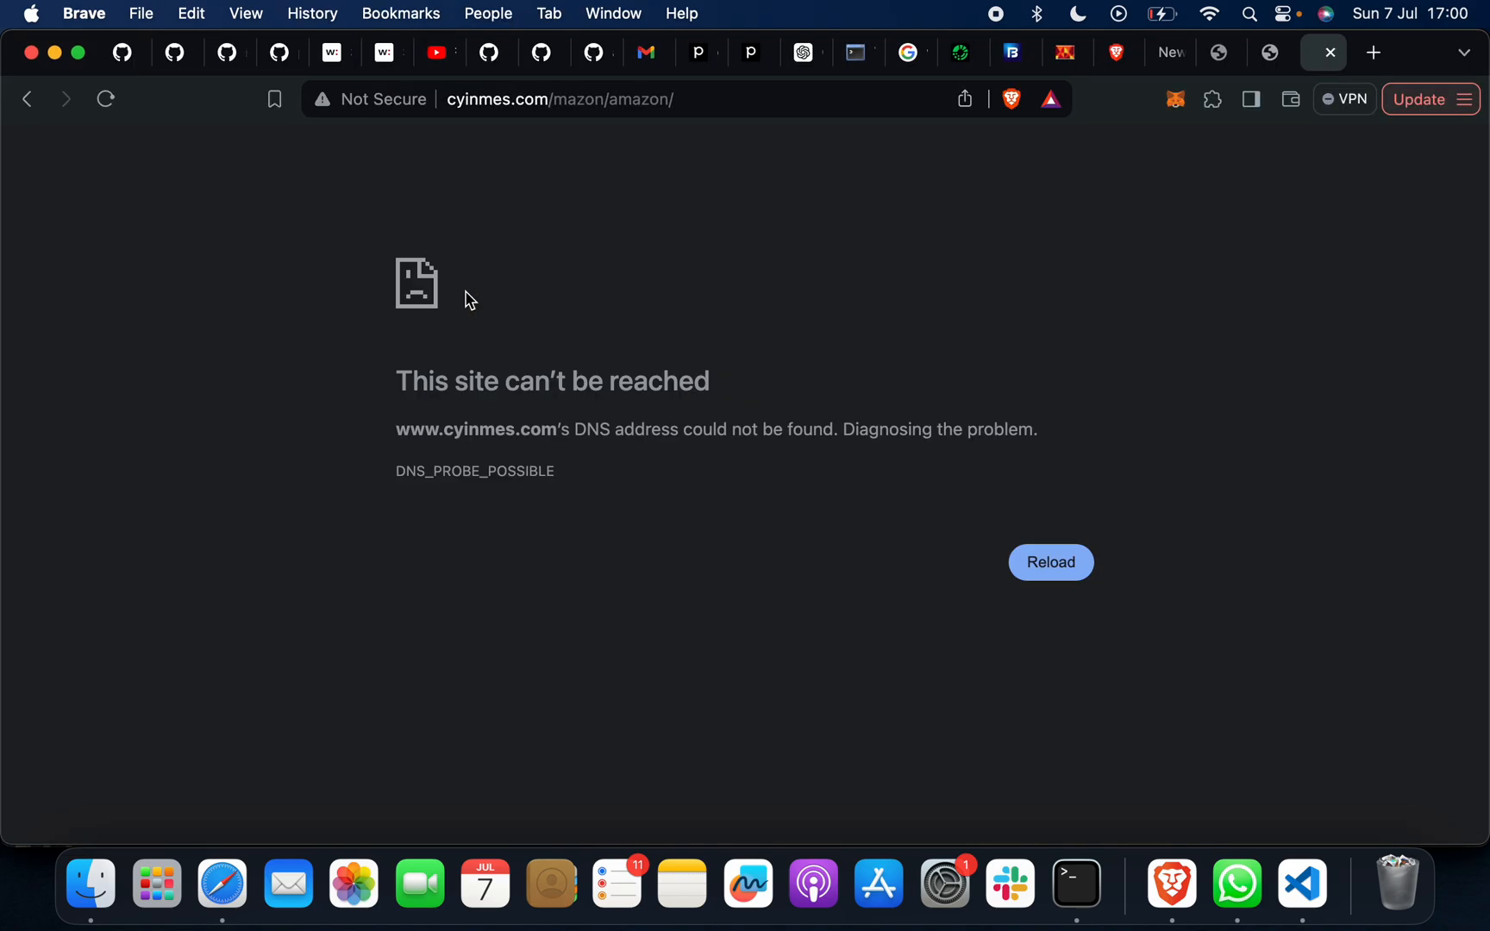
mouse_move(580, 234)
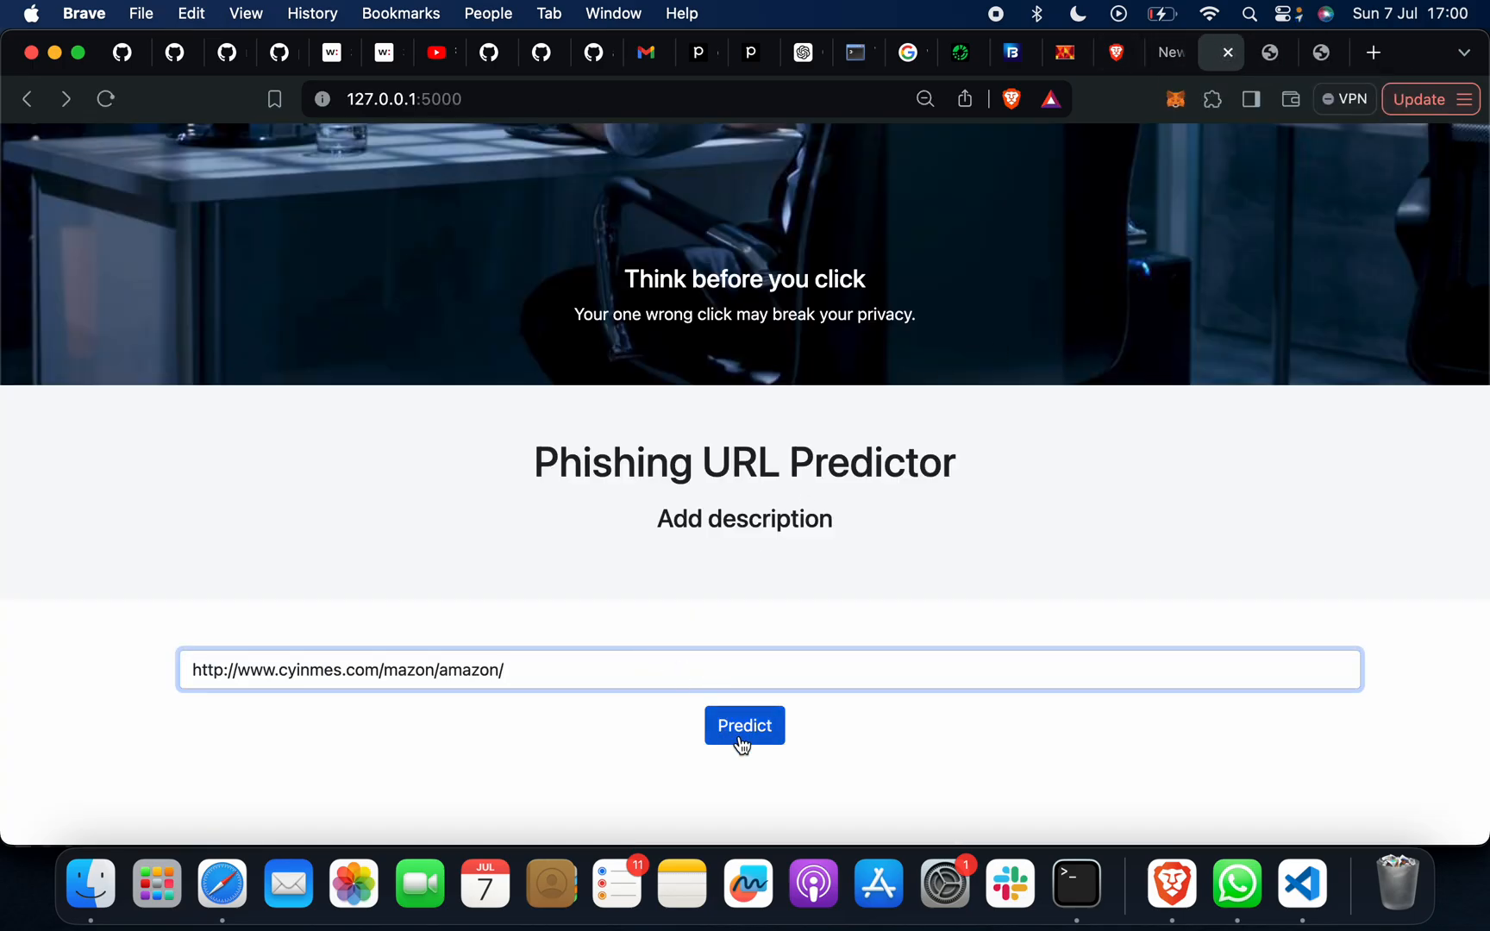
click(745, 726)
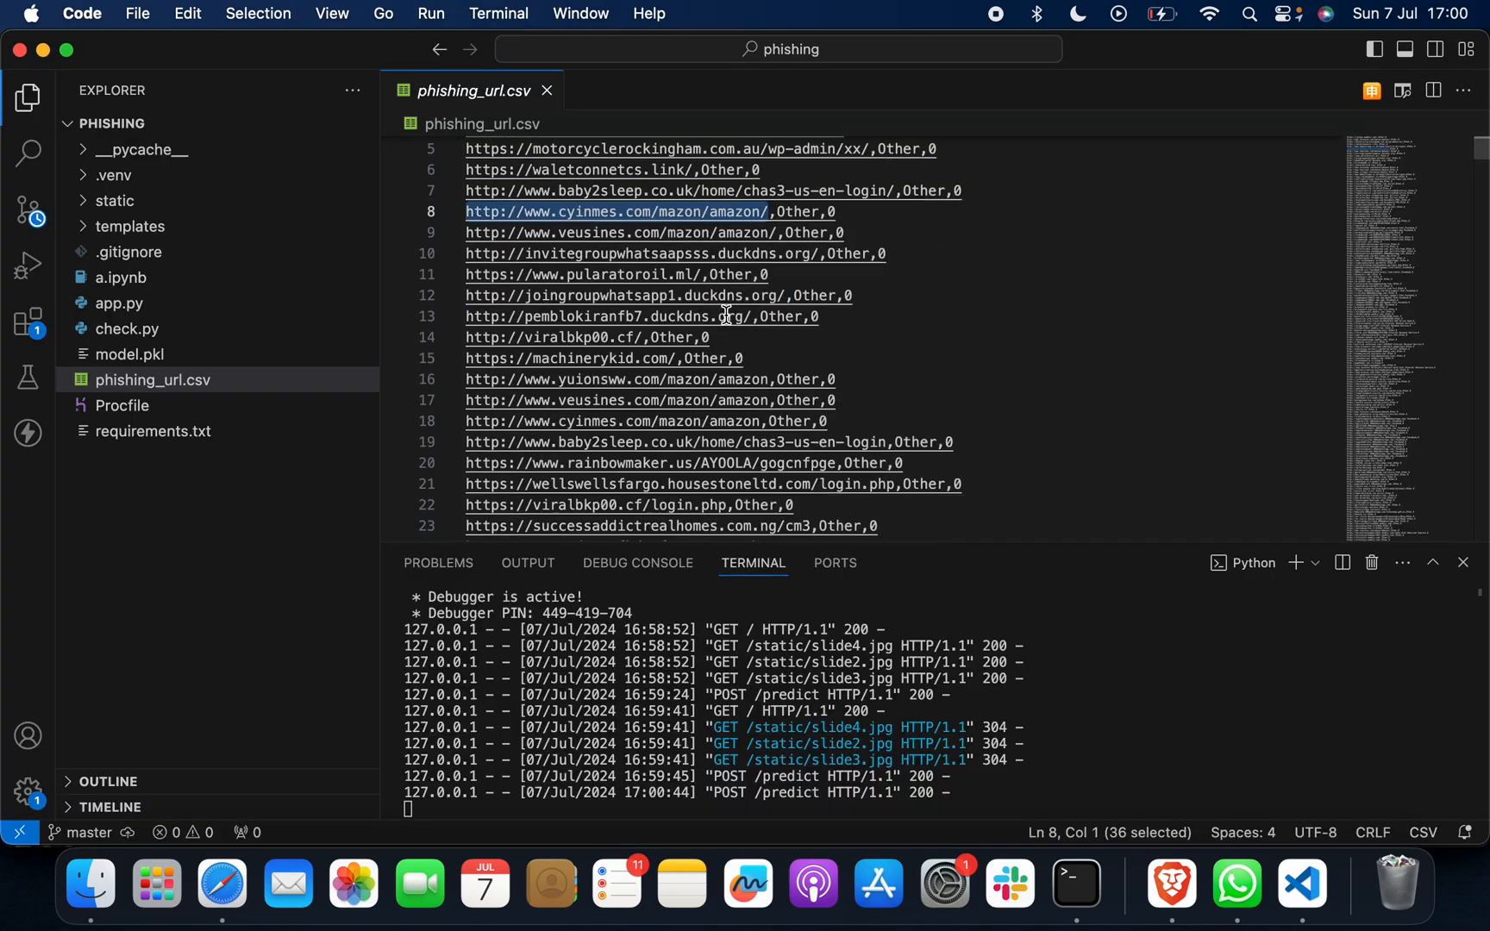
scroll(down, 3)
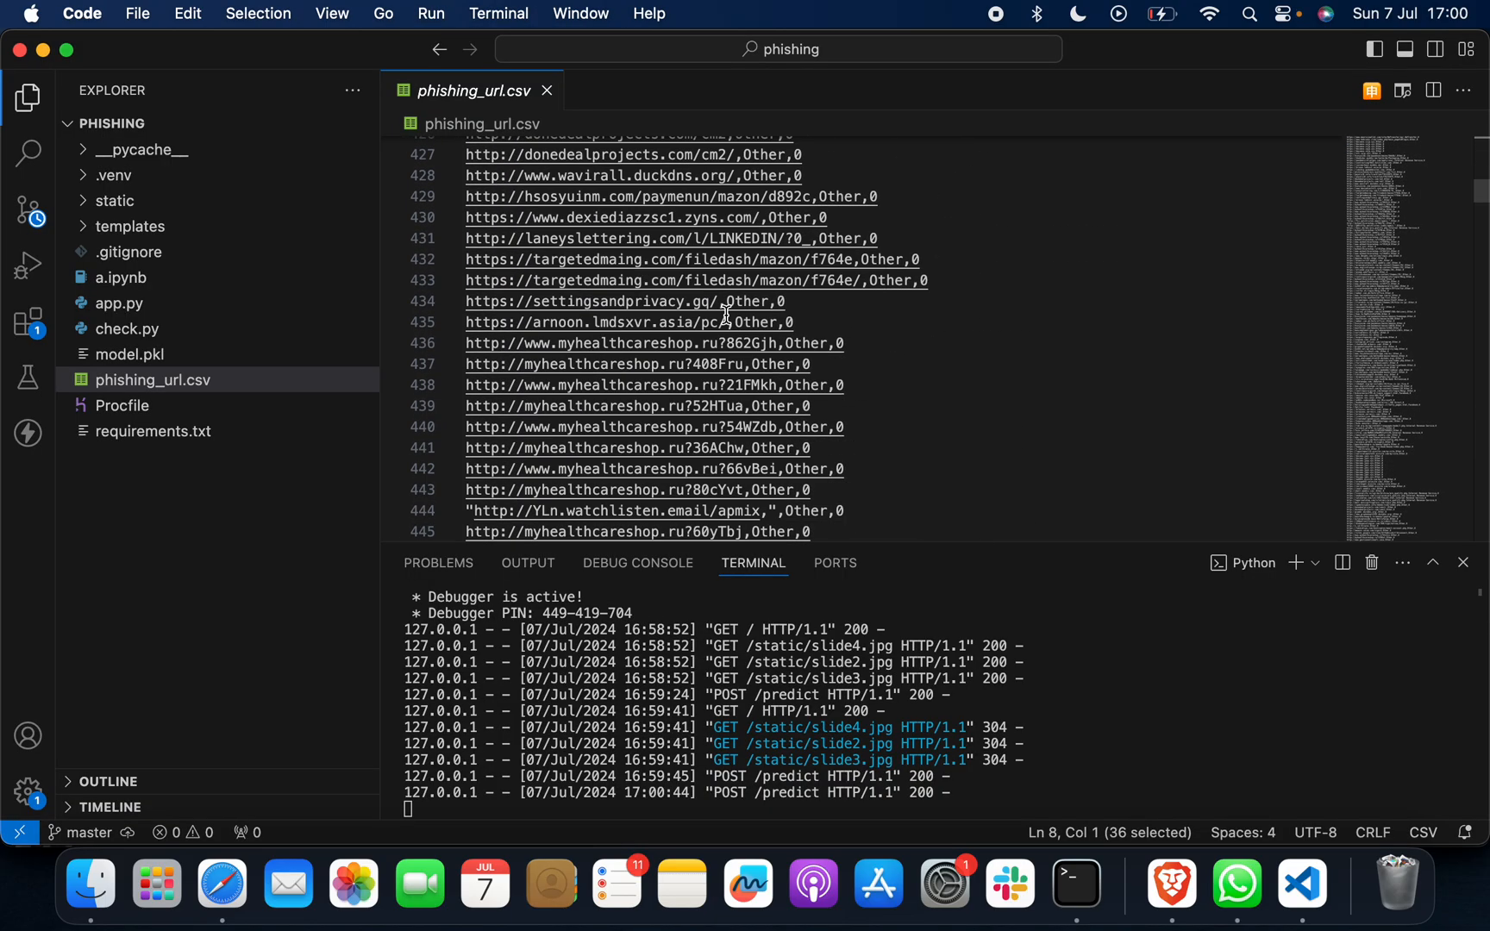
scroll(down, 3)
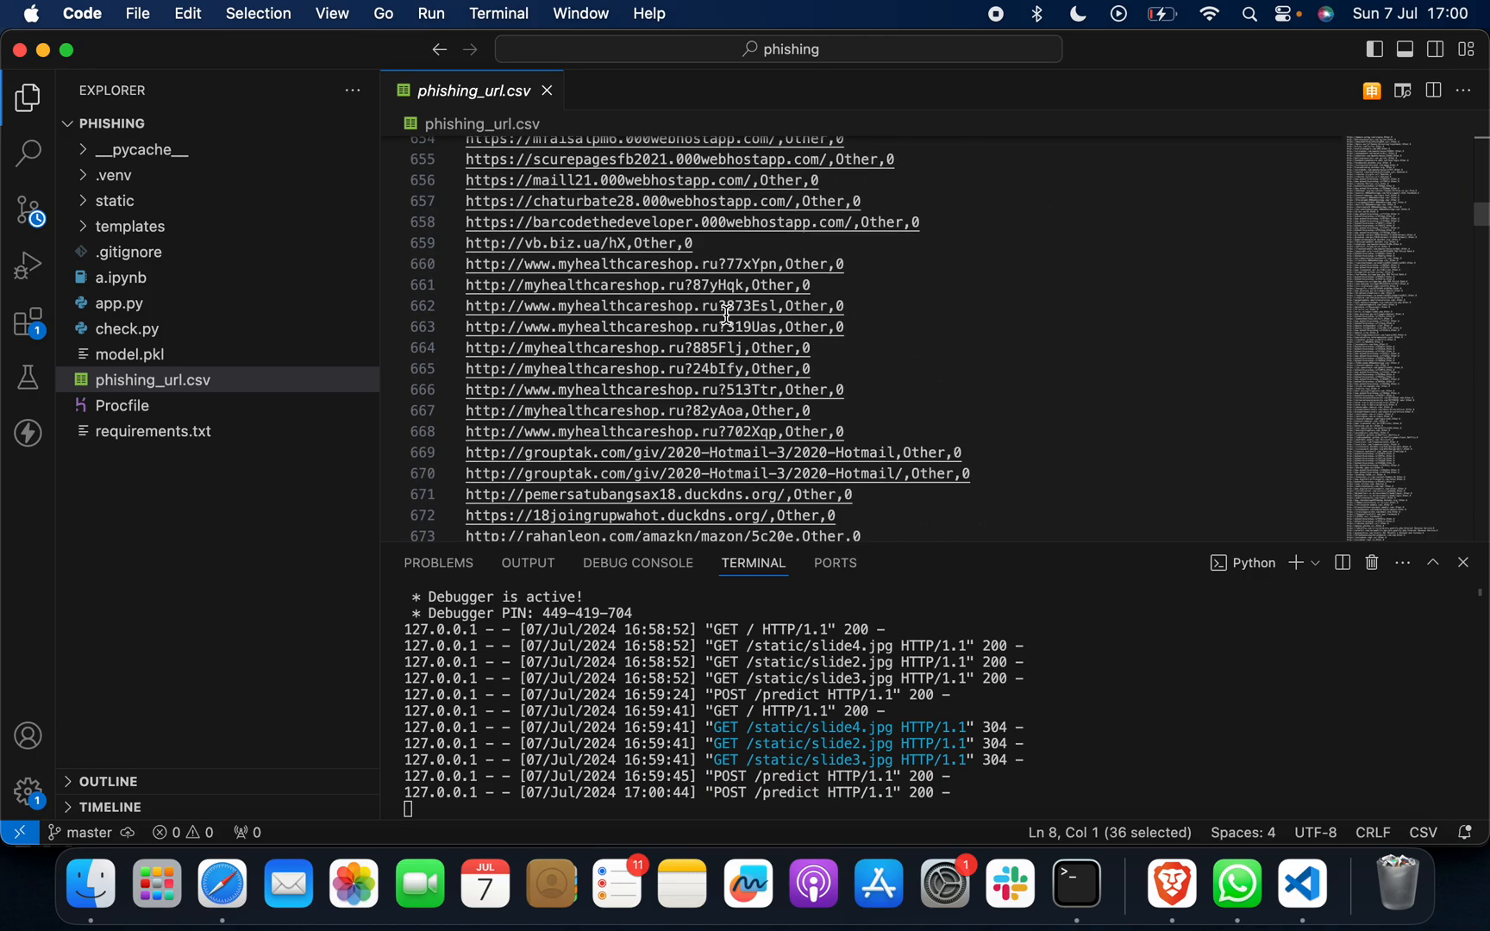
scroll(down, 3)
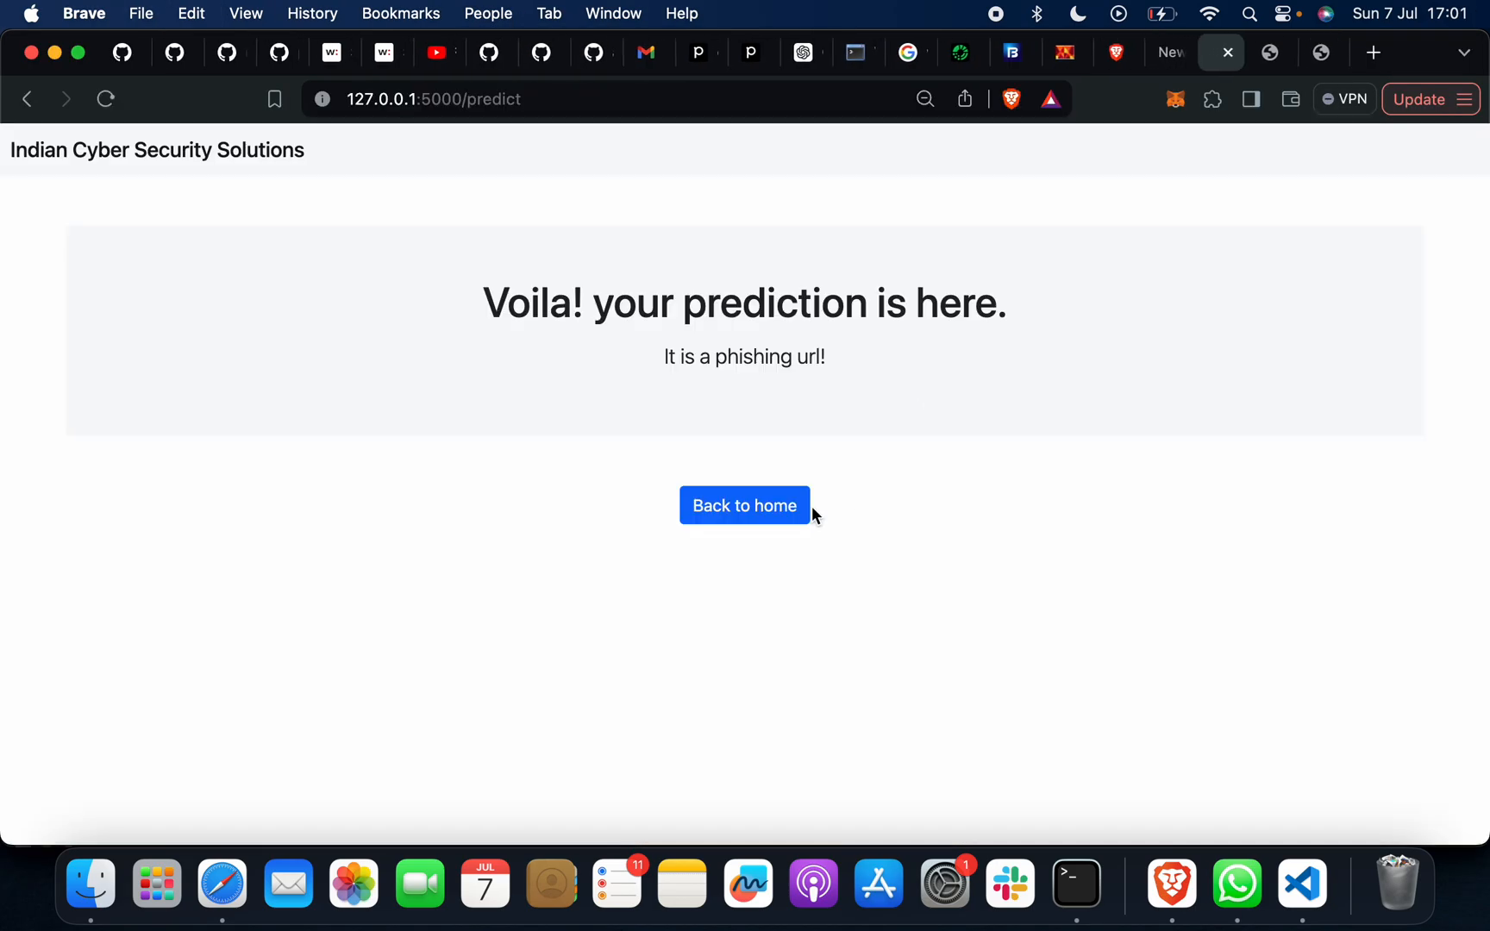
click(745, 505)
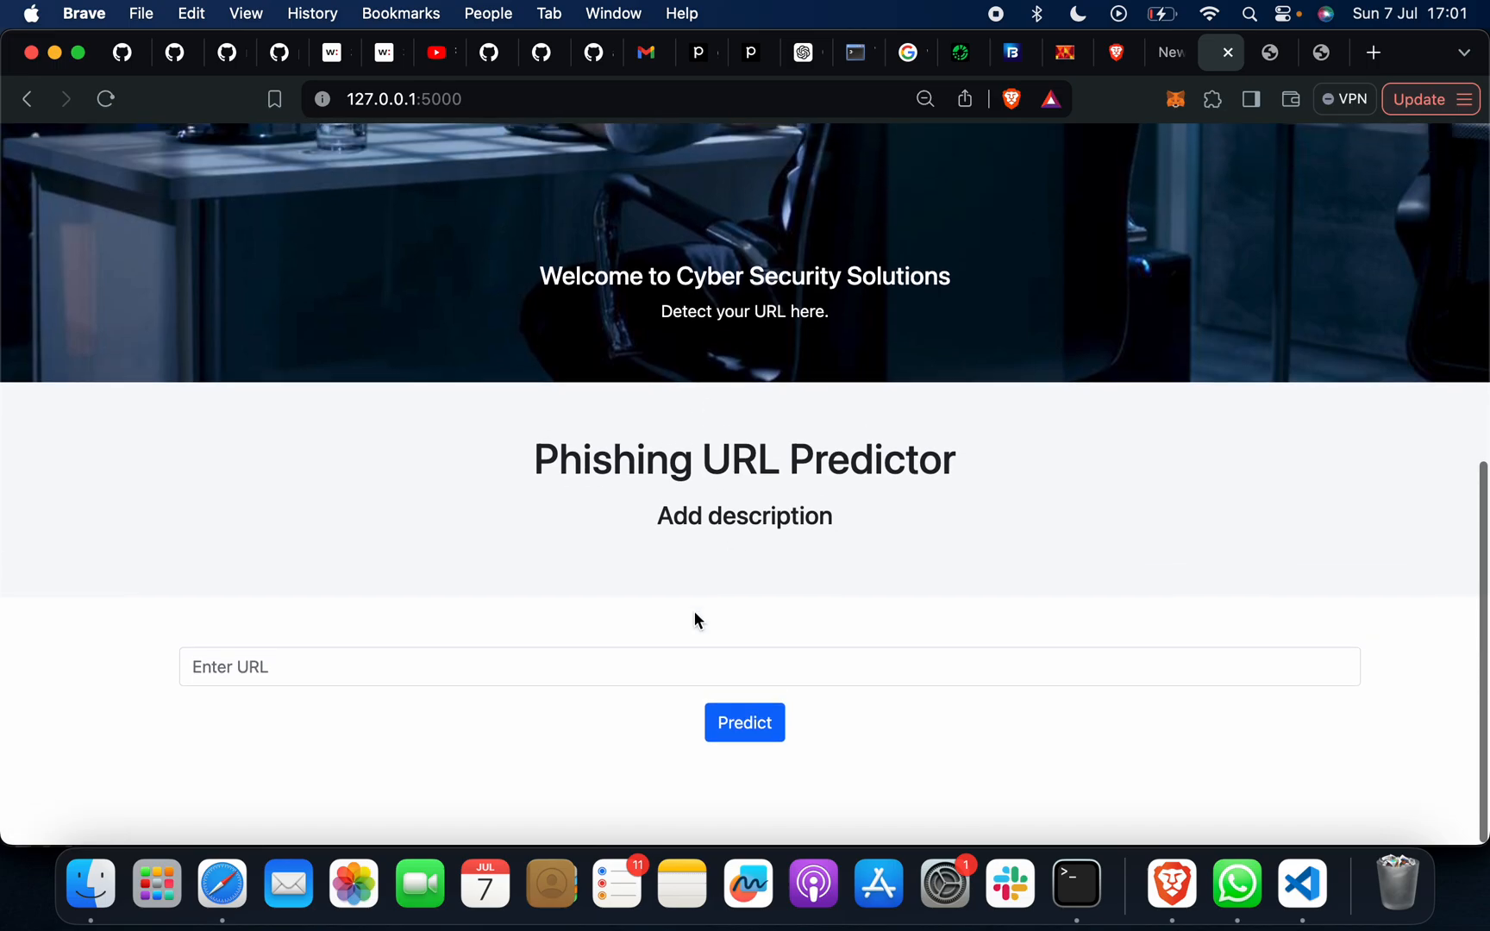
text(http://myhealthcareshop.ru?885Flj)
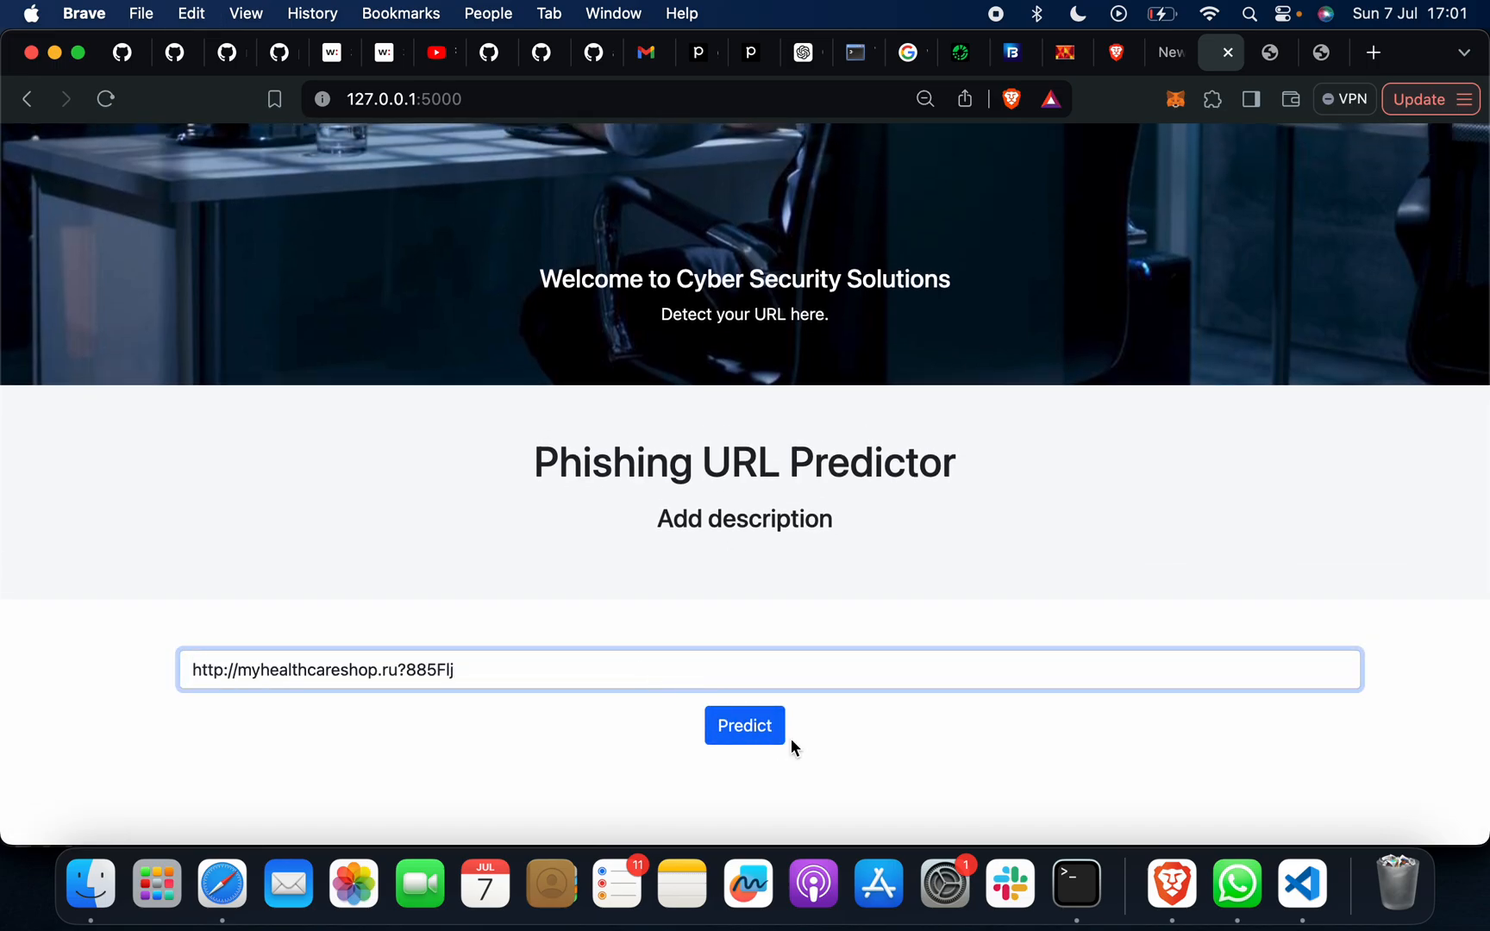
click(745, 726)
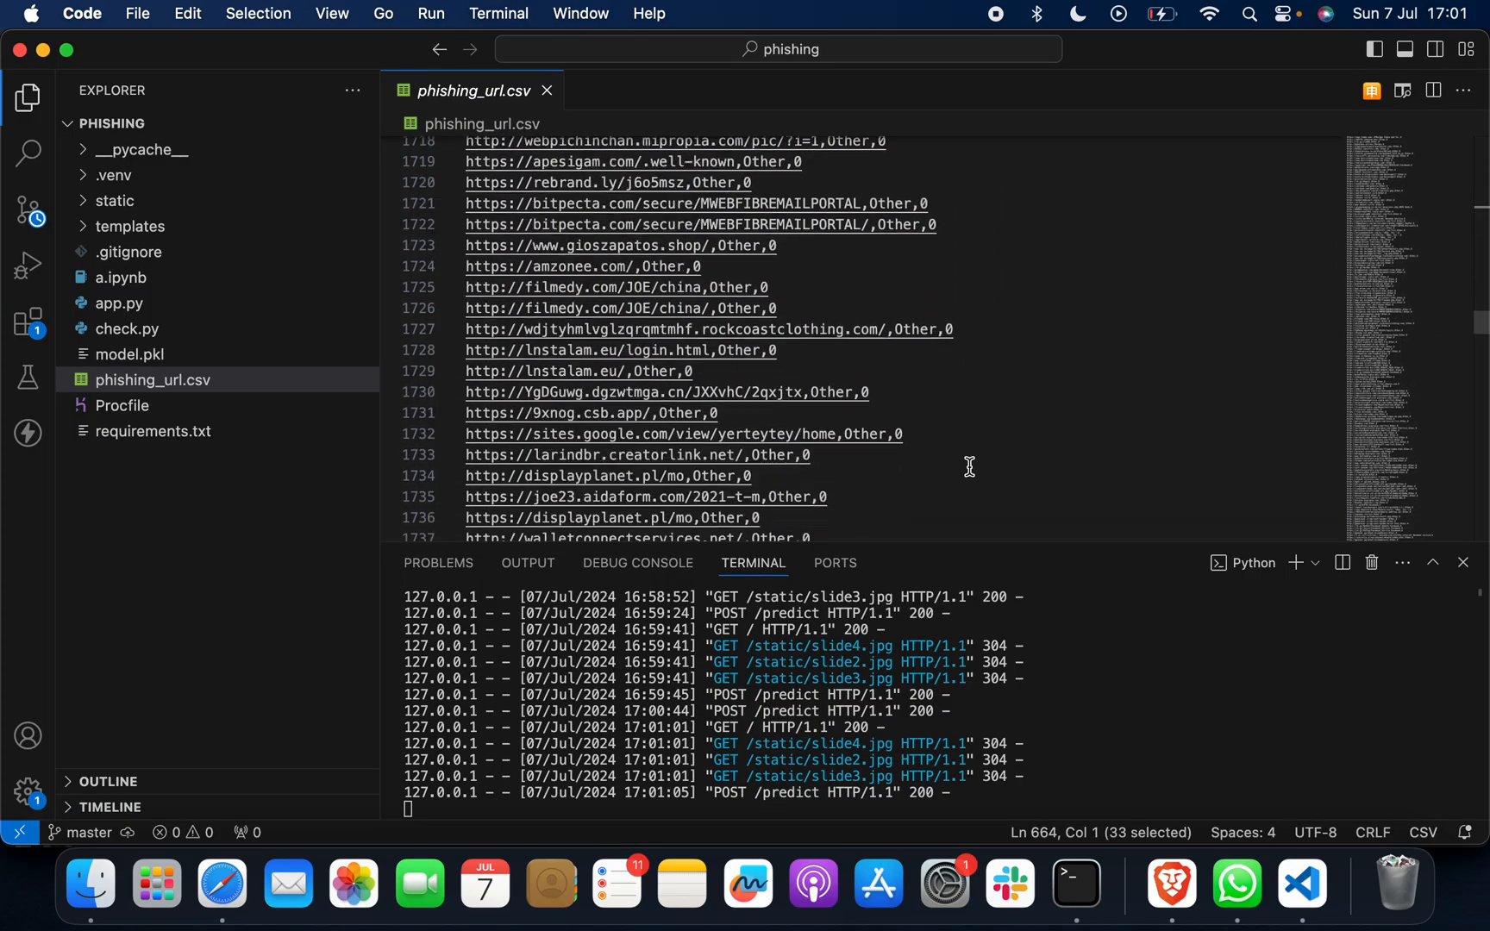
scroll(down, 3)
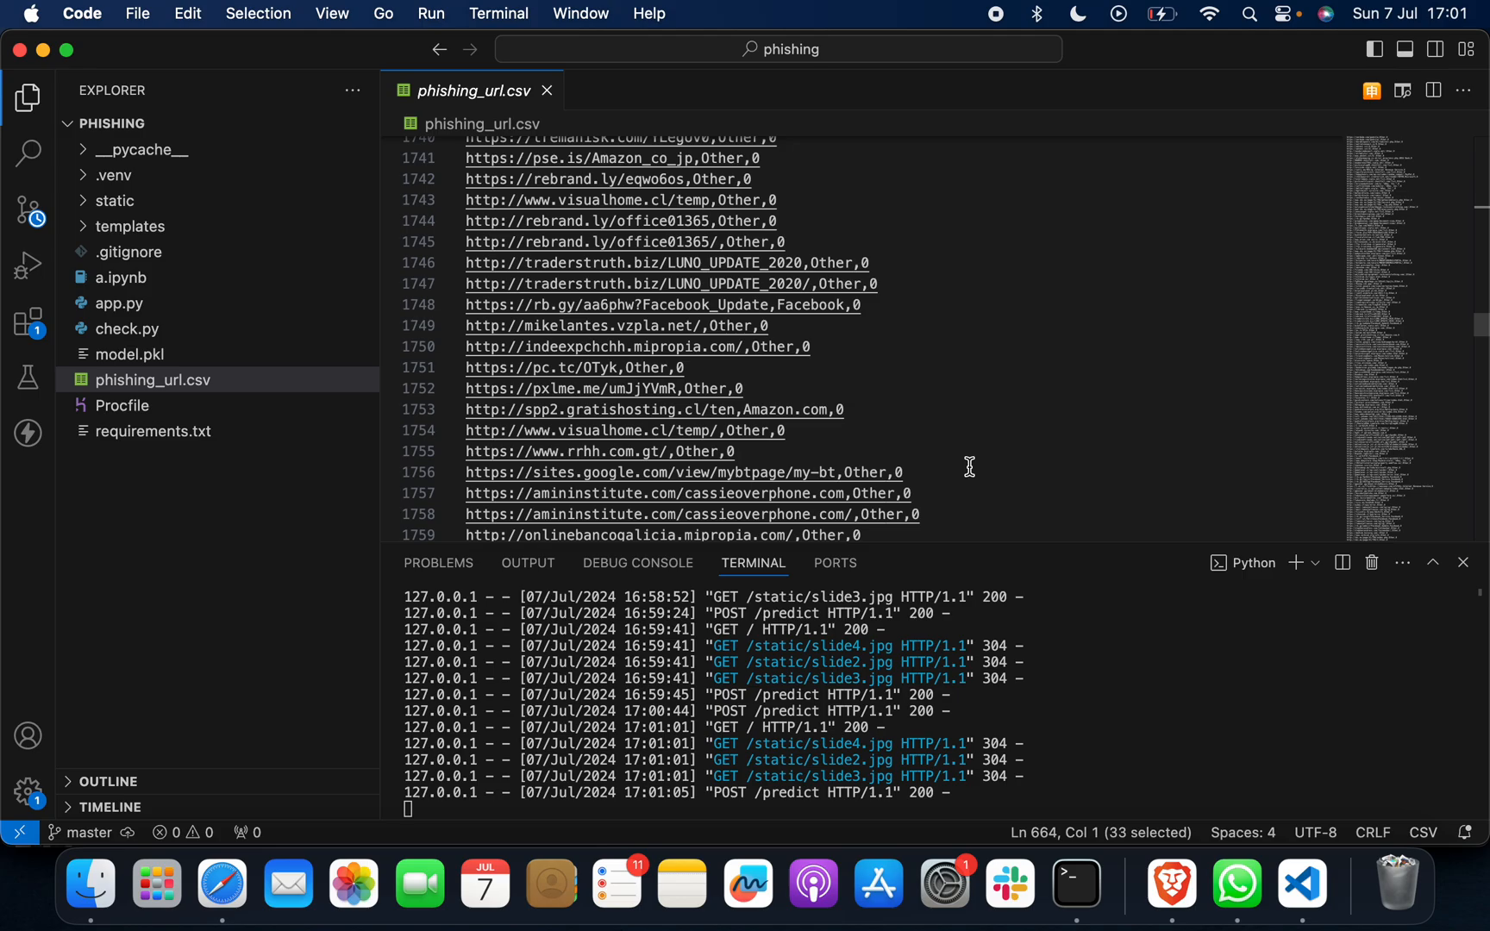
scroll(down, 3)
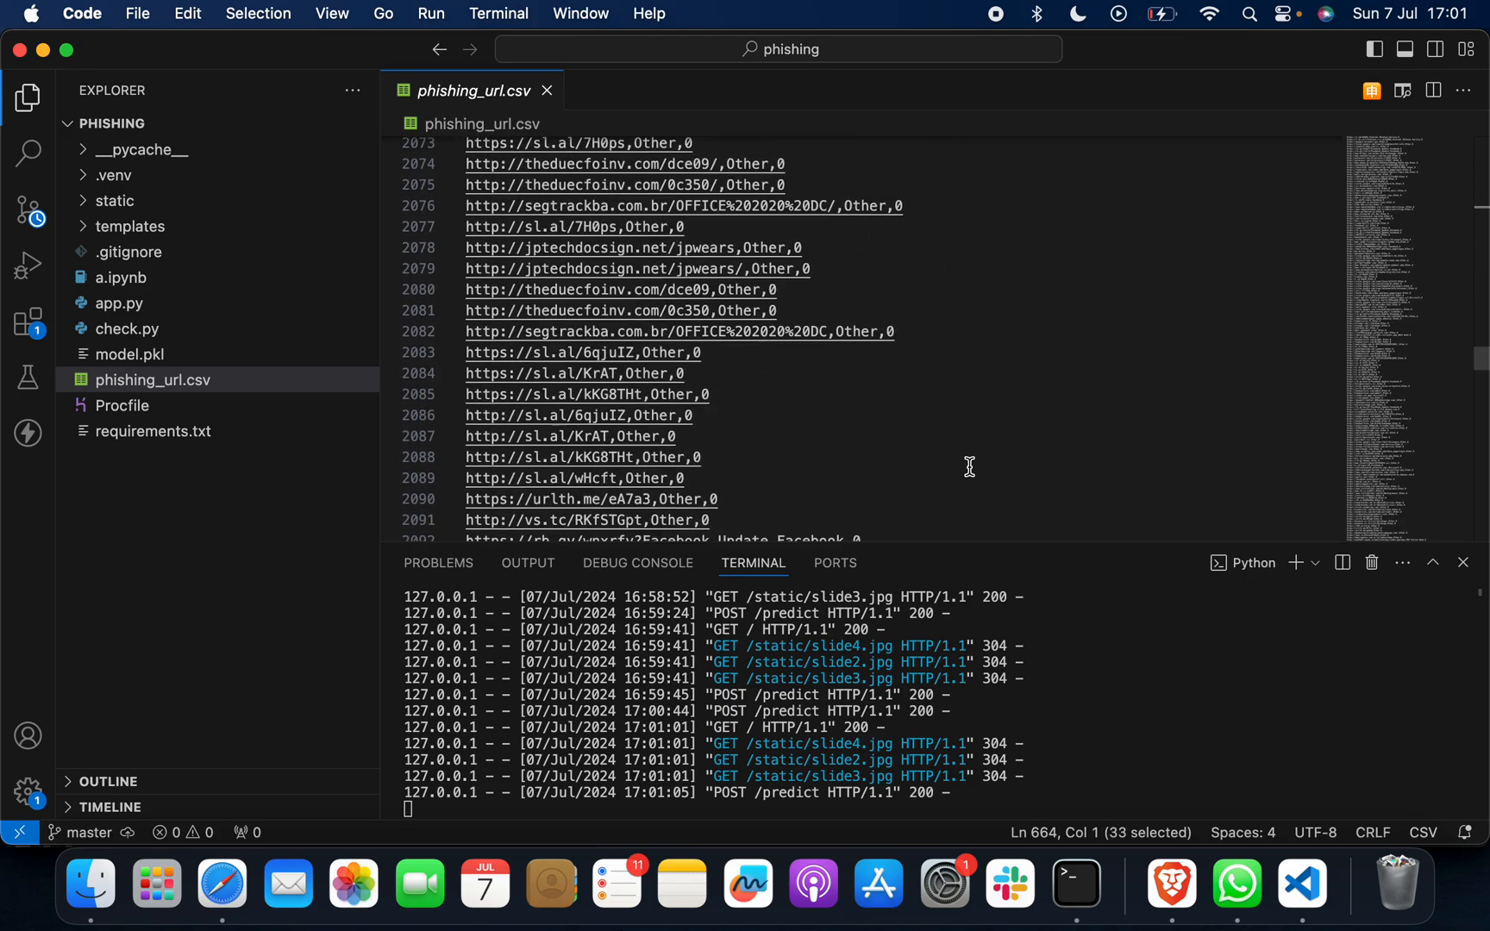
scroll(down, 3)
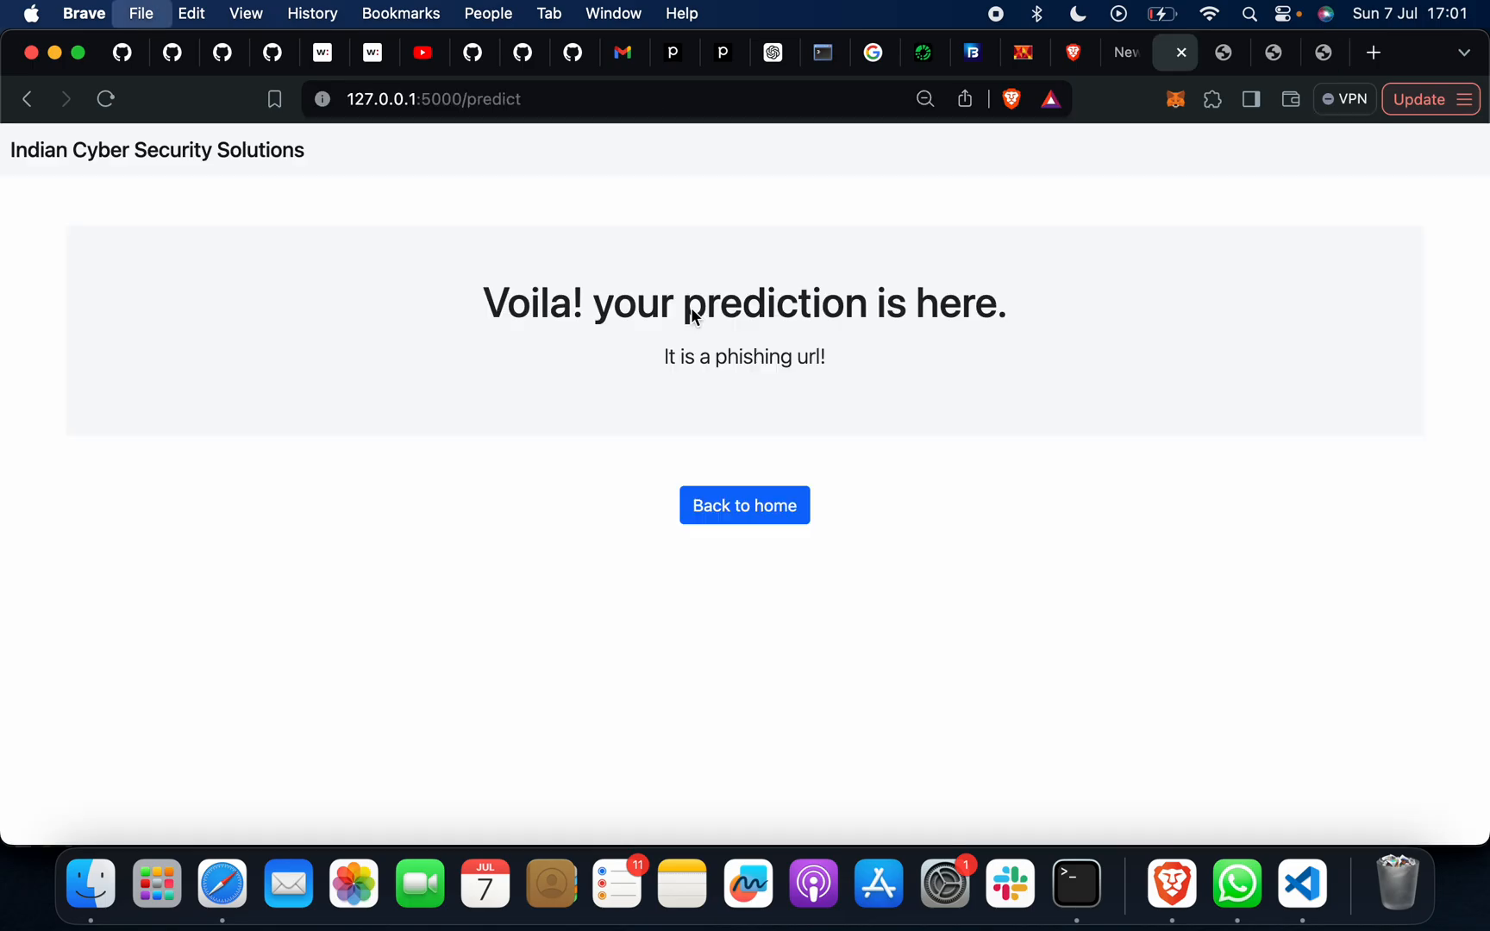
Step: Return home and check another URL, the ET Money debt funds page, judged not phishing
click(745, 505)
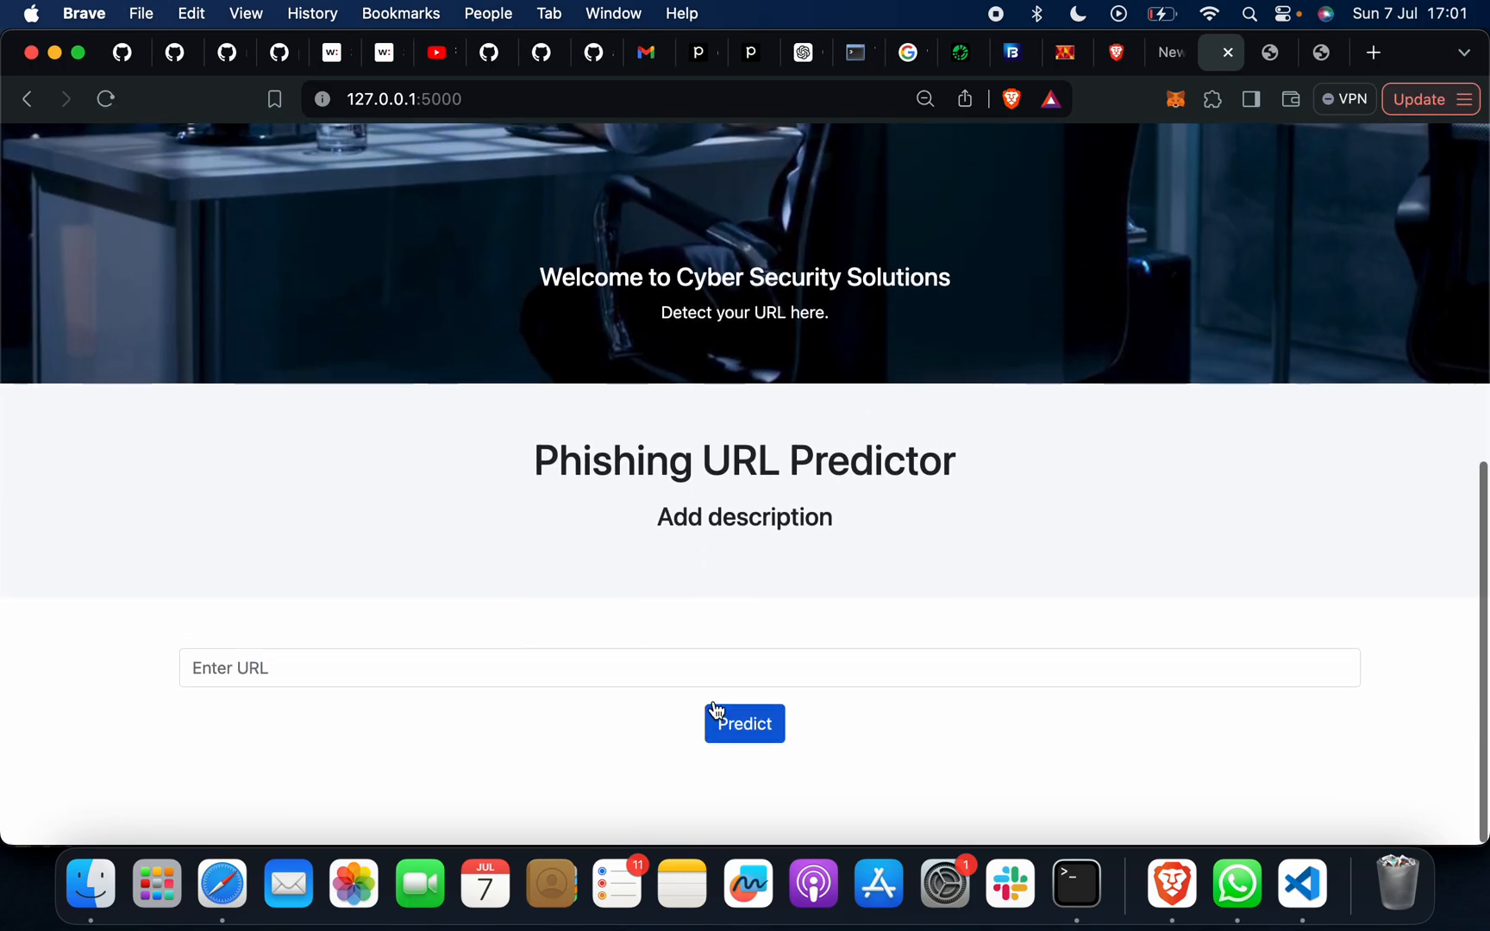
click(744, 724)
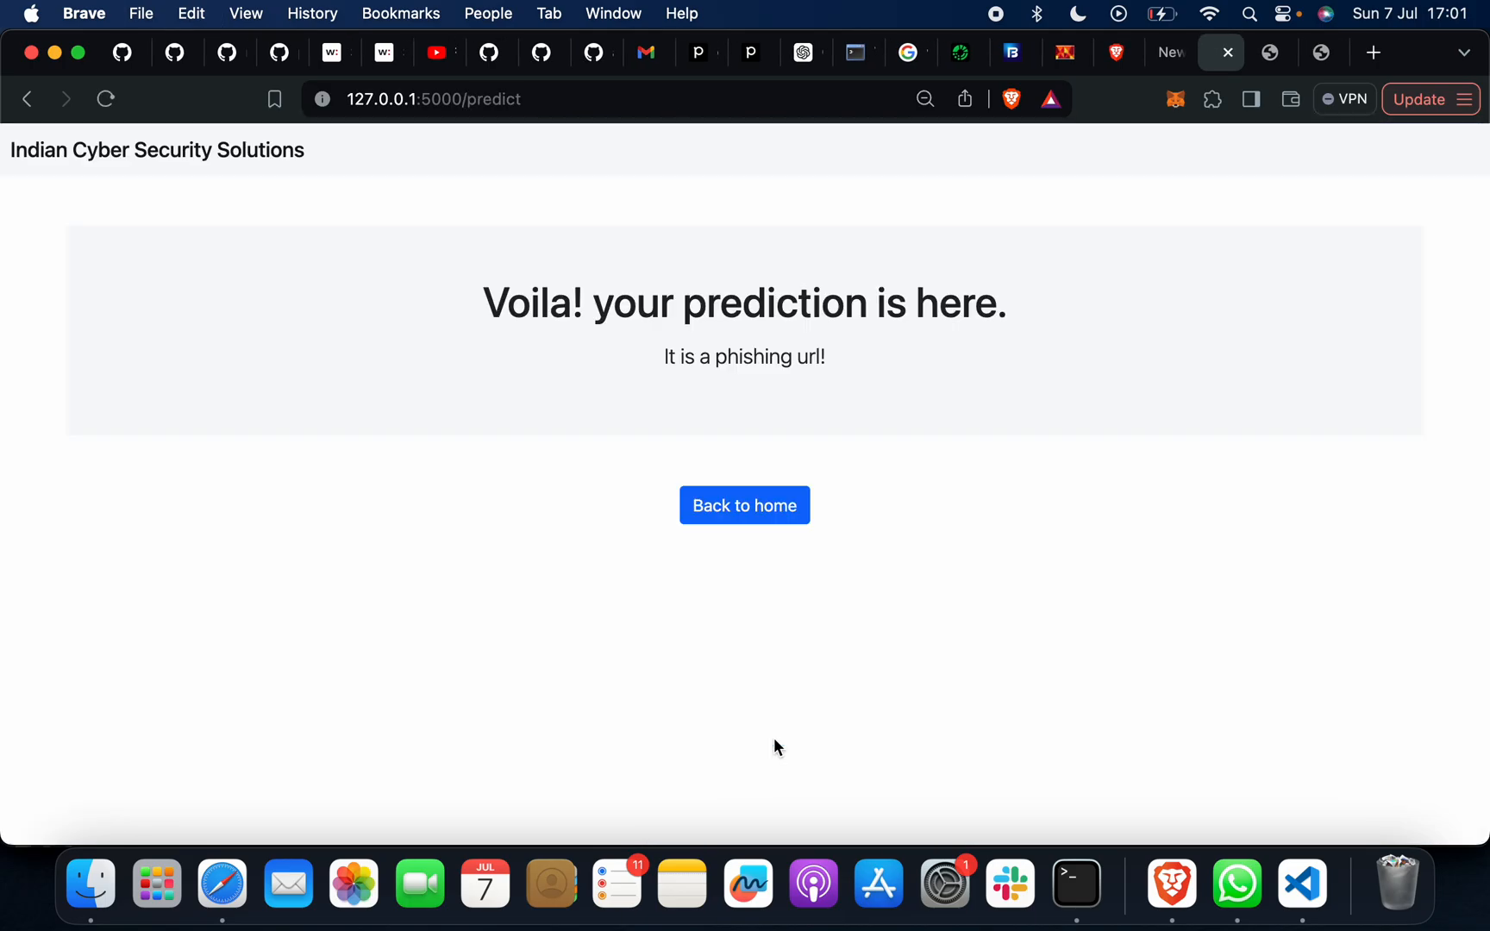
mouse_move(767, 514)
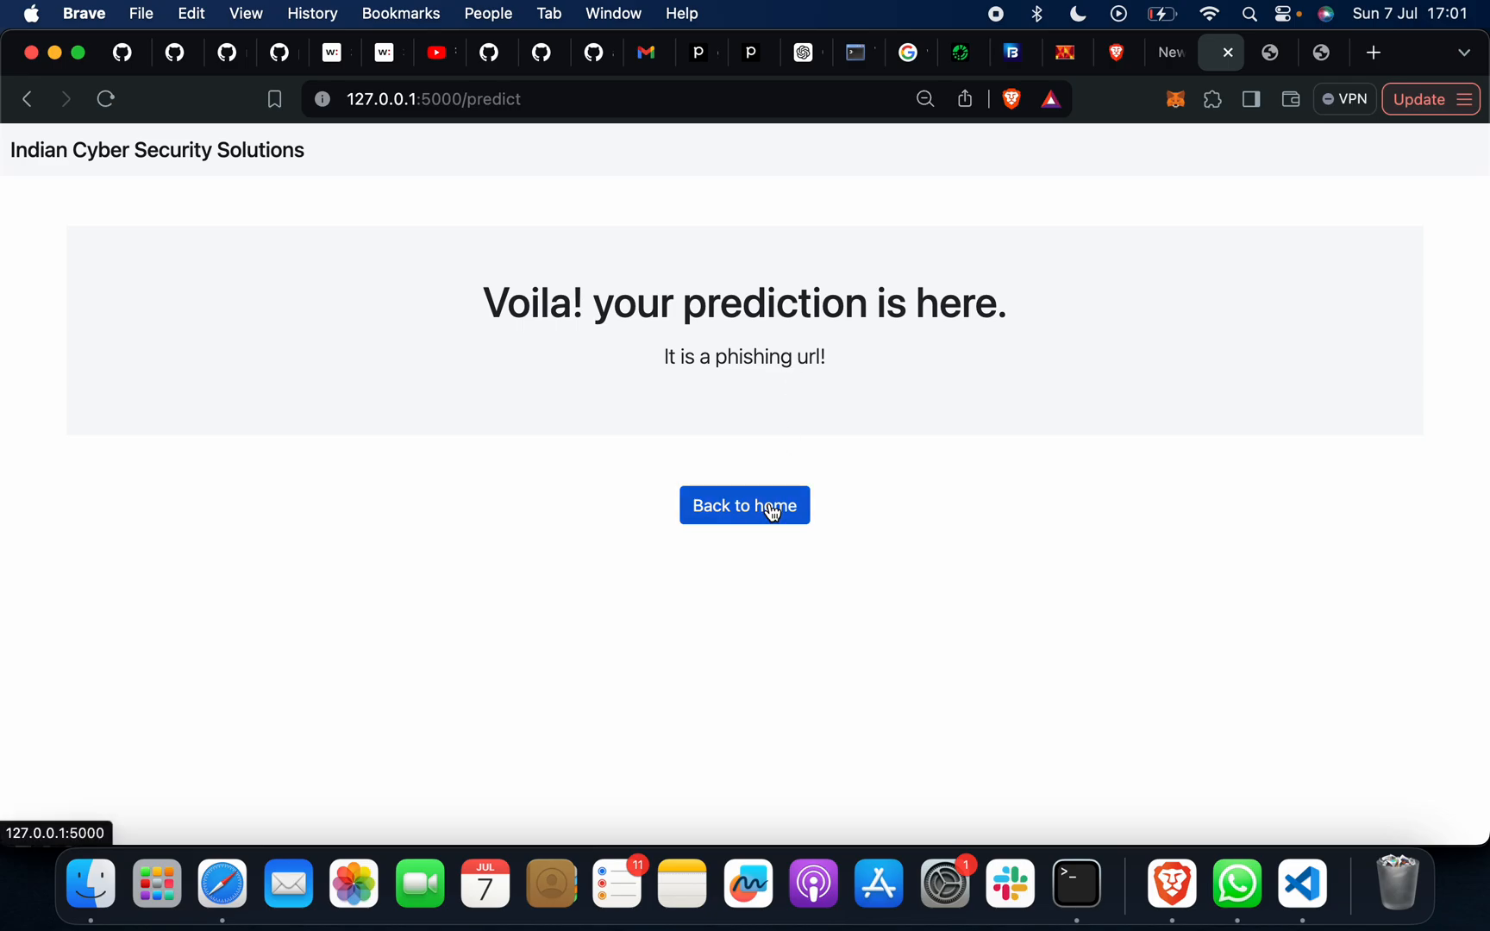
click(744, 505)
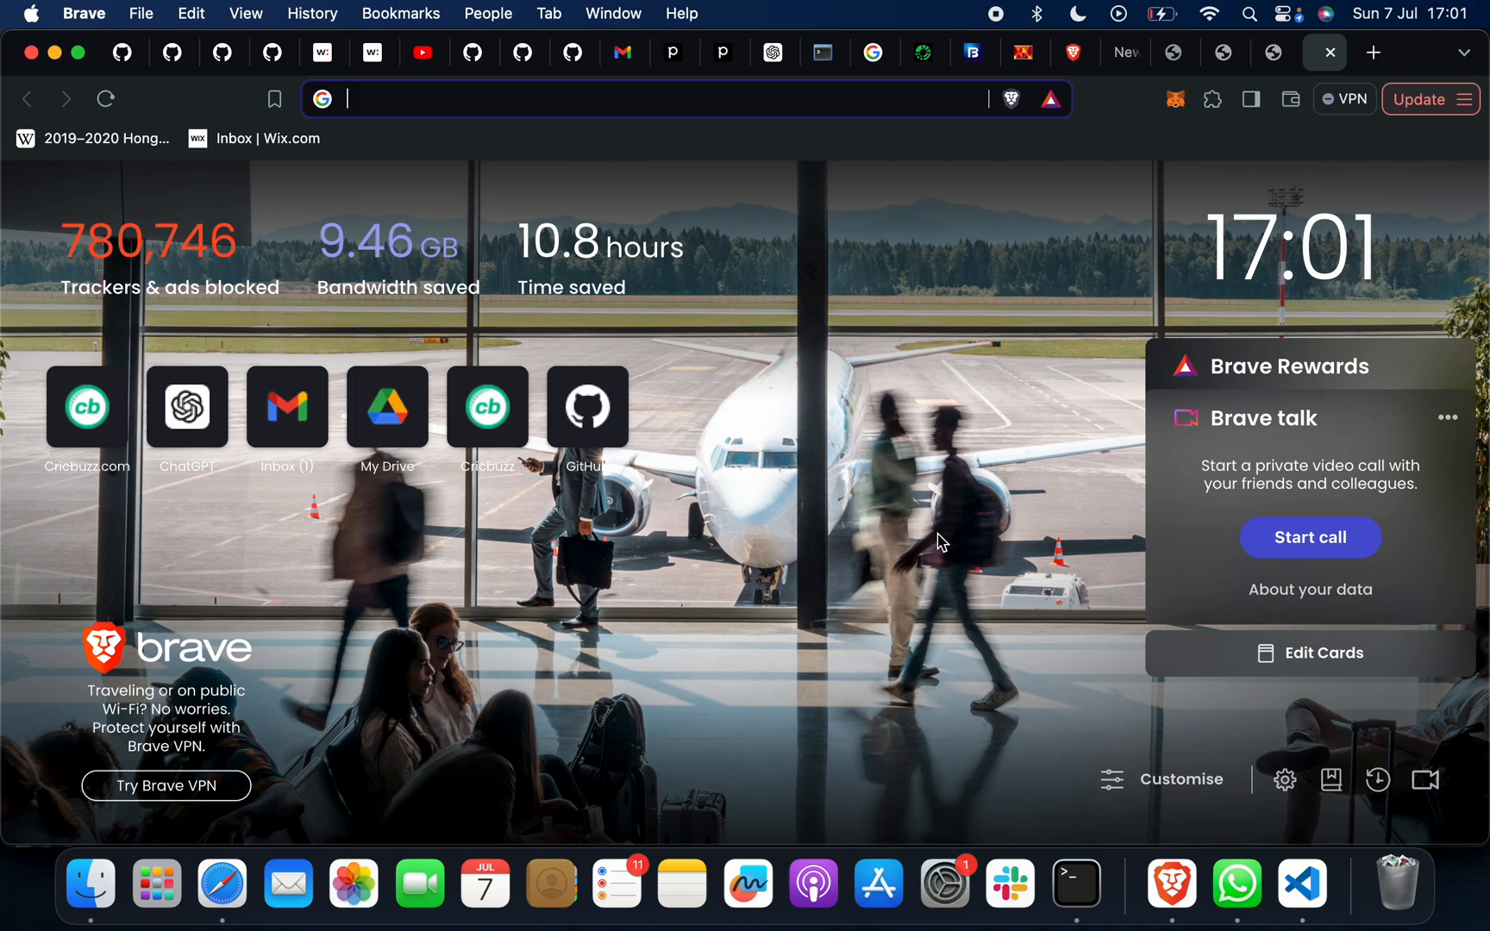
mouse_move(943, 184)
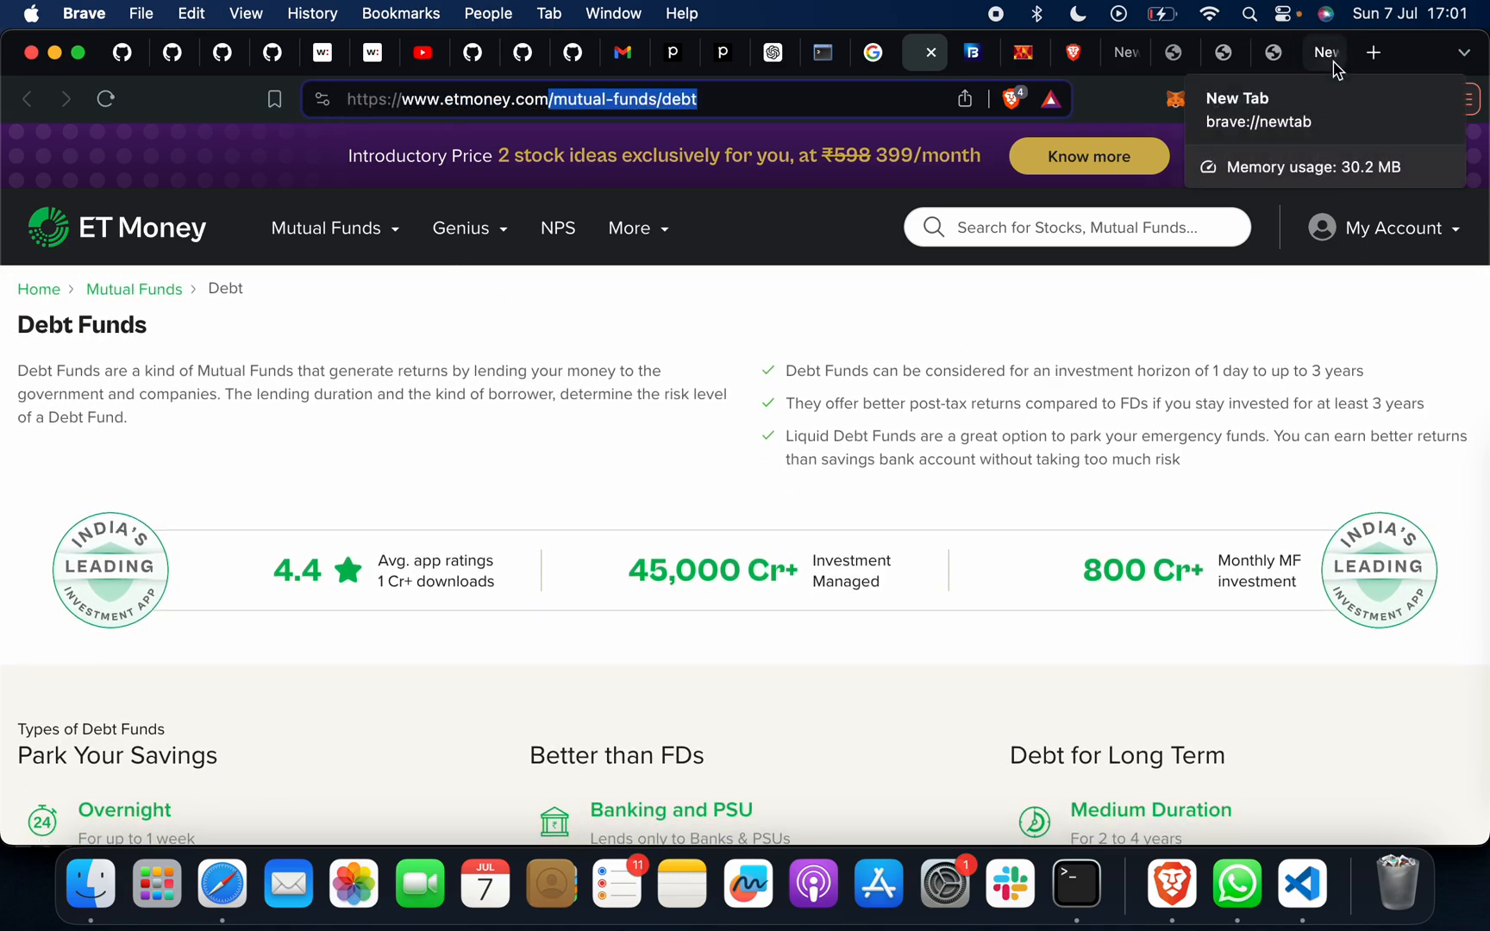
click(1174, 53)
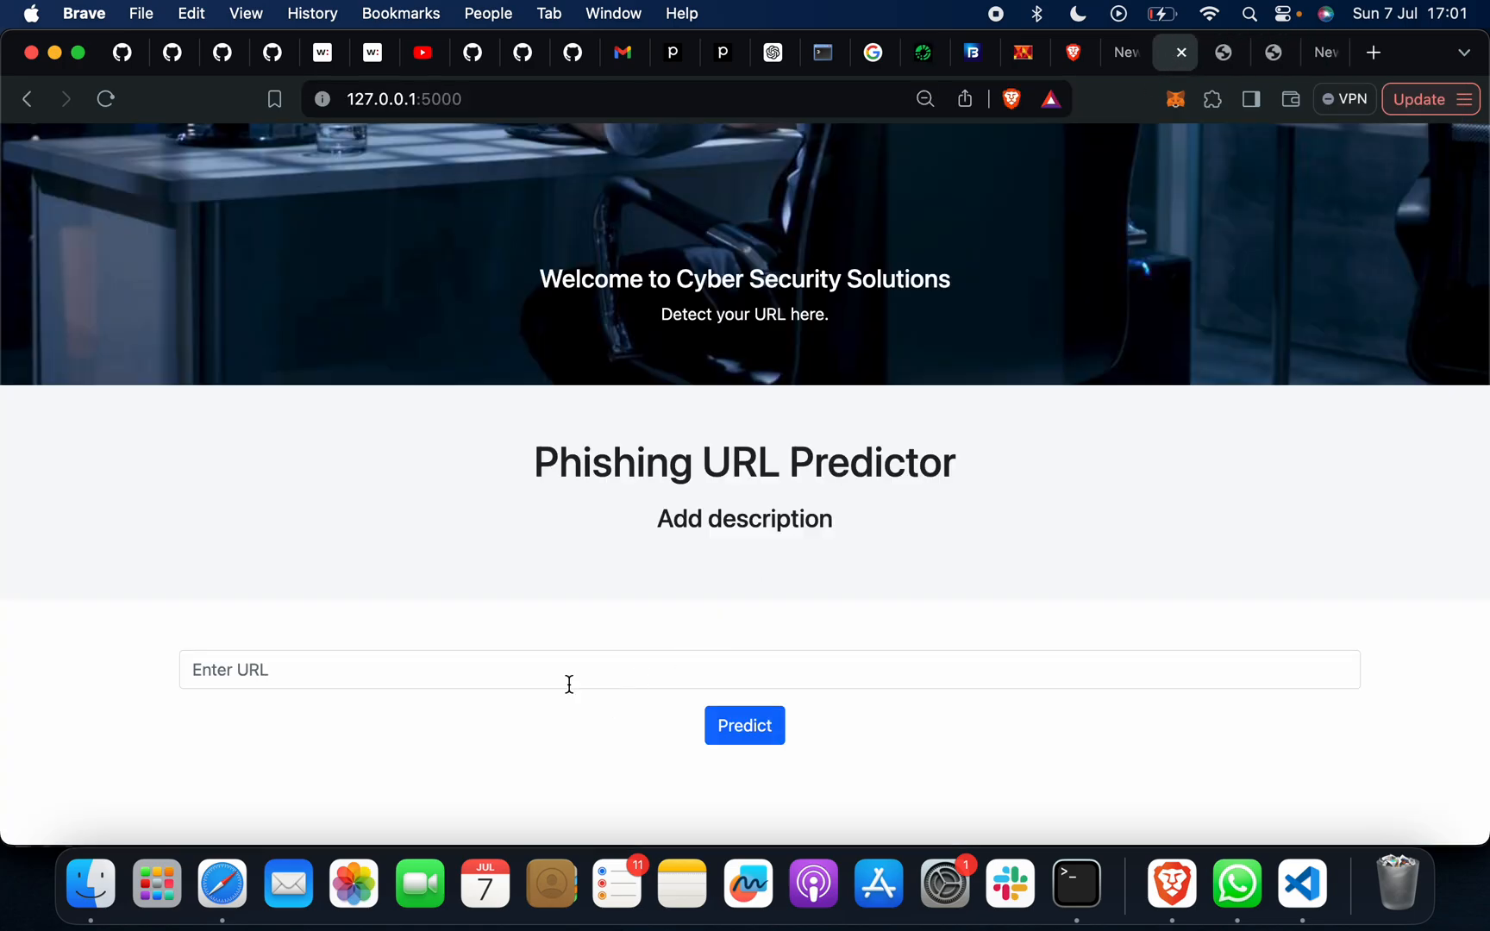
click(745, 725)
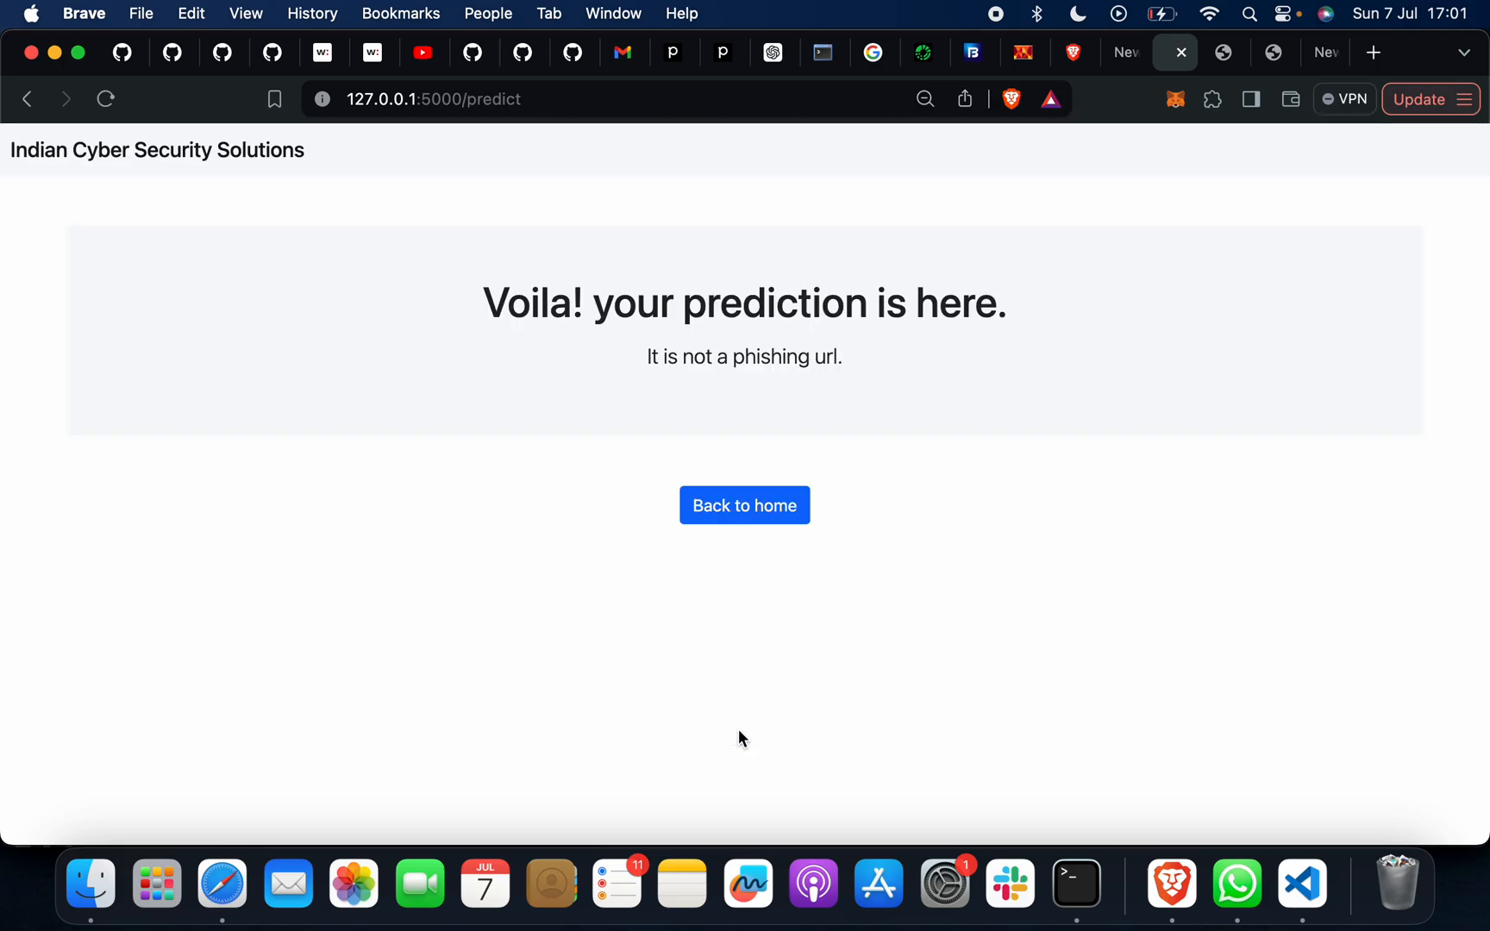
mouse_move(778, 530)
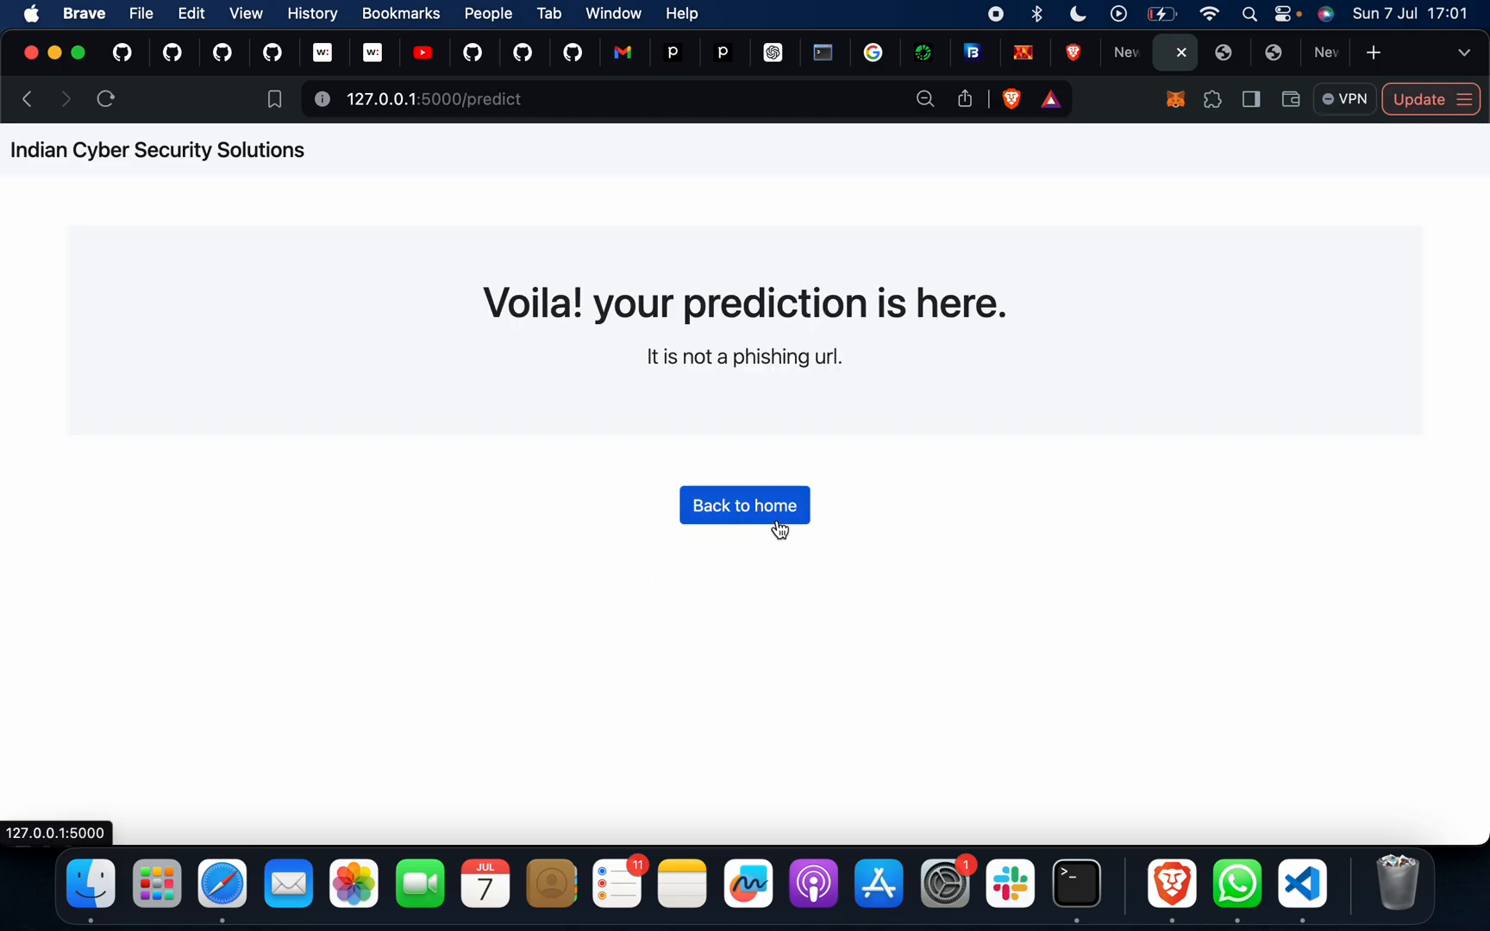
Step: Find pdf2jpg.net via a Google search for pdf to jpg and check it, judged not phishing
click(745, 505)
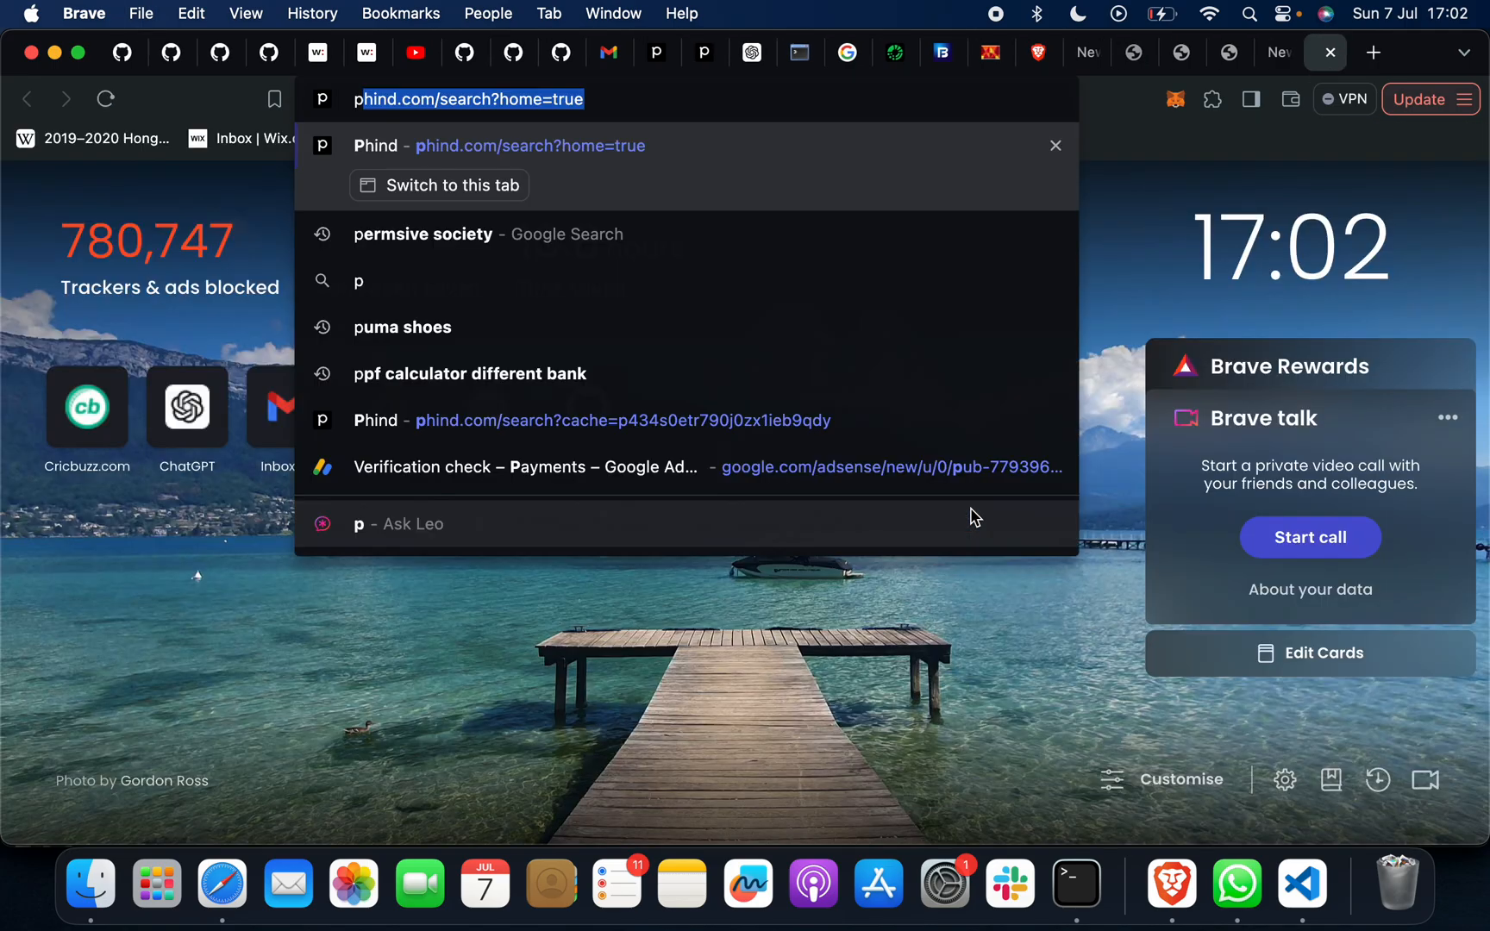
text(pdf to jpg)
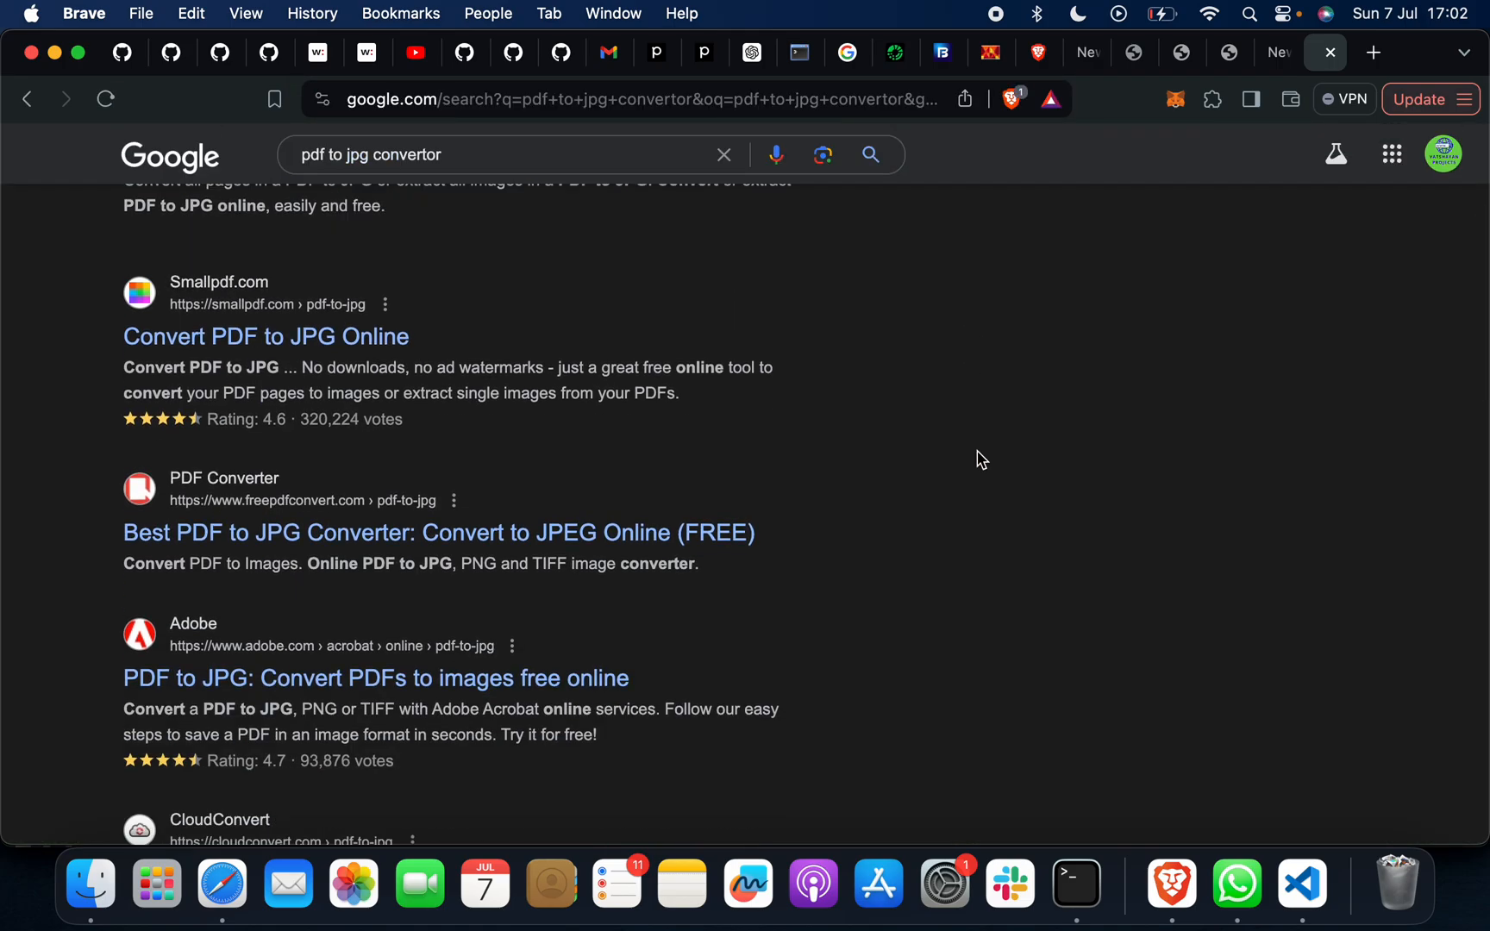
scroll(down, 3)
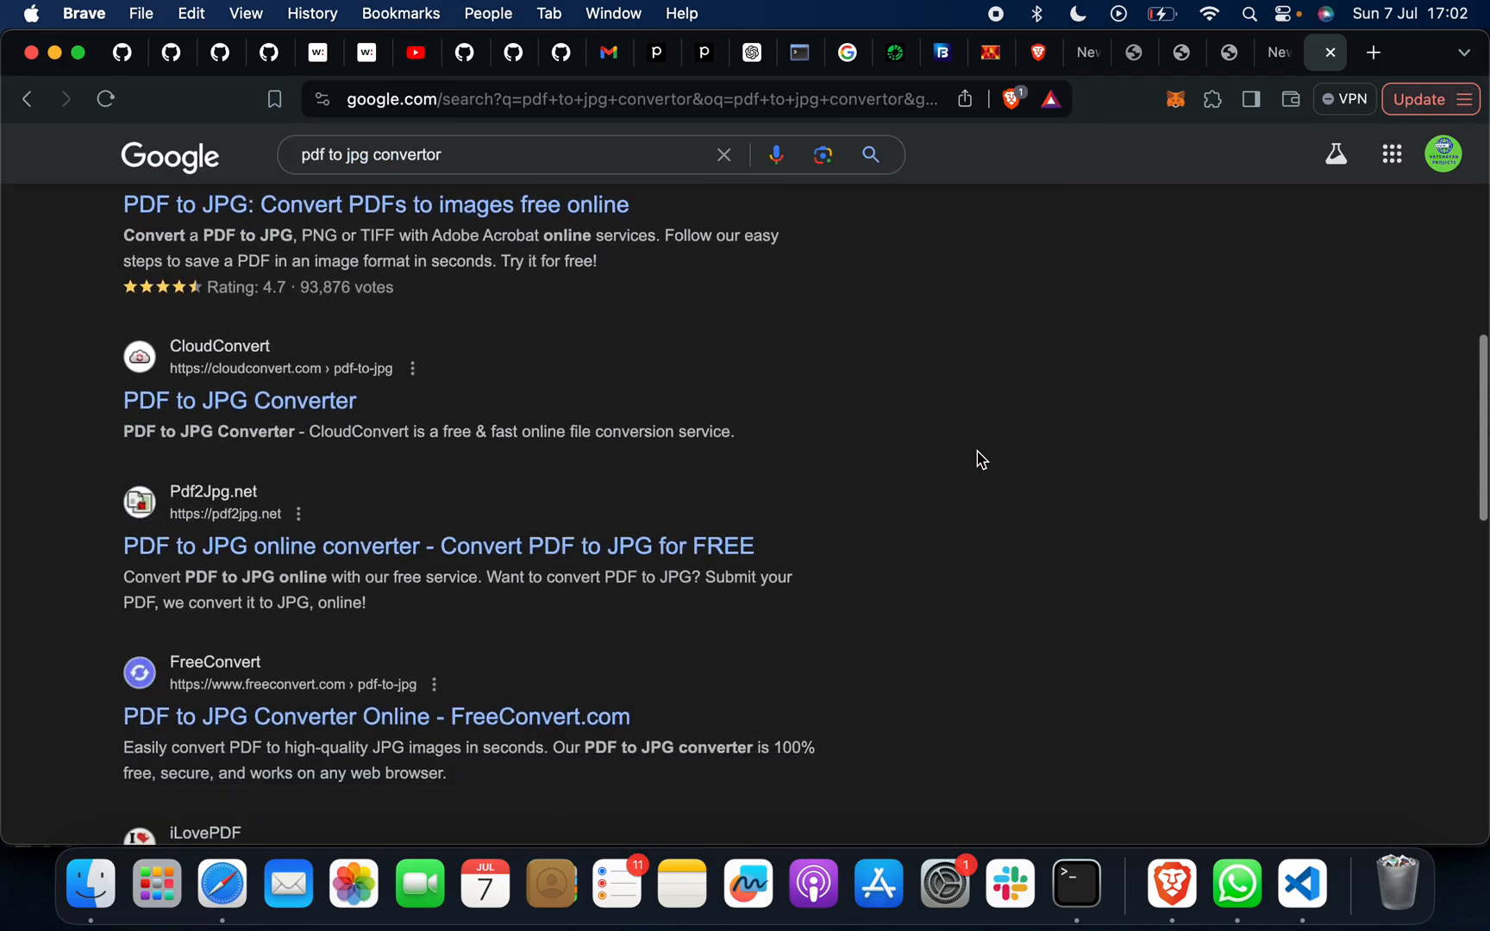
scroll(down, 3)
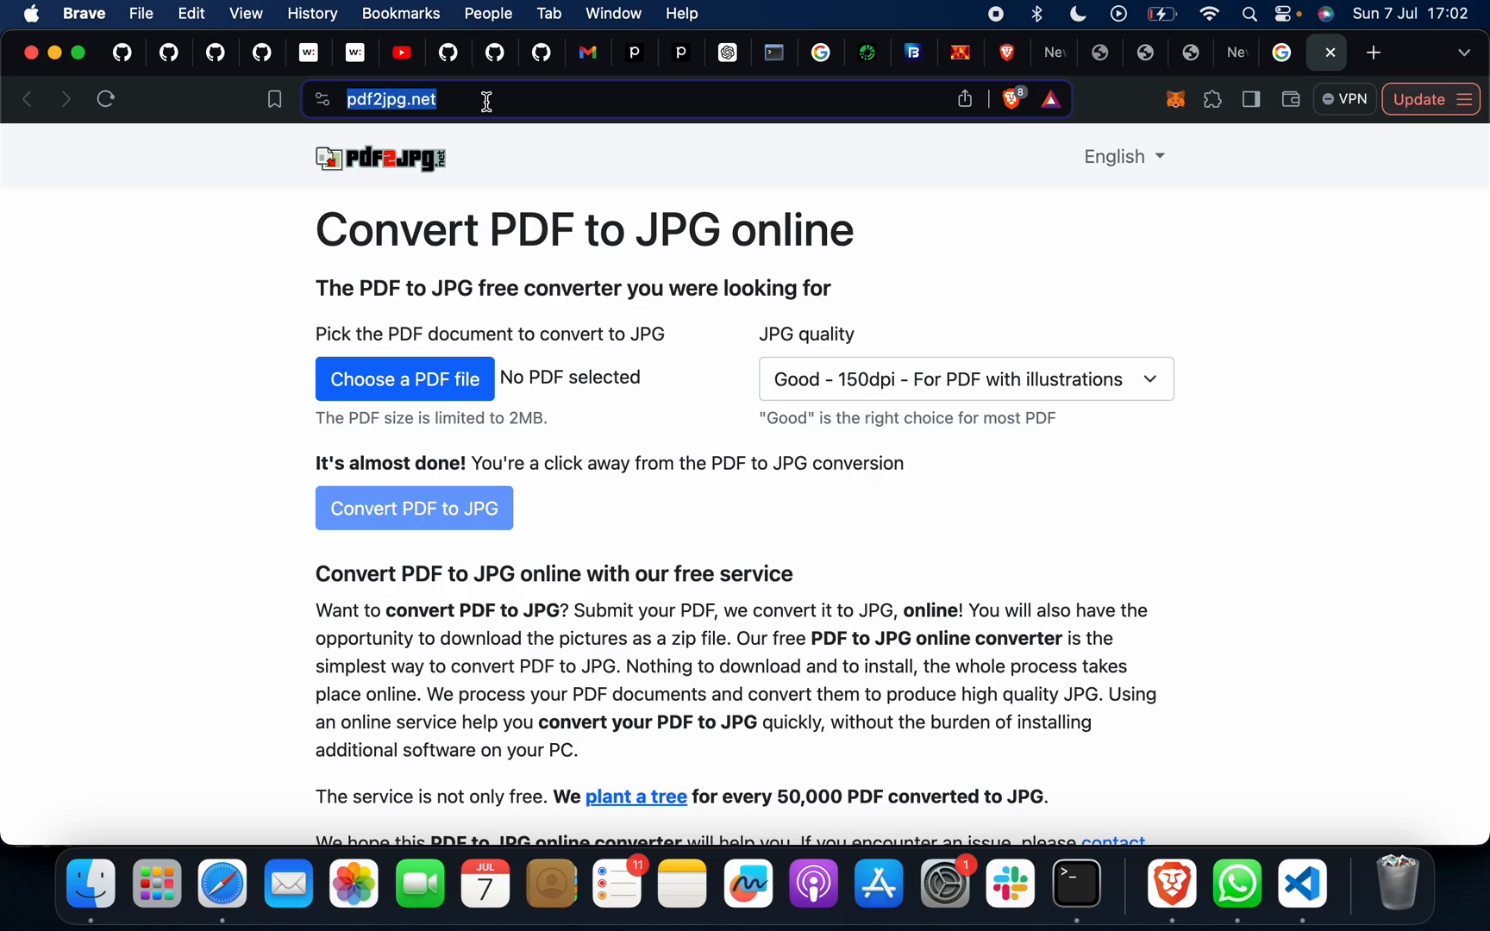
text(veusines.com/mason/amazon/,Other,0)
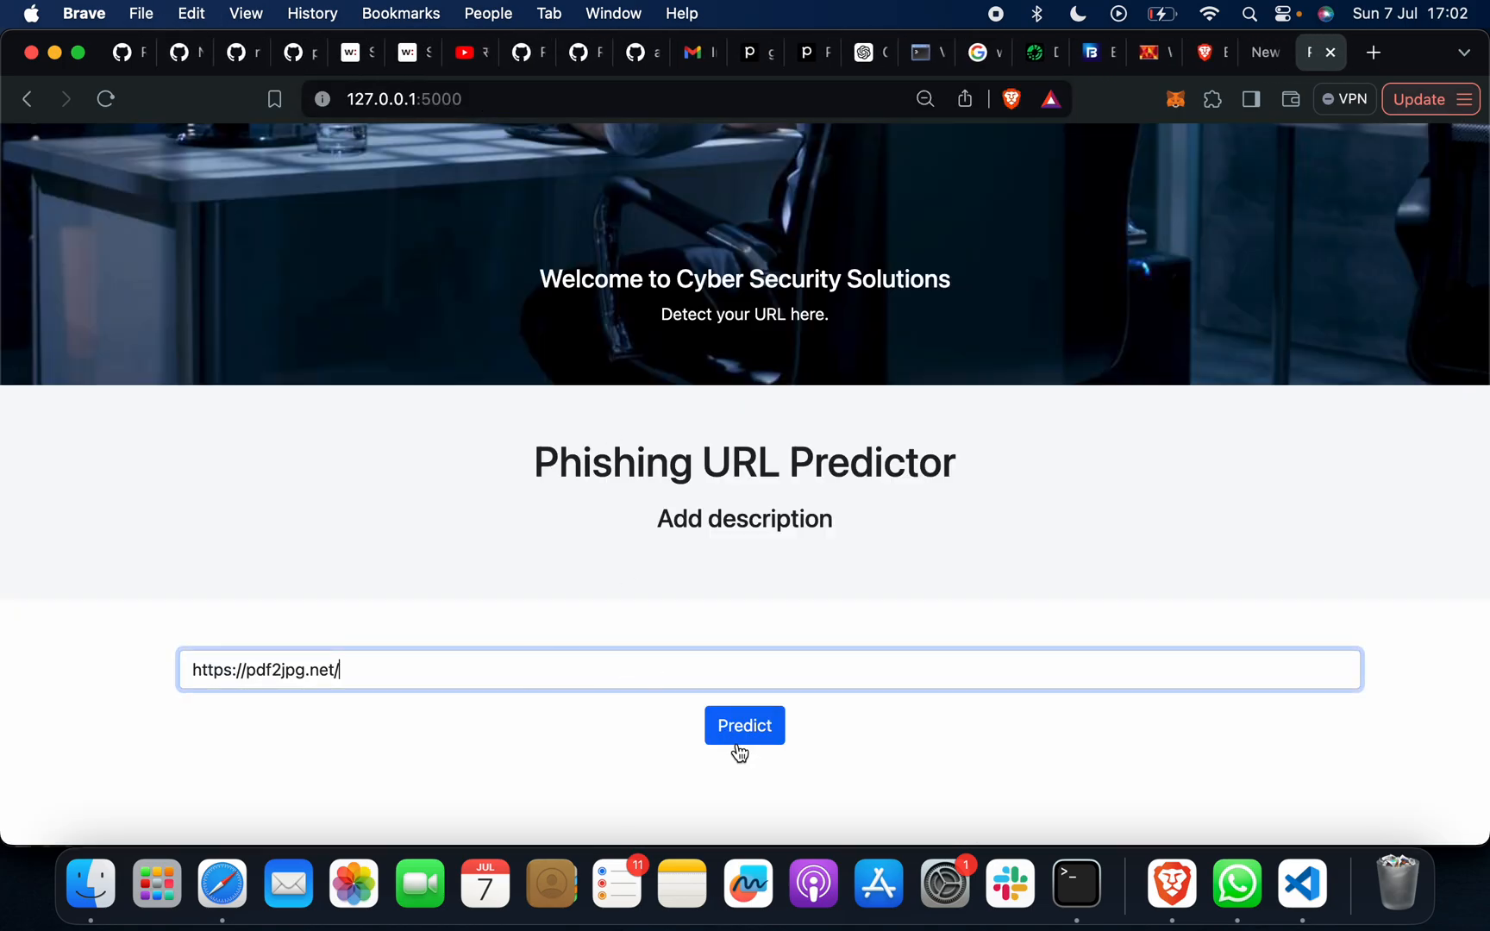
click(745, 726)
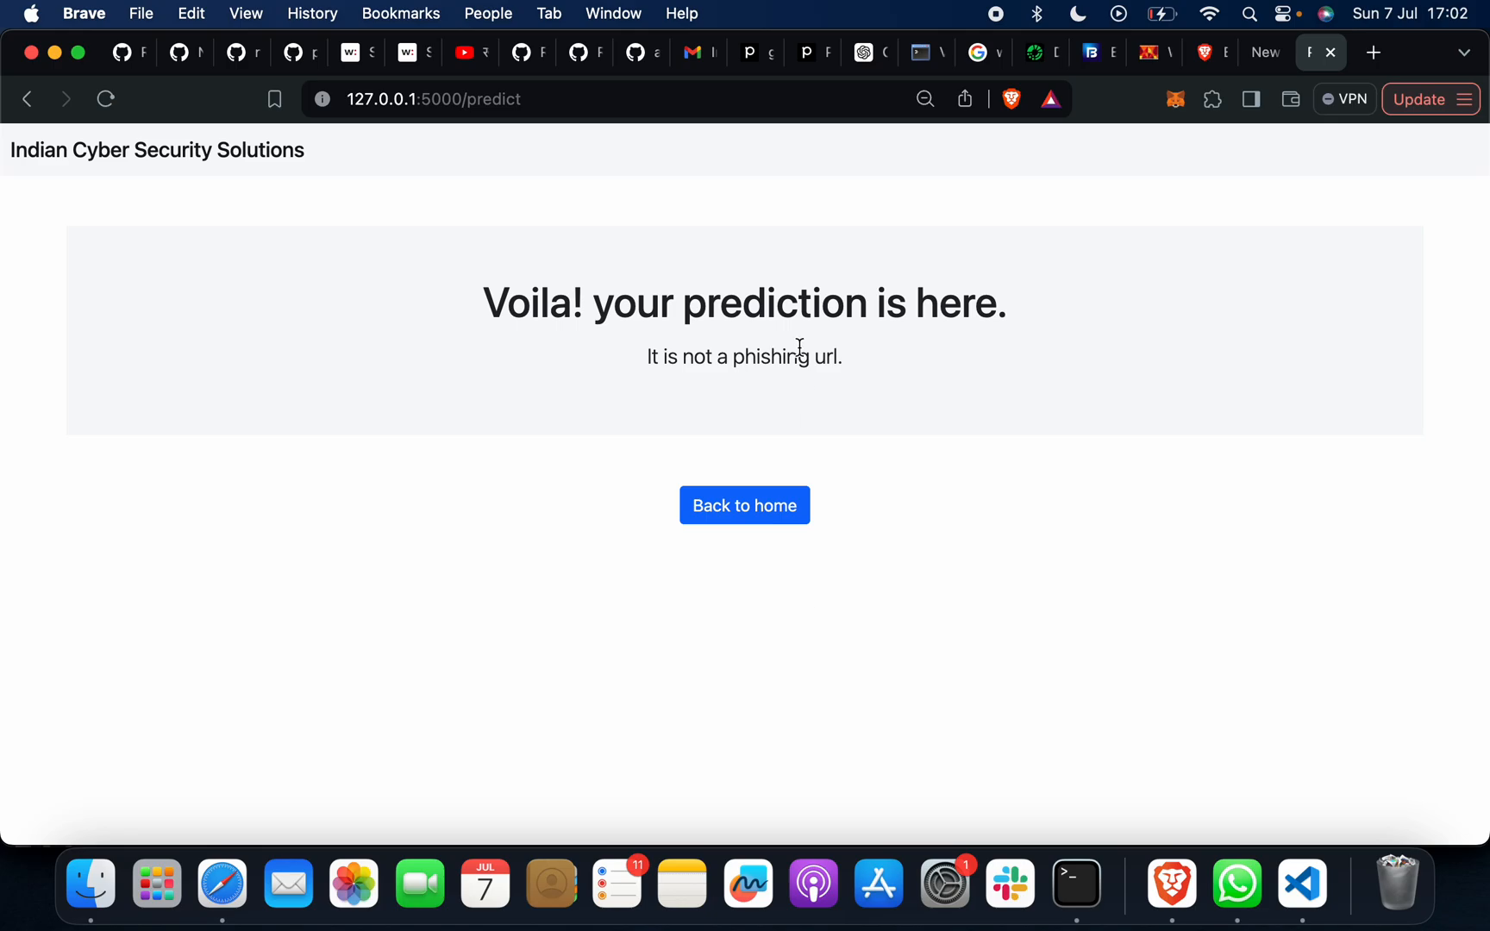
click(745, 506)
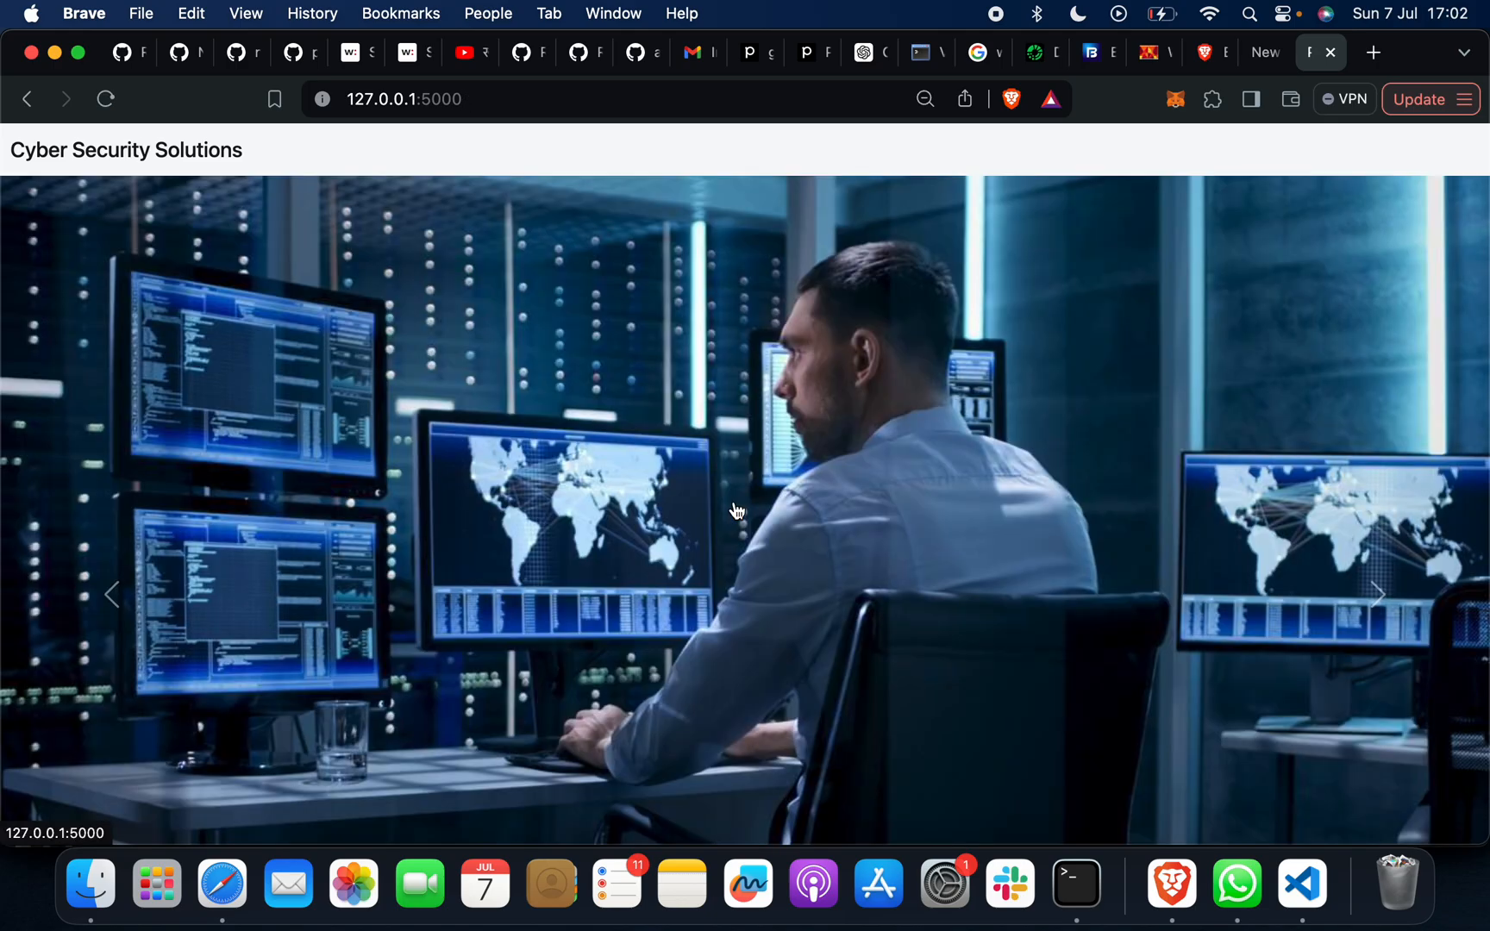
mouse_move(346, 559)
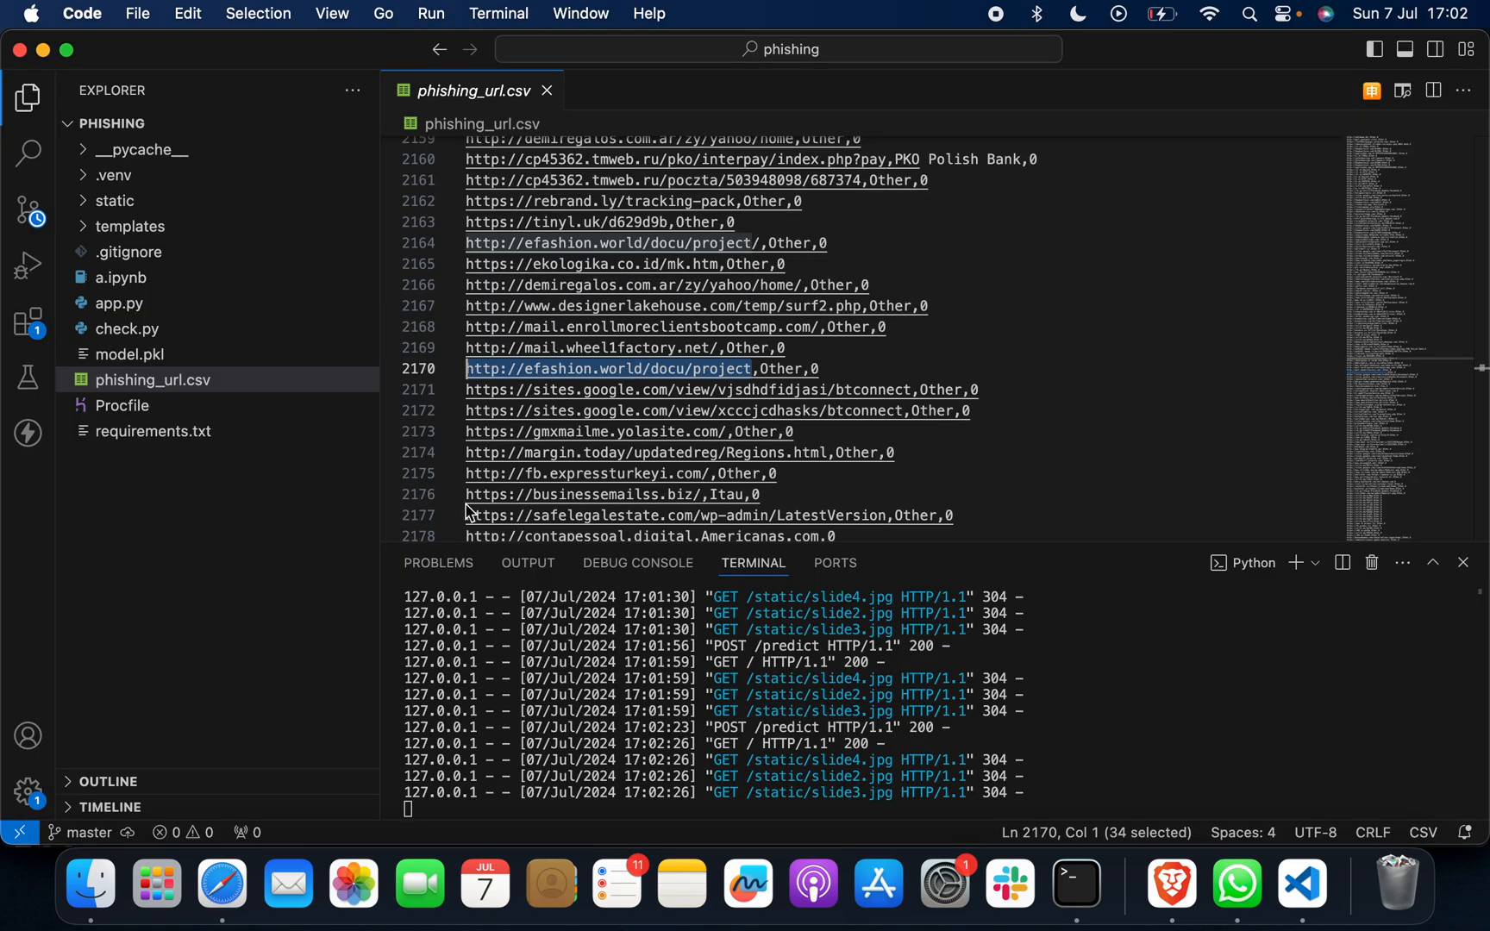
Step: Review phishing_url.csv in VS Code, then open the finalproject.in project site in Brave
click(545, 90)
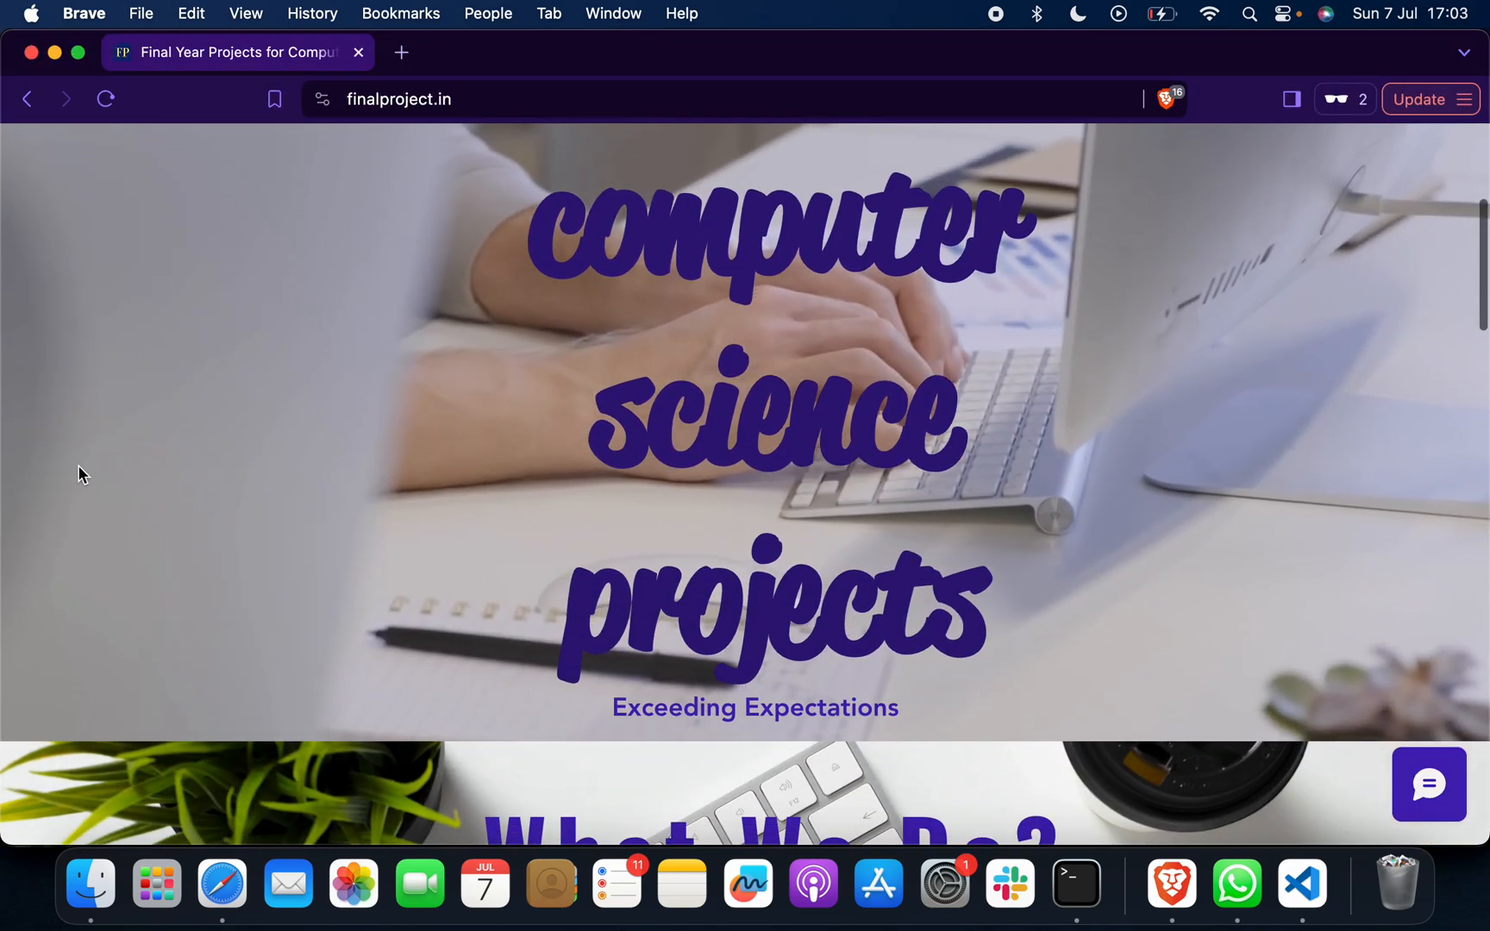
Step: Browse finalproject.in and open its Computer Science Project YouTube channel's videos page
scroll(down, 3)
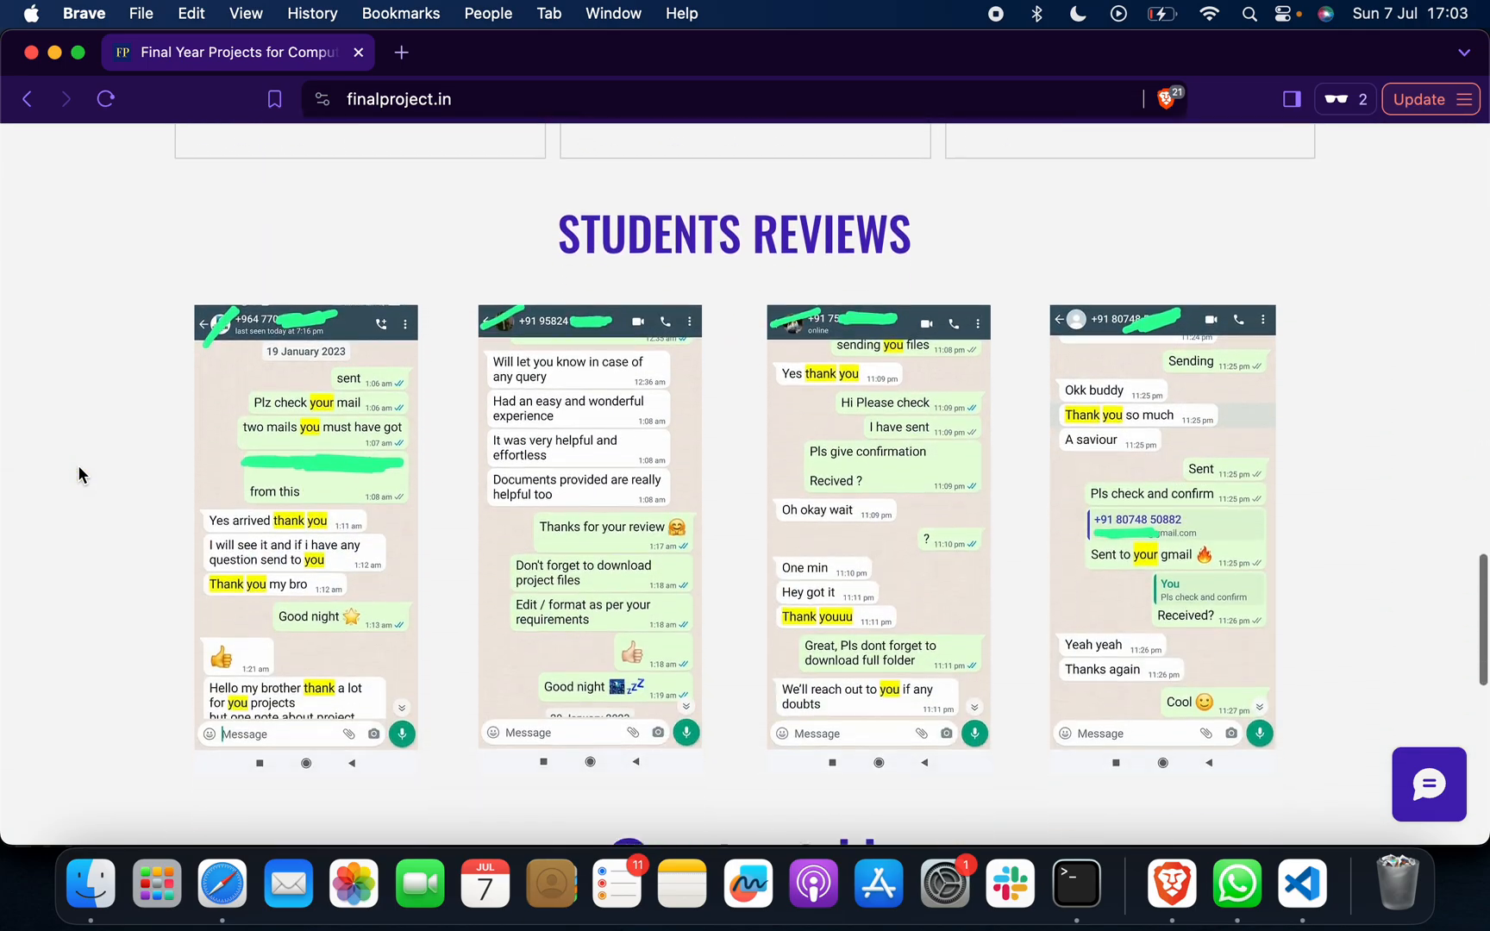
scroll(down, 3)
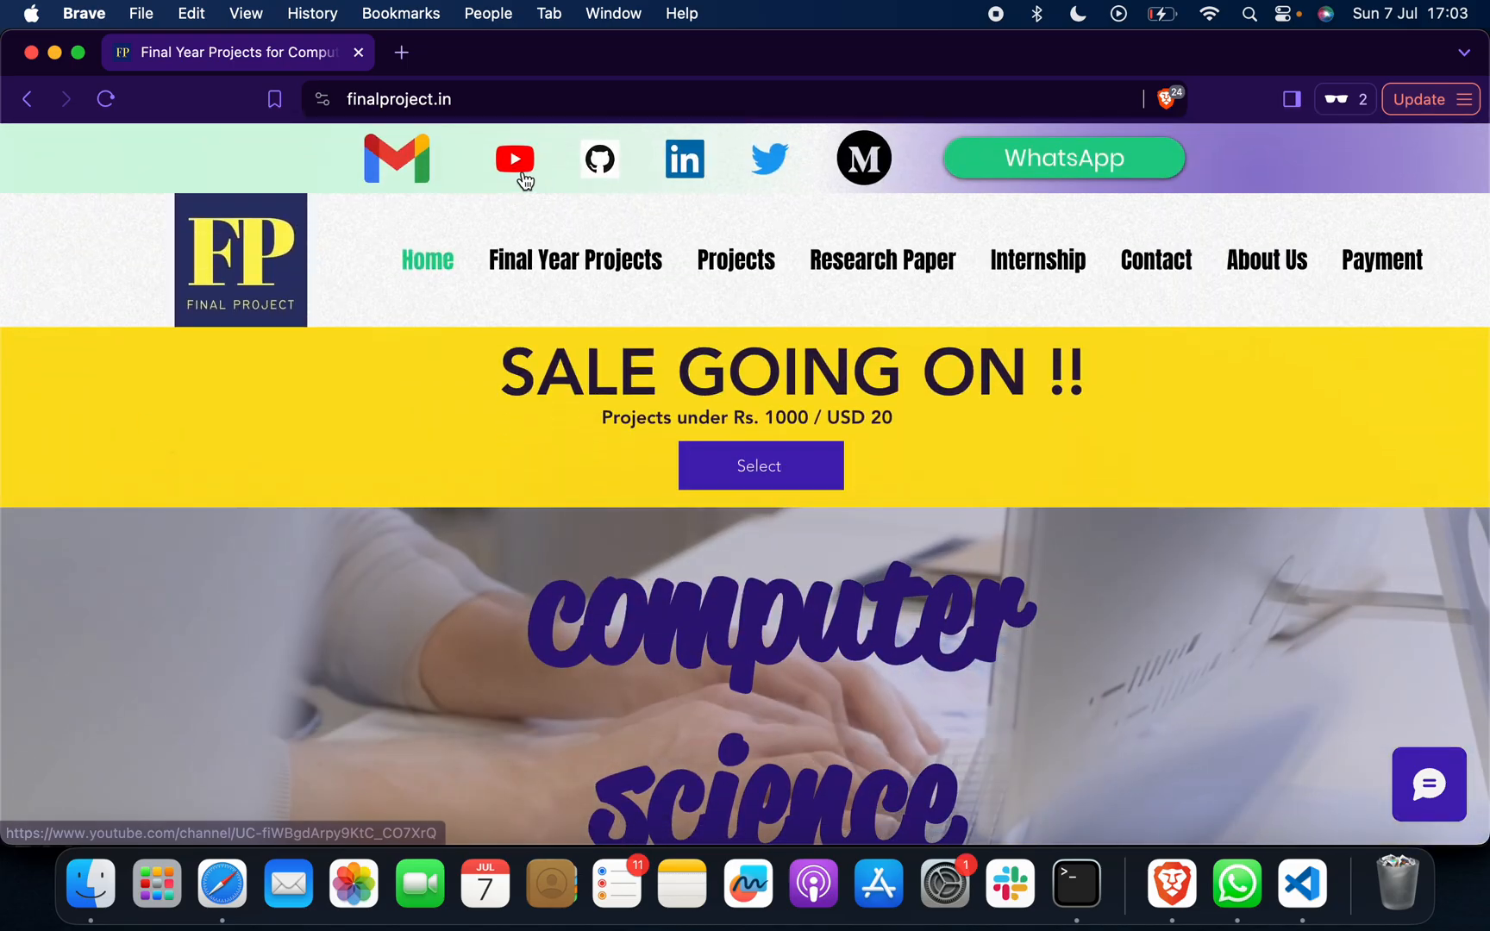
click(516, 159)
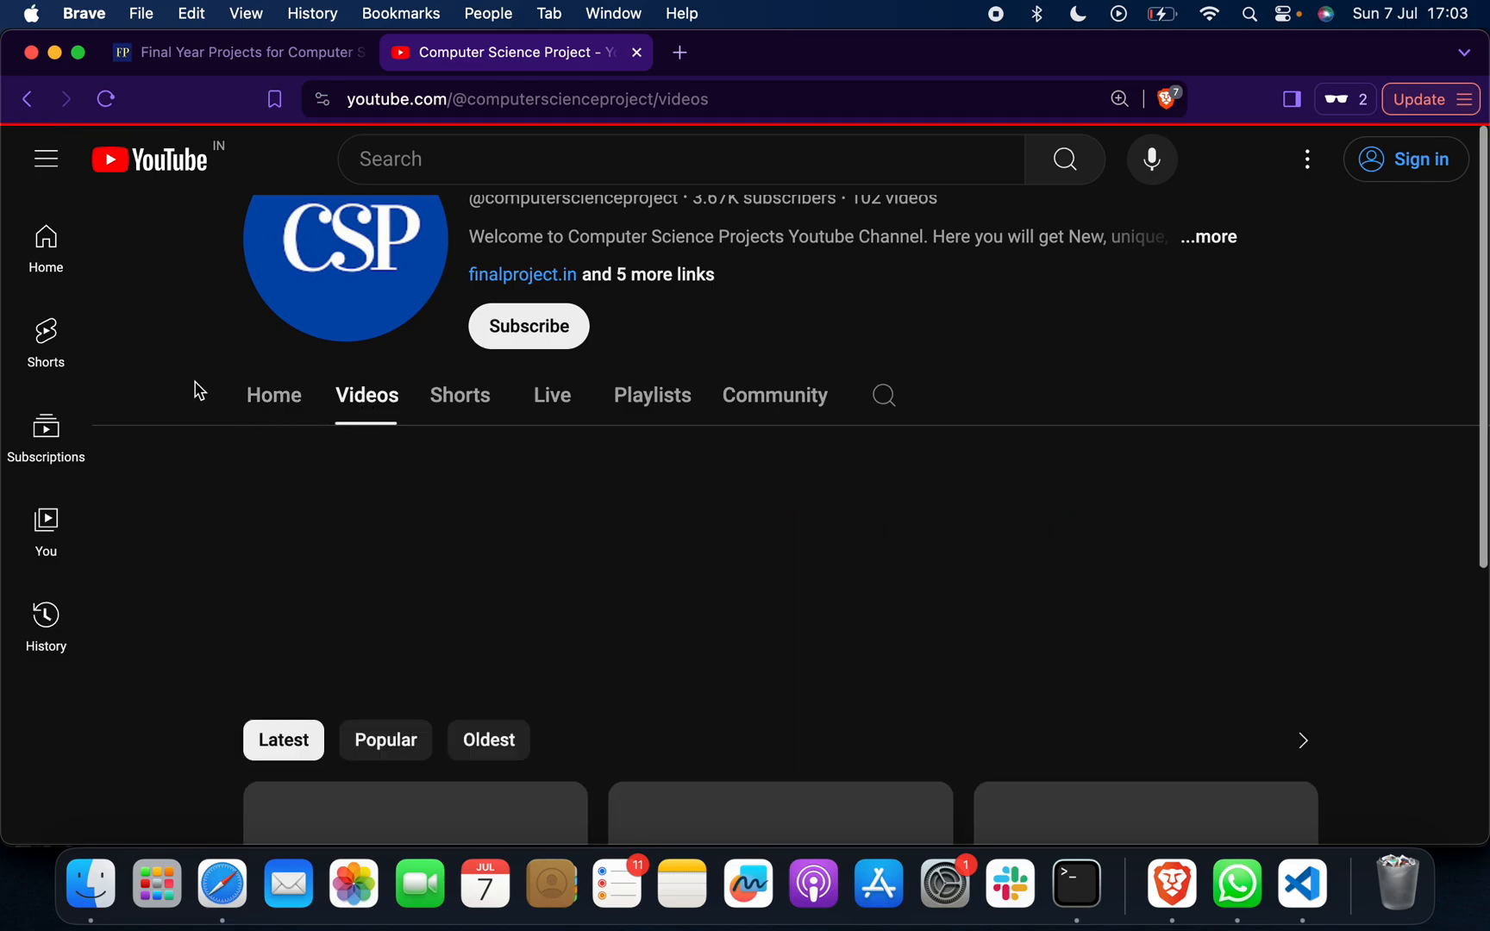
scroll(down, 3)
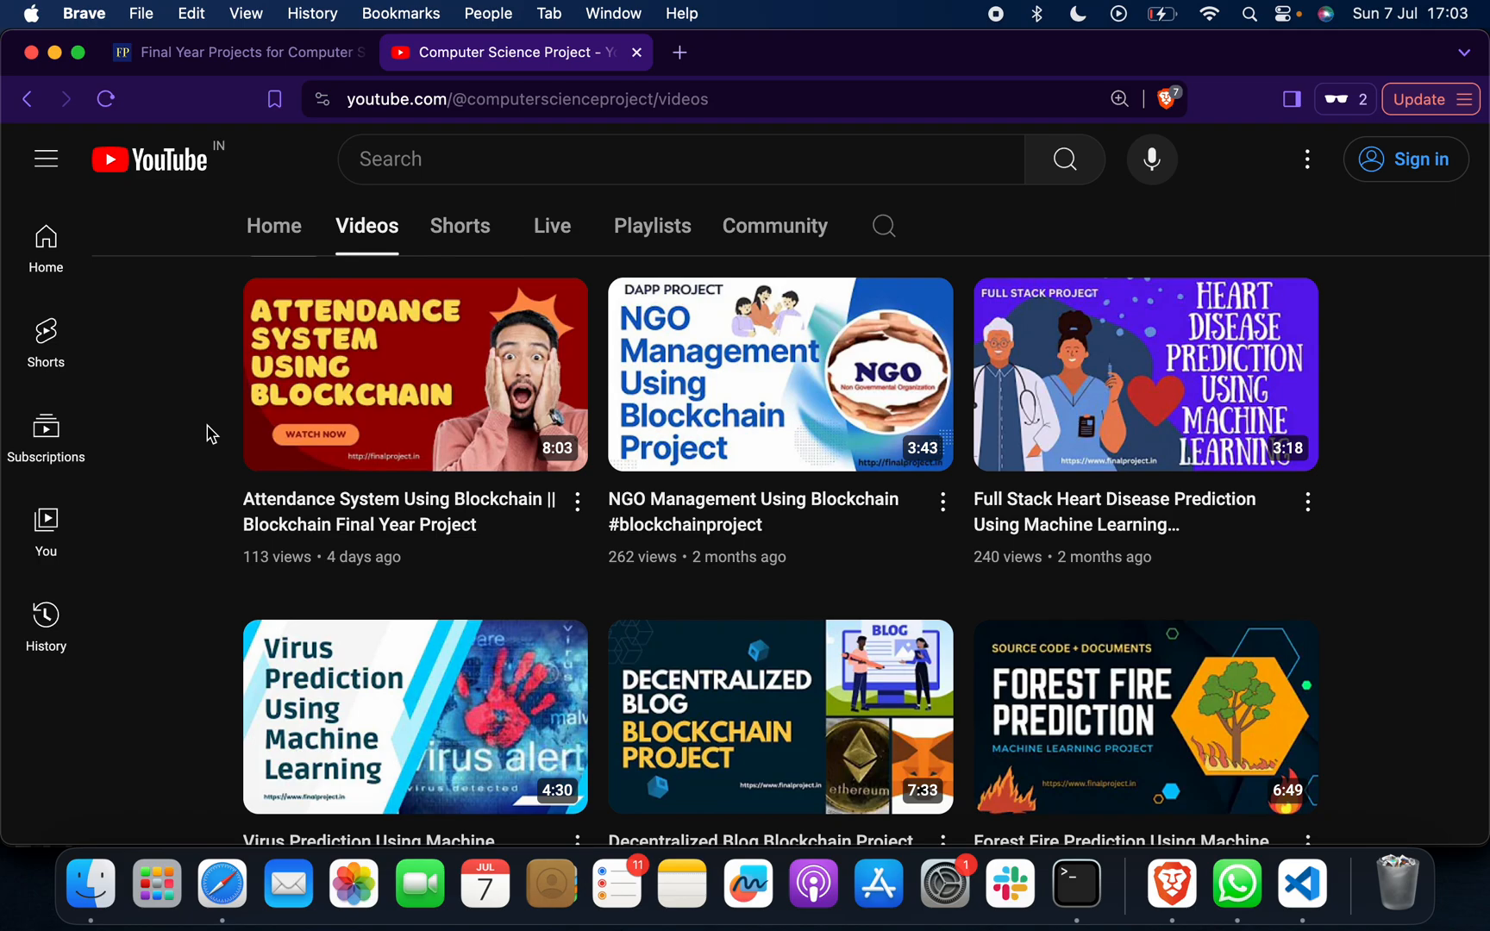
scroll(down, 3)
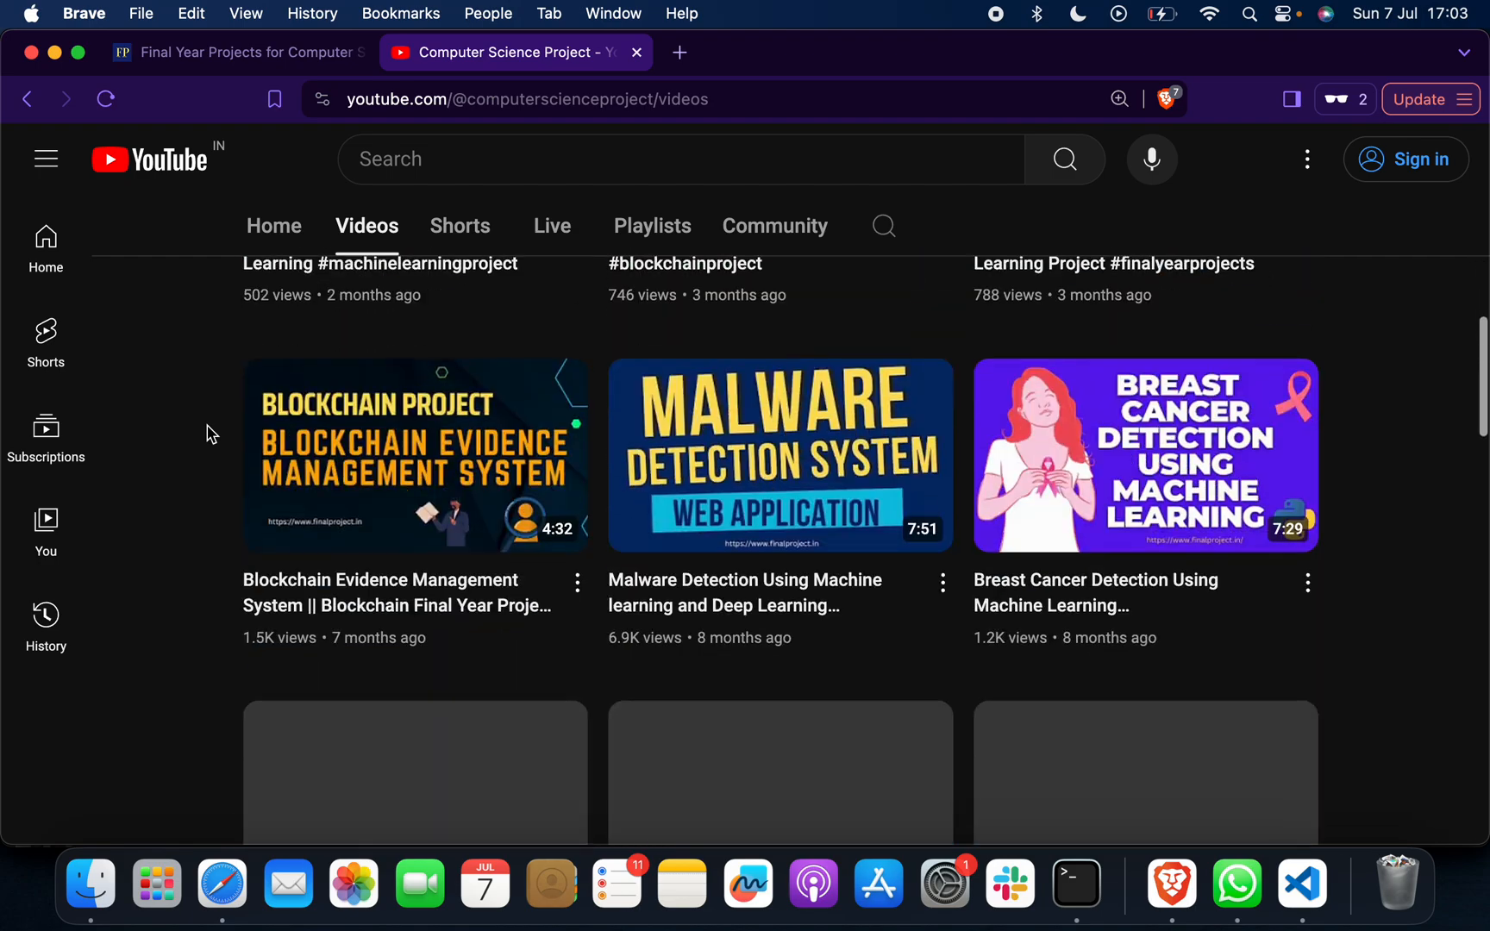
scroll(down, 3)
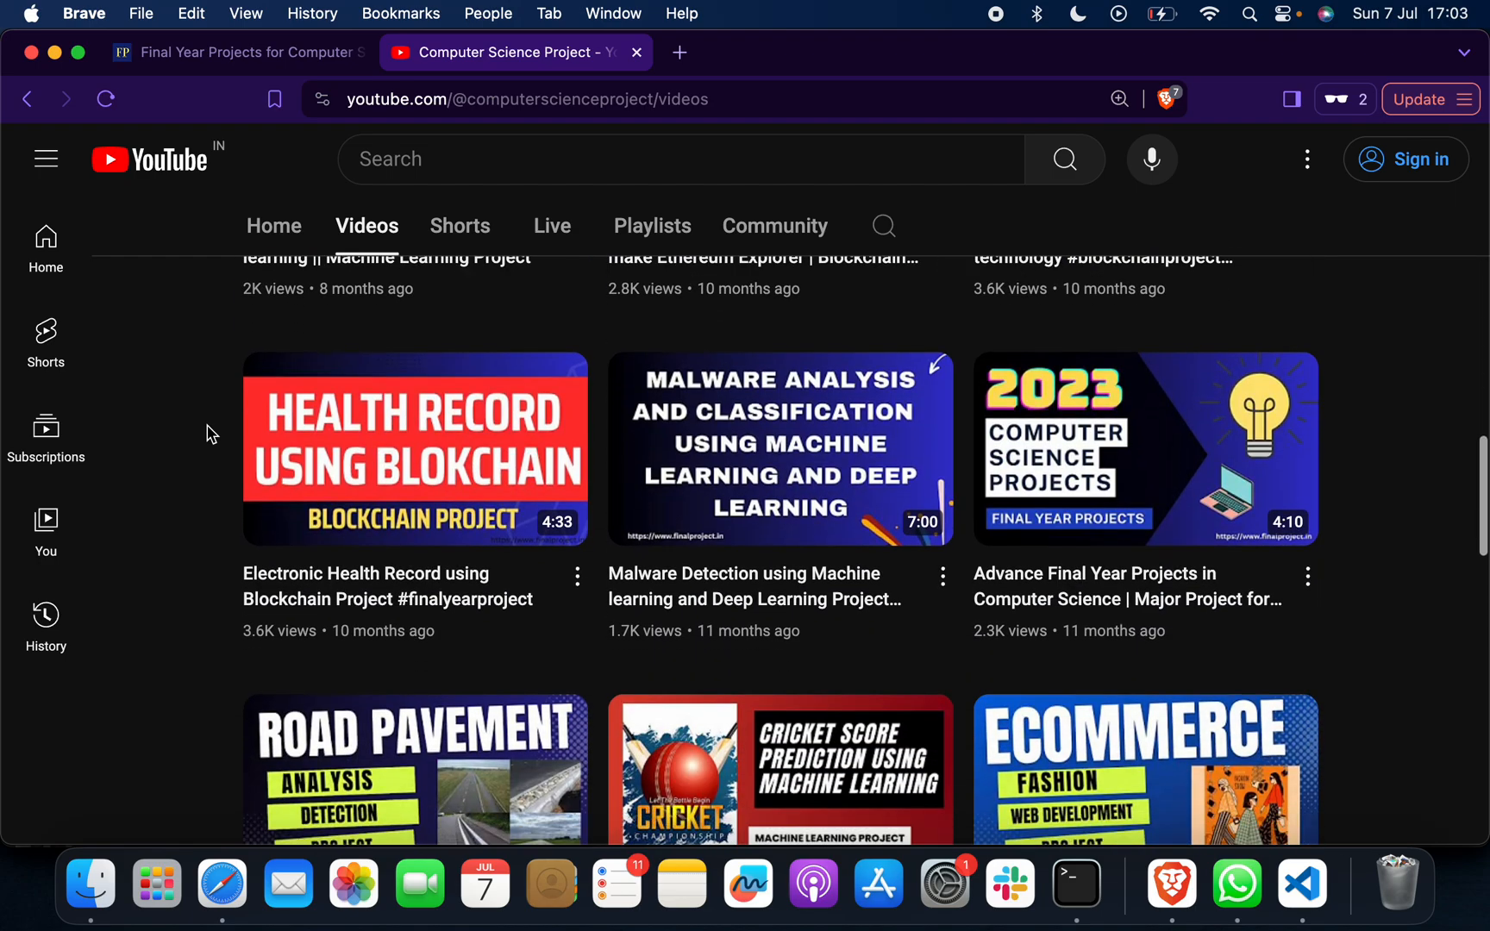
scroll(down, 3)
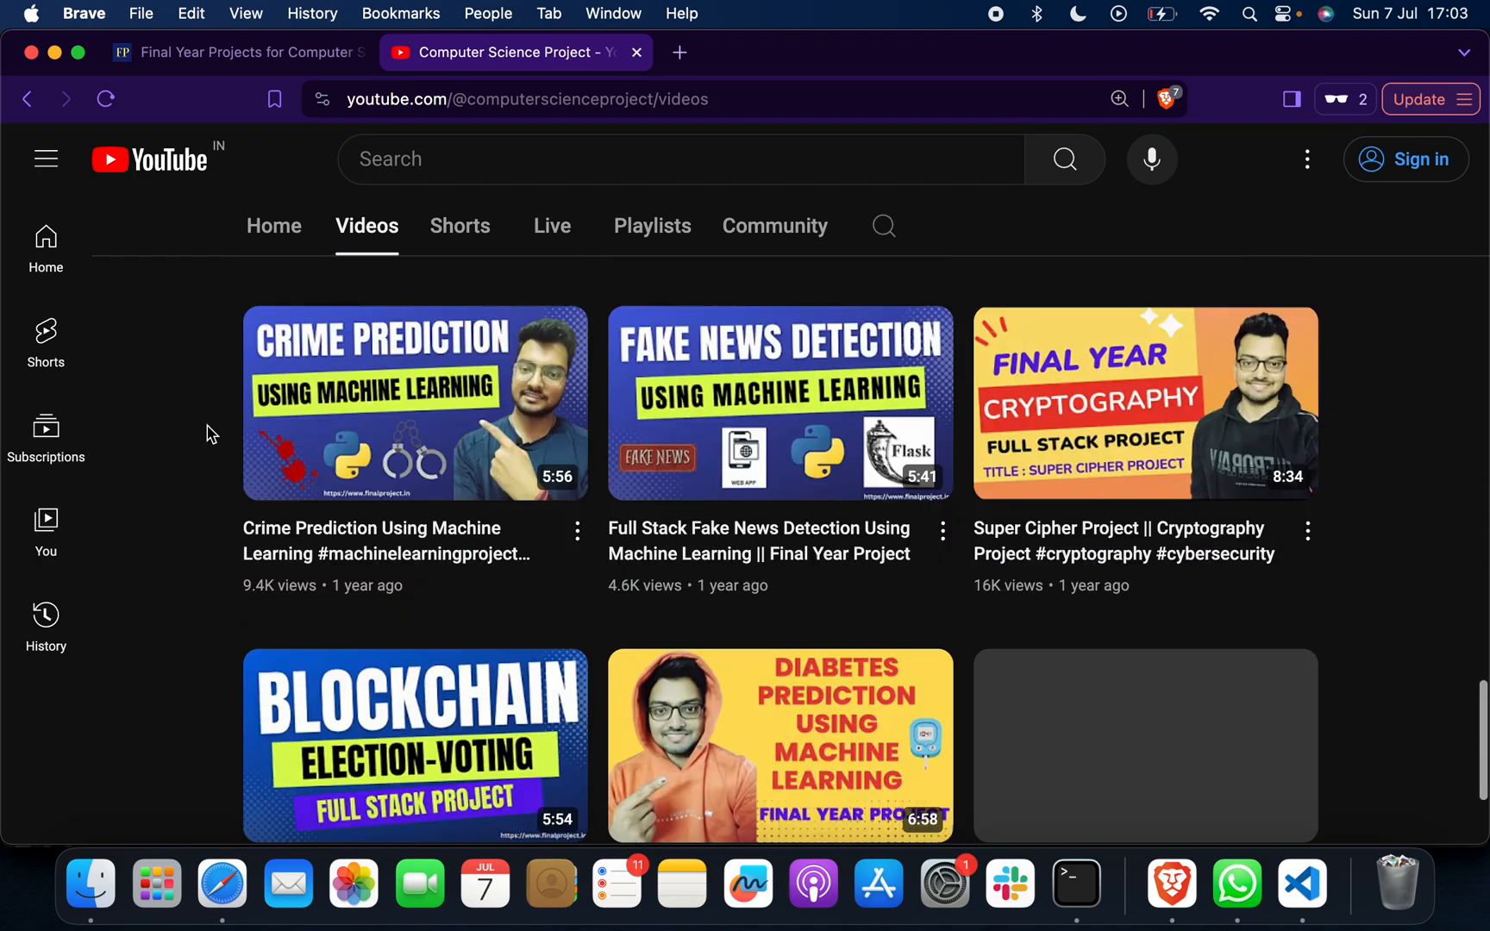
scroll(down, 3)
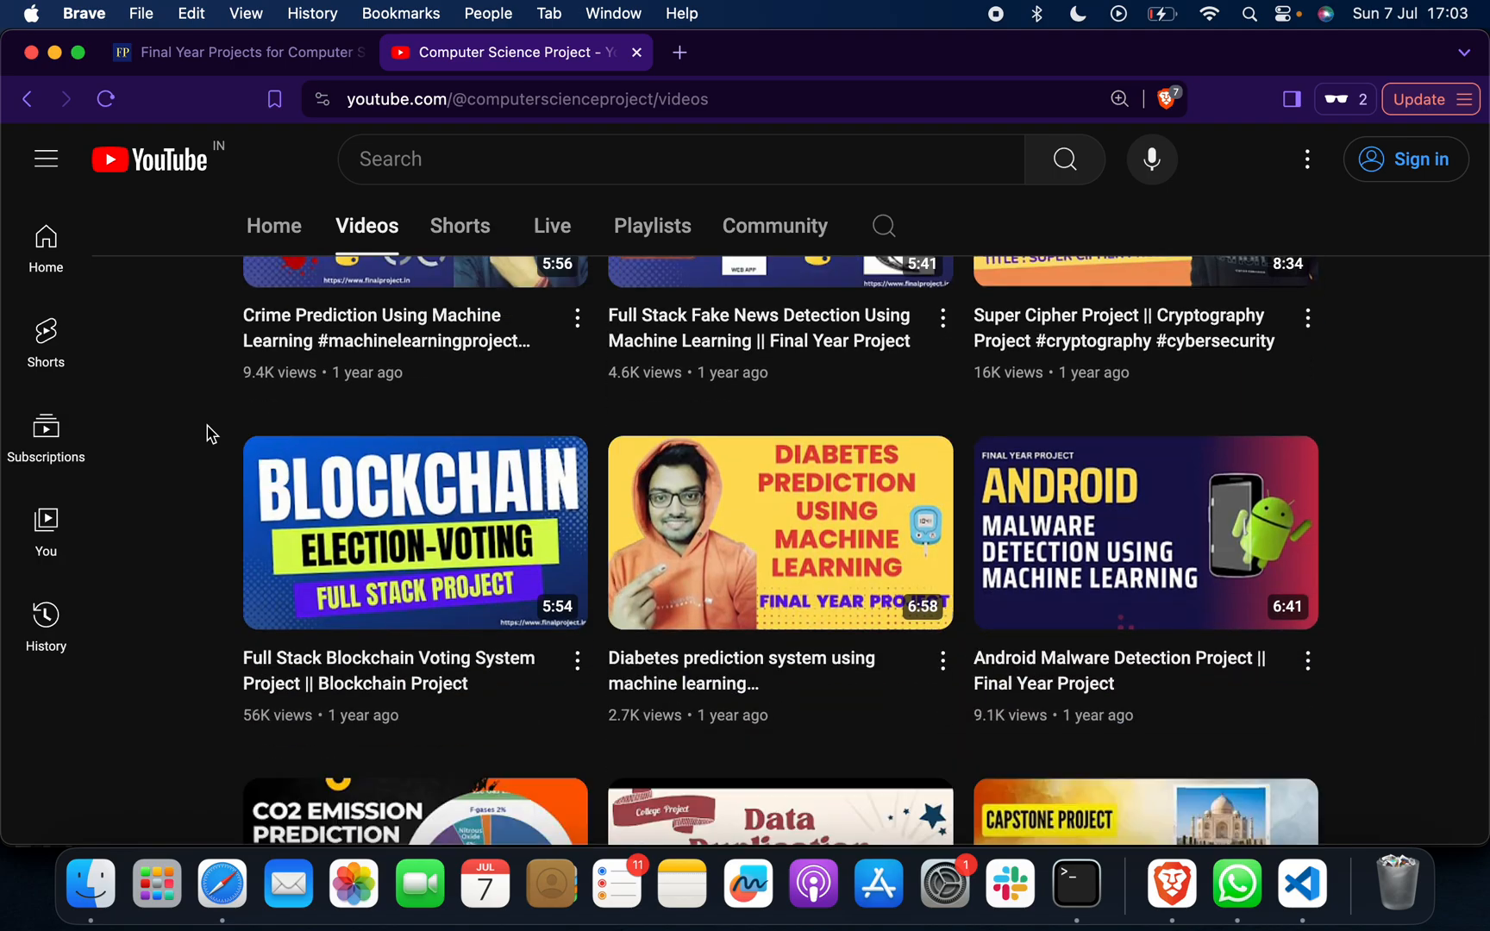
scroll(down, 3)
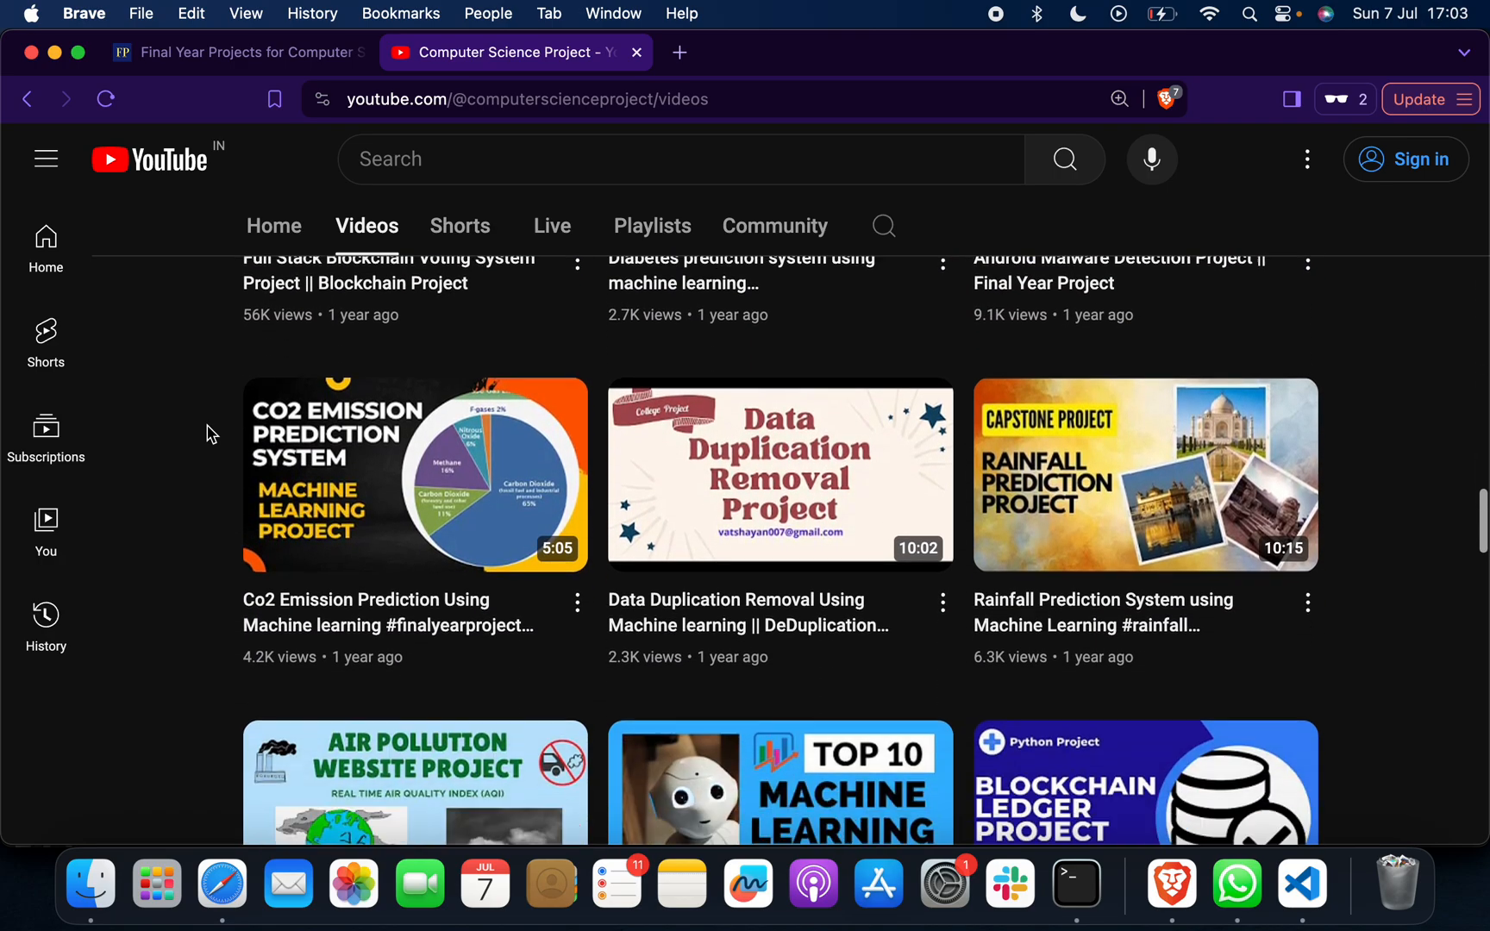
scroll(down, 3)
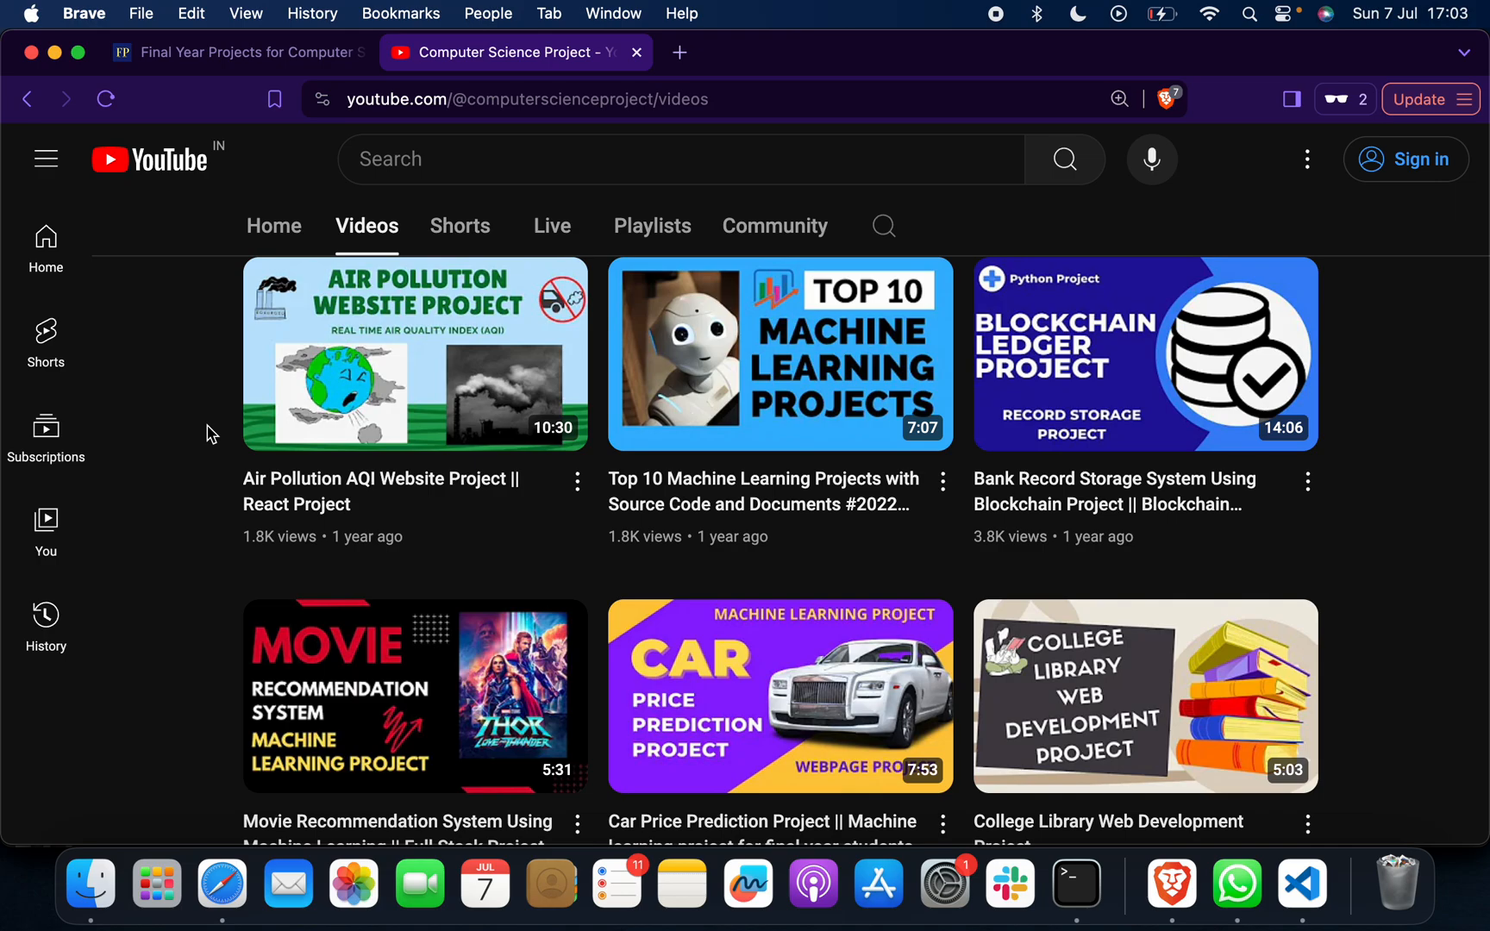
scroll(down, 3)
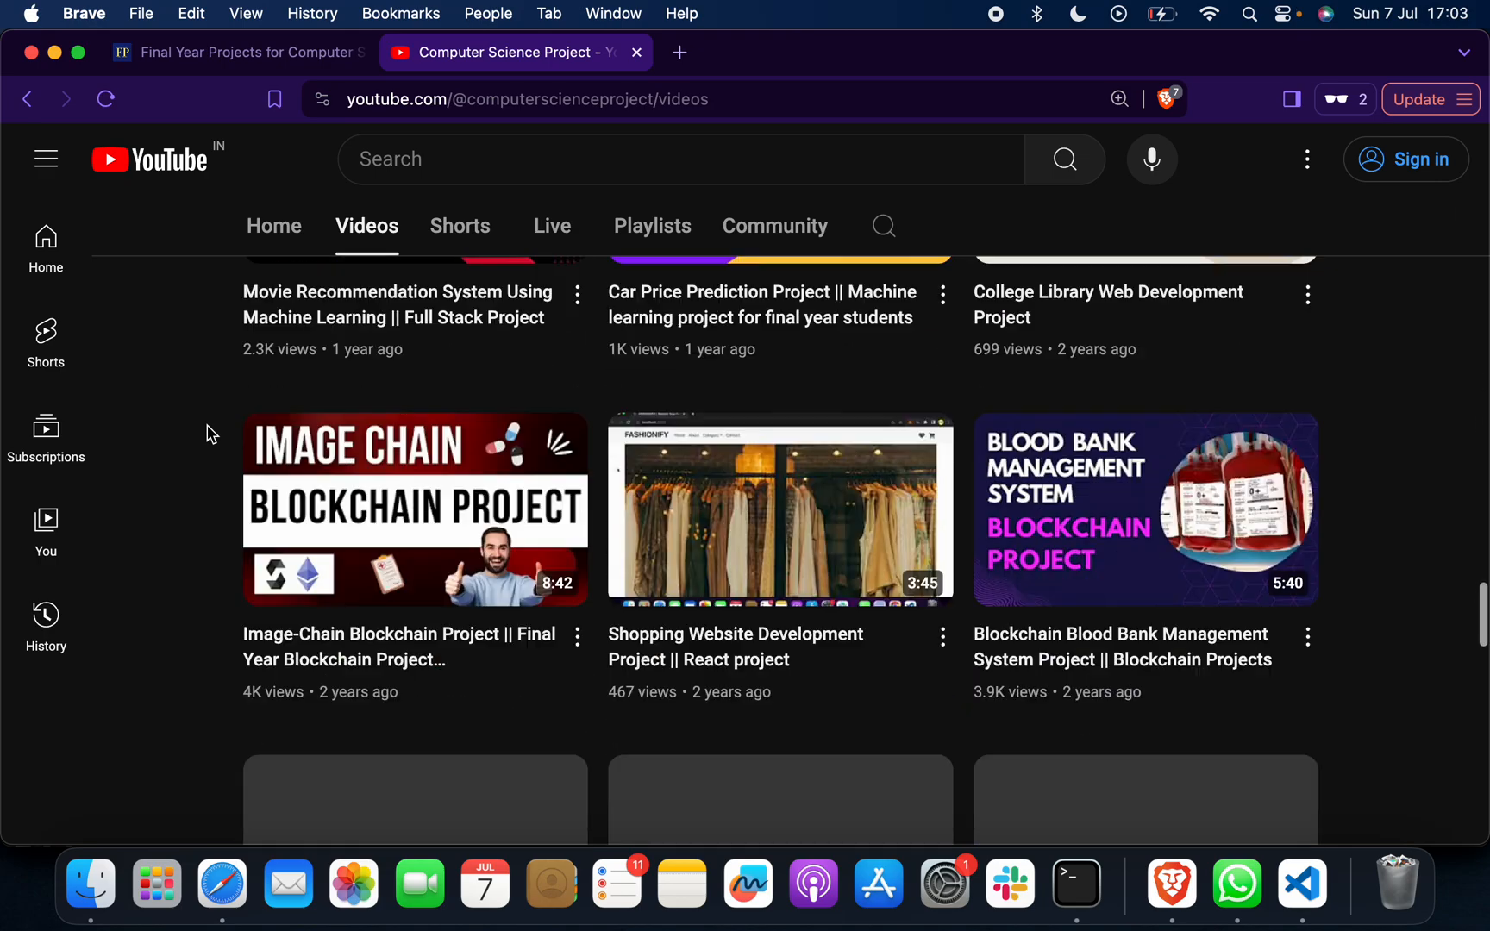
scroll(down, 3)
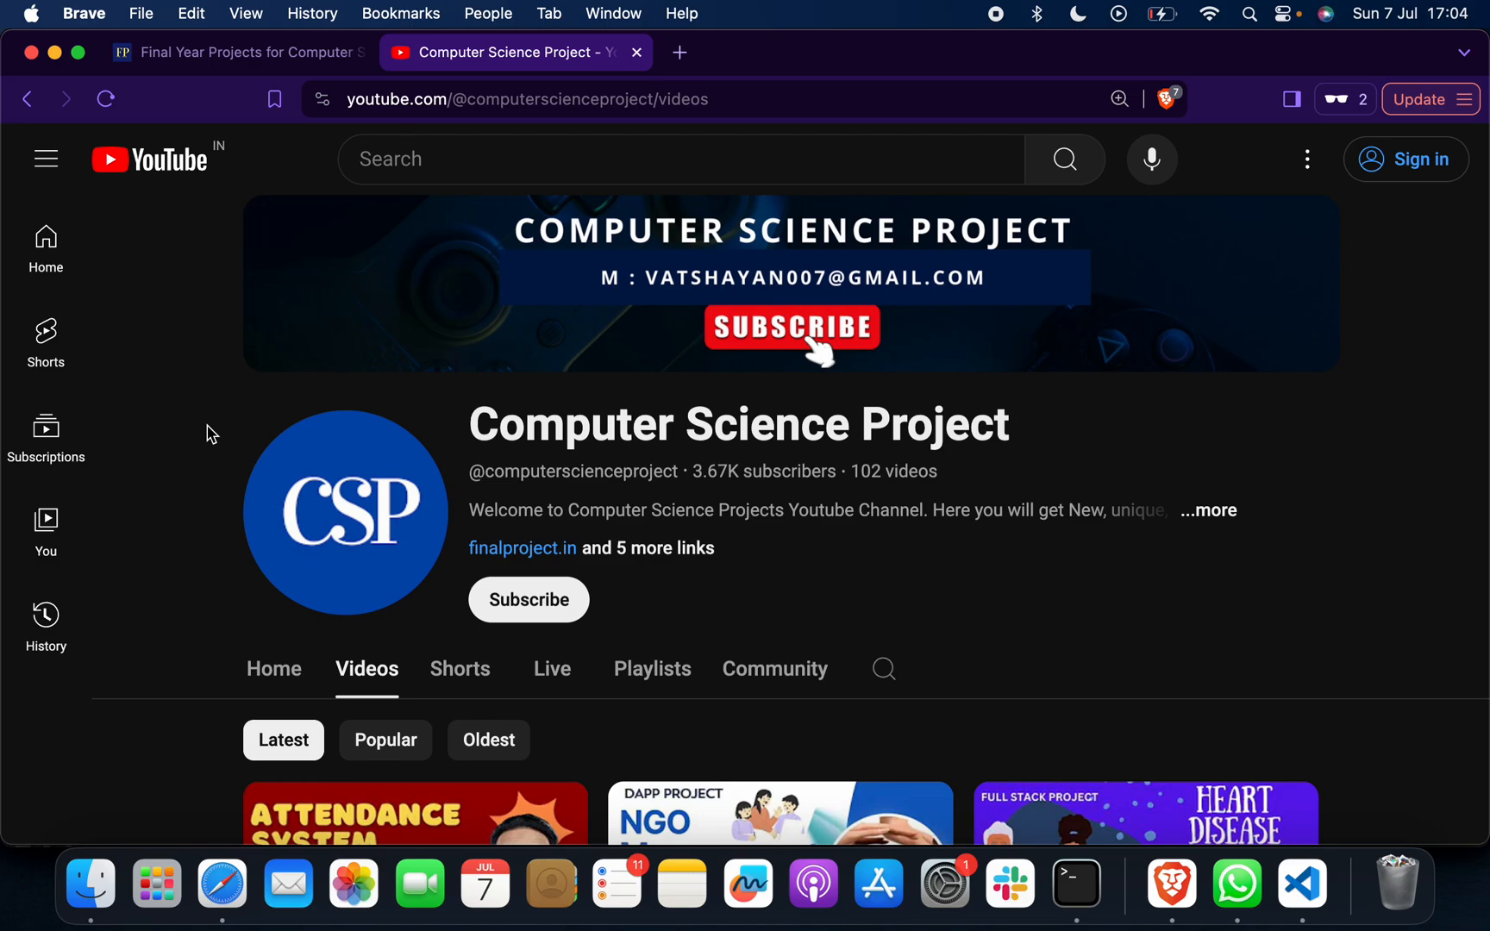
mouse_move(207, 602)
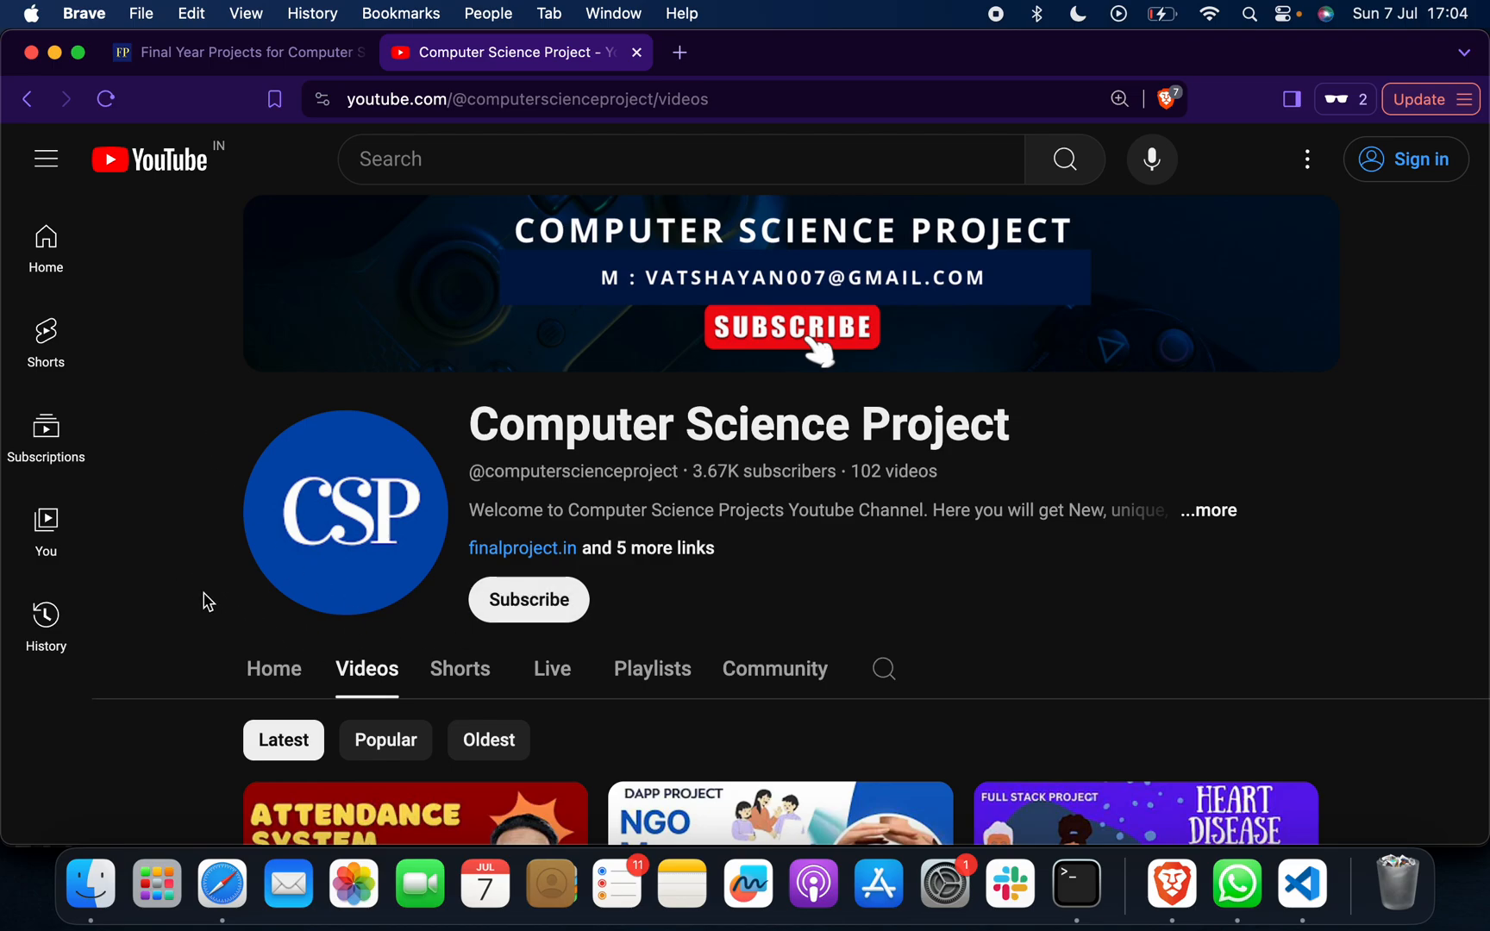